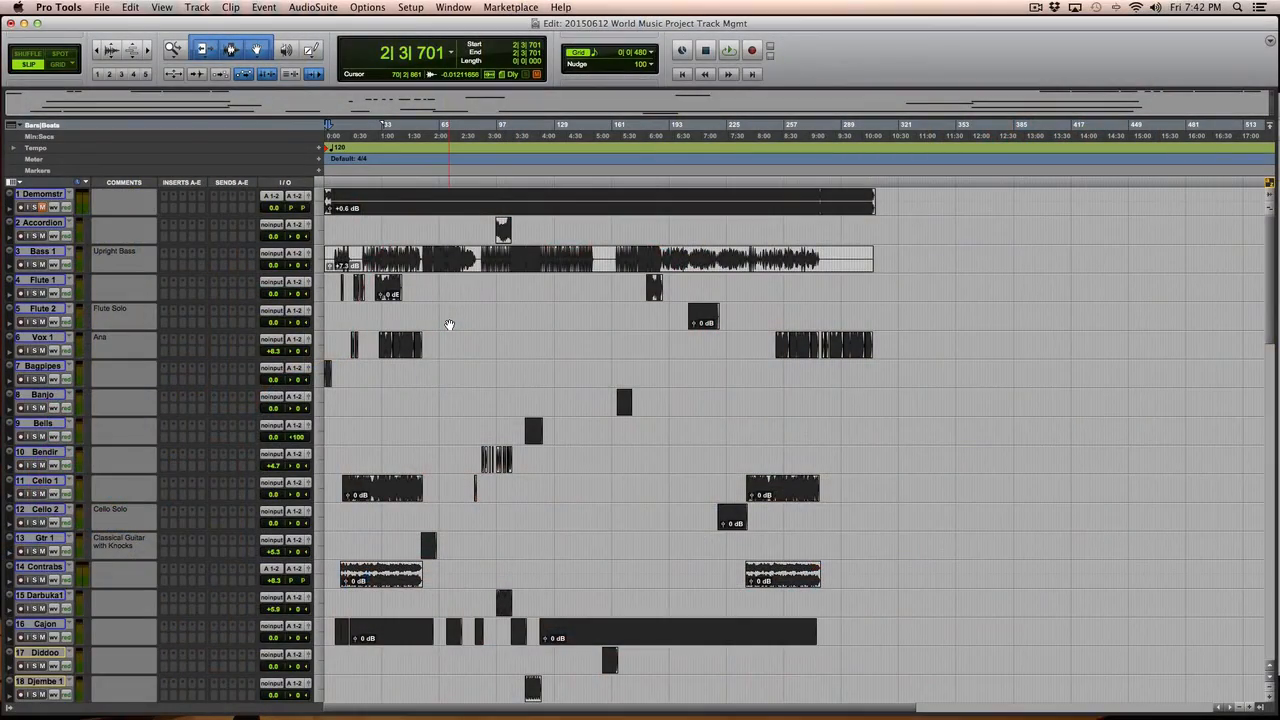
# Scroll the track list and click empty timeline space to deselect all clips.
pyautogui.scroll(-3)
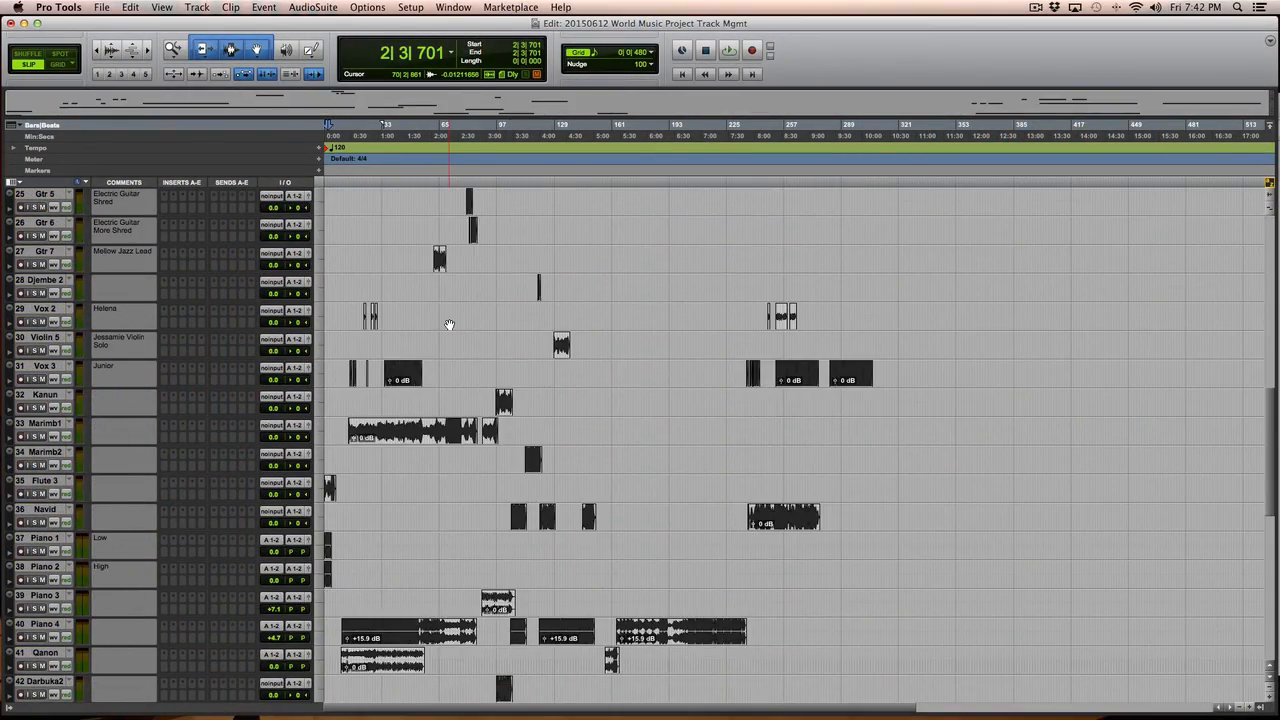
pyautogui.scroll(-3)
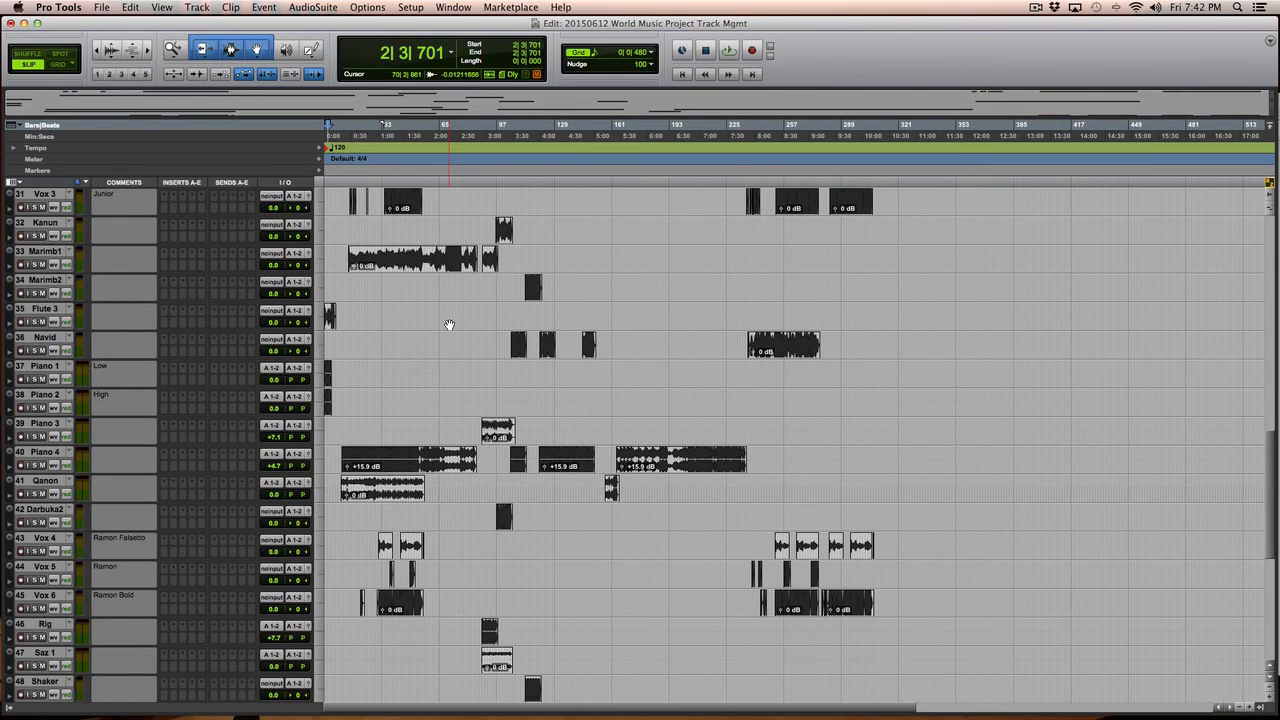
pyautogui.scroll(-3)
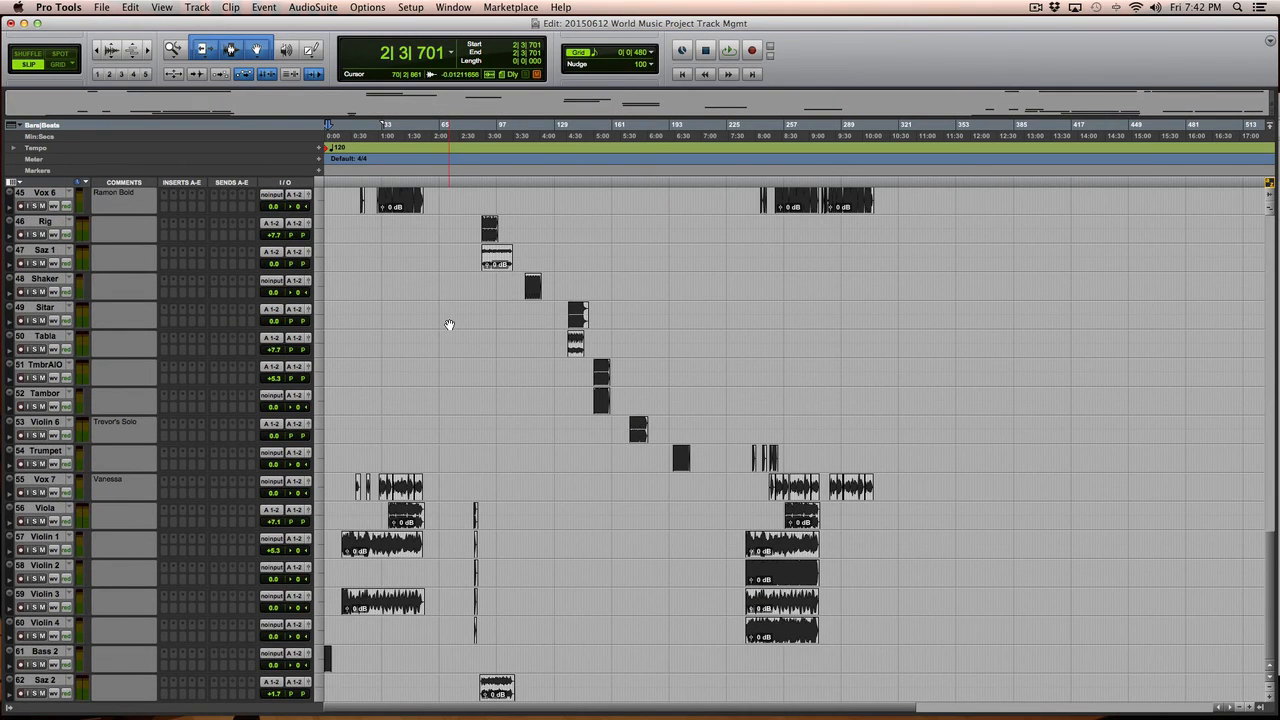
pyautogui.scroll(-3)
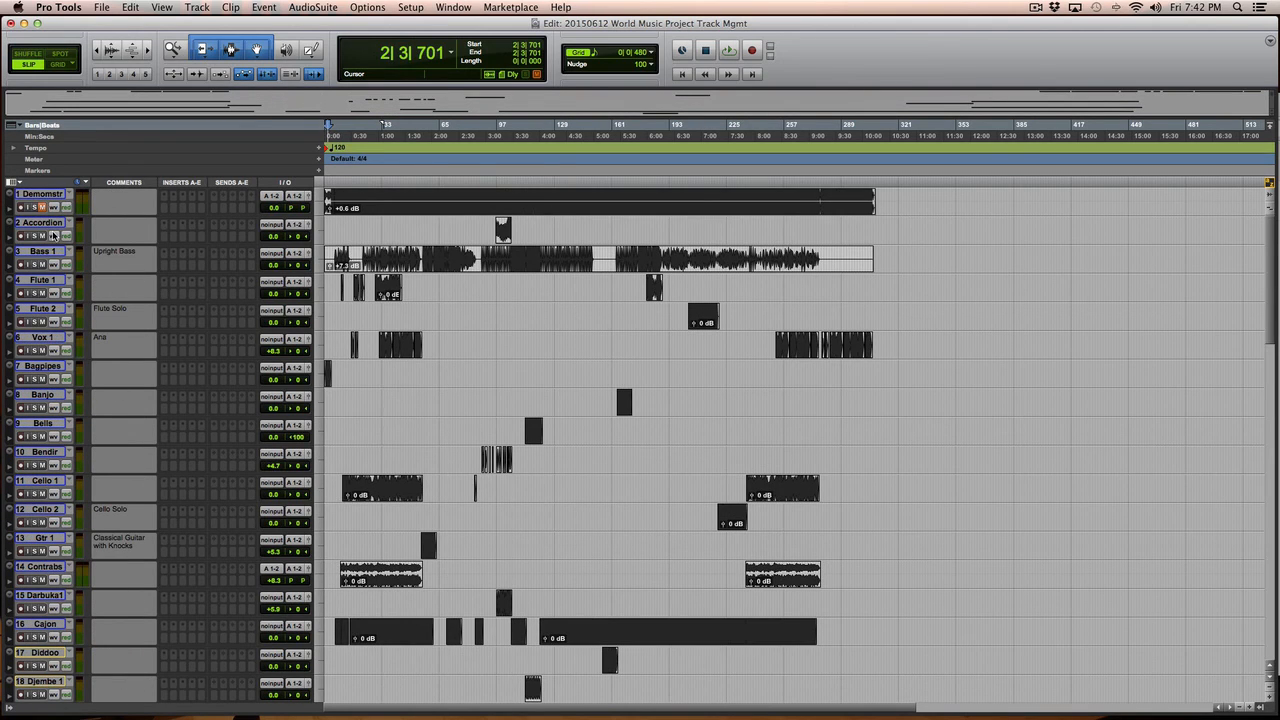
pyautogui.moveTo(73, 288)
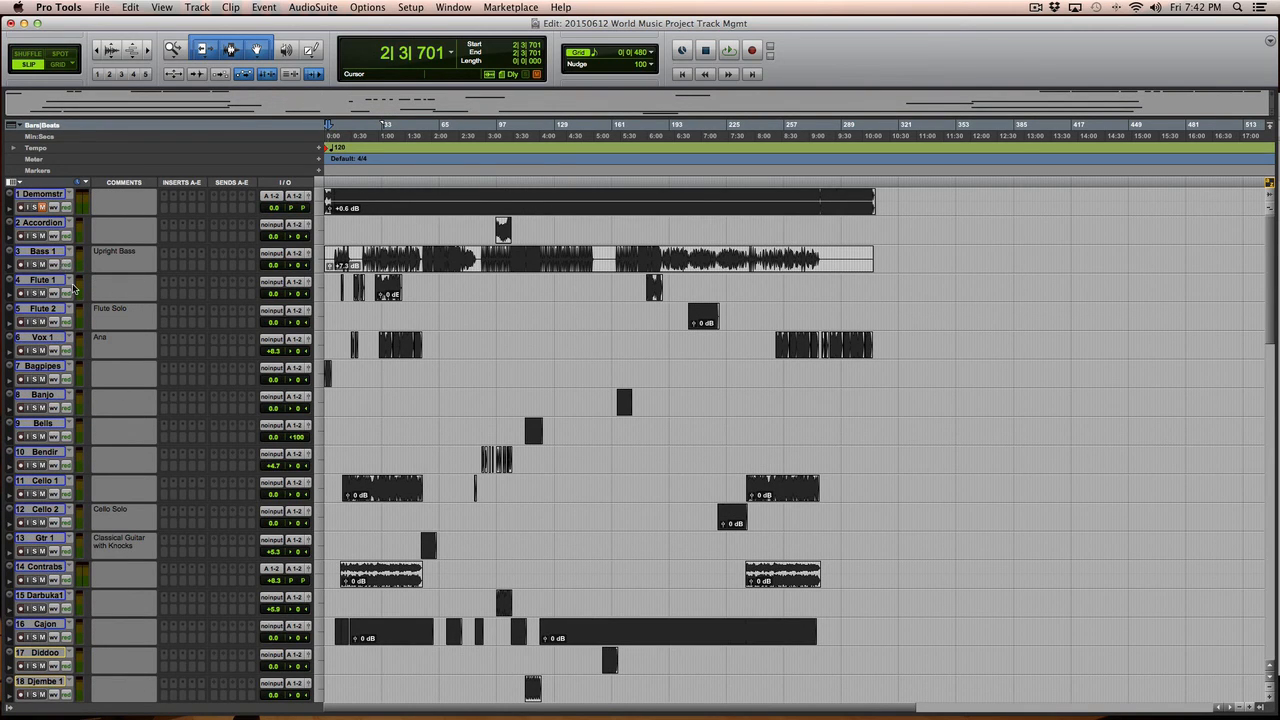
pyautogui.click(588, 400)
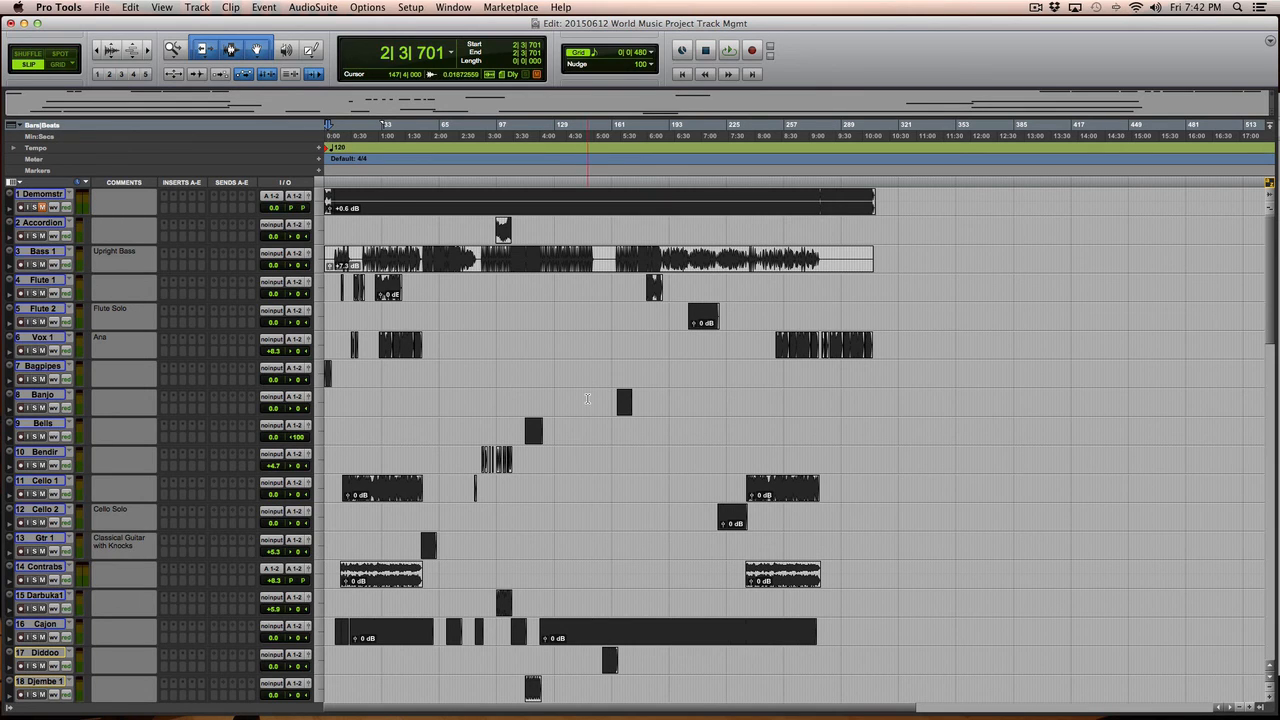
# Scroll down the track list past the guitar and vocal tracks.
pyautogui.scroll(-3)
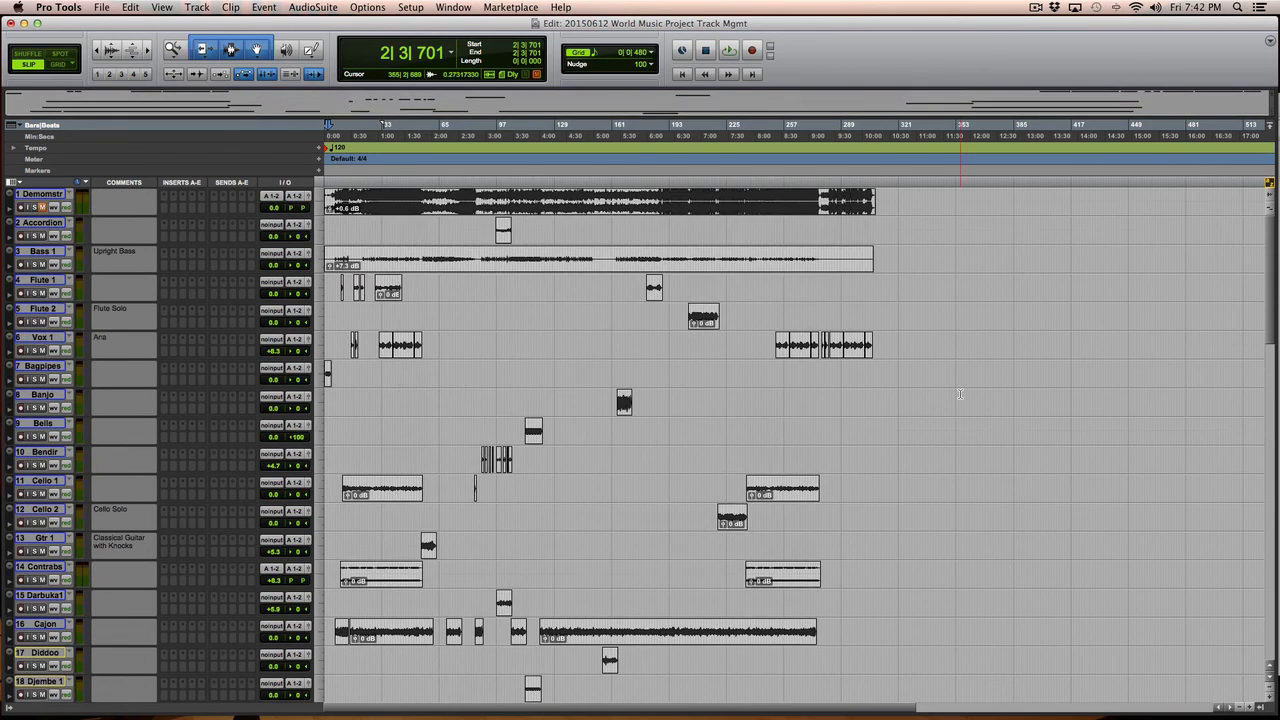
pyautogui.scroll(-3)
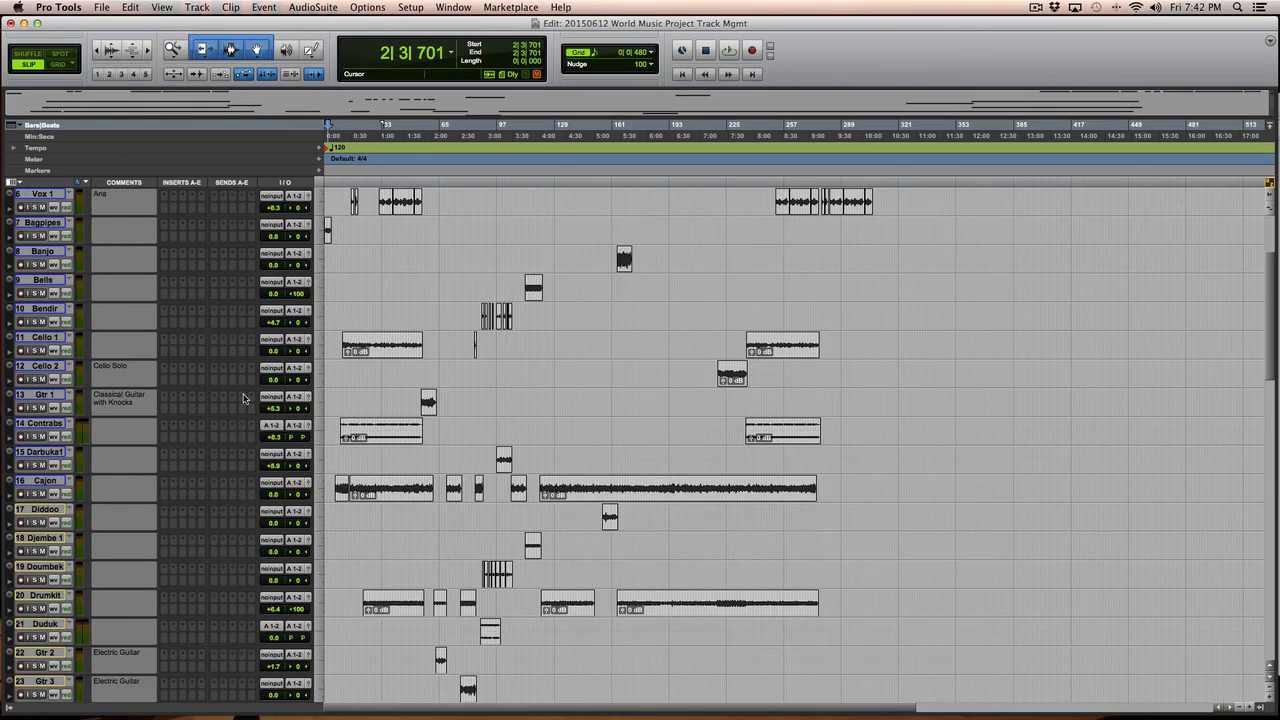
pyautogui.scroll(-3)
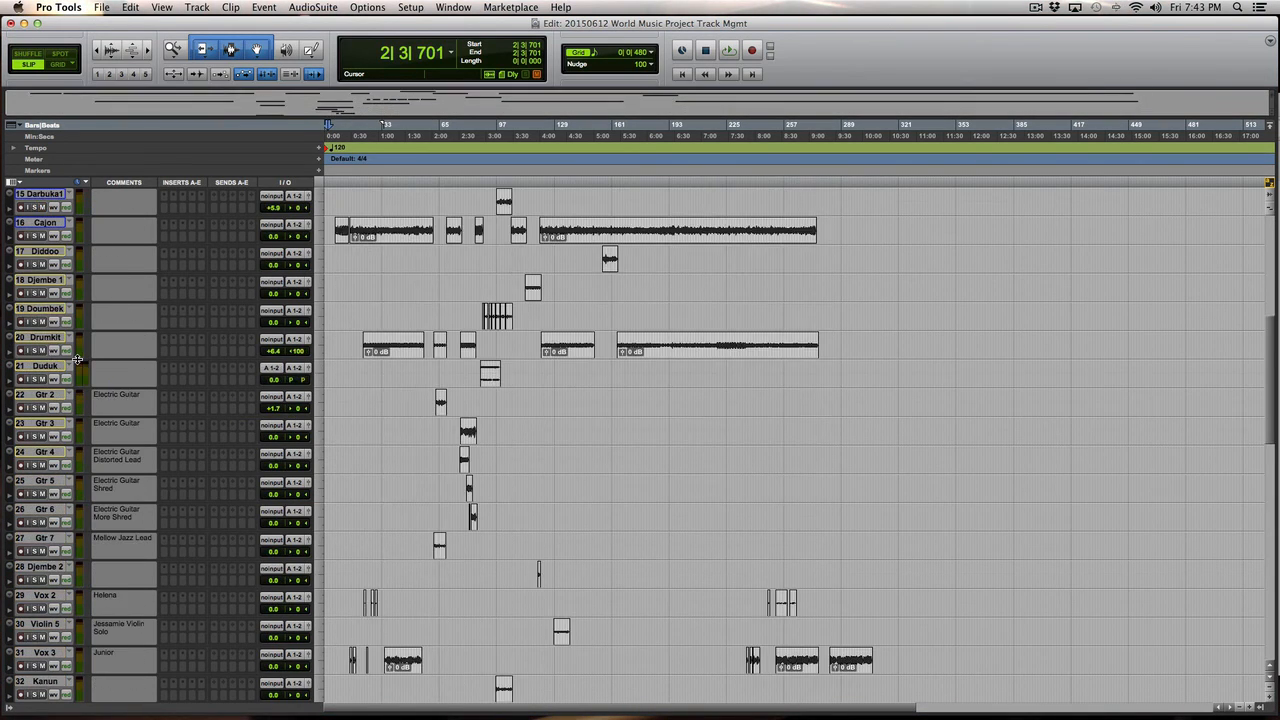
pyautogui.scroll(-3)
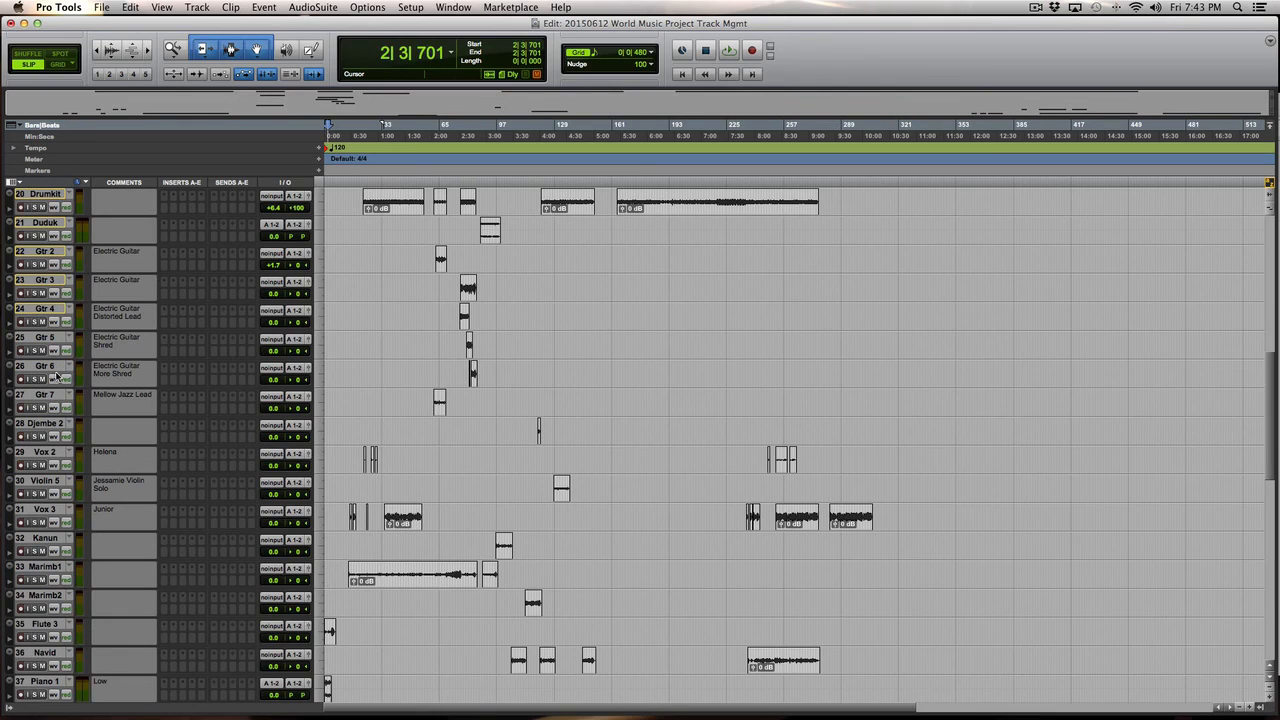
pyautogui.moveTo(52, 453)
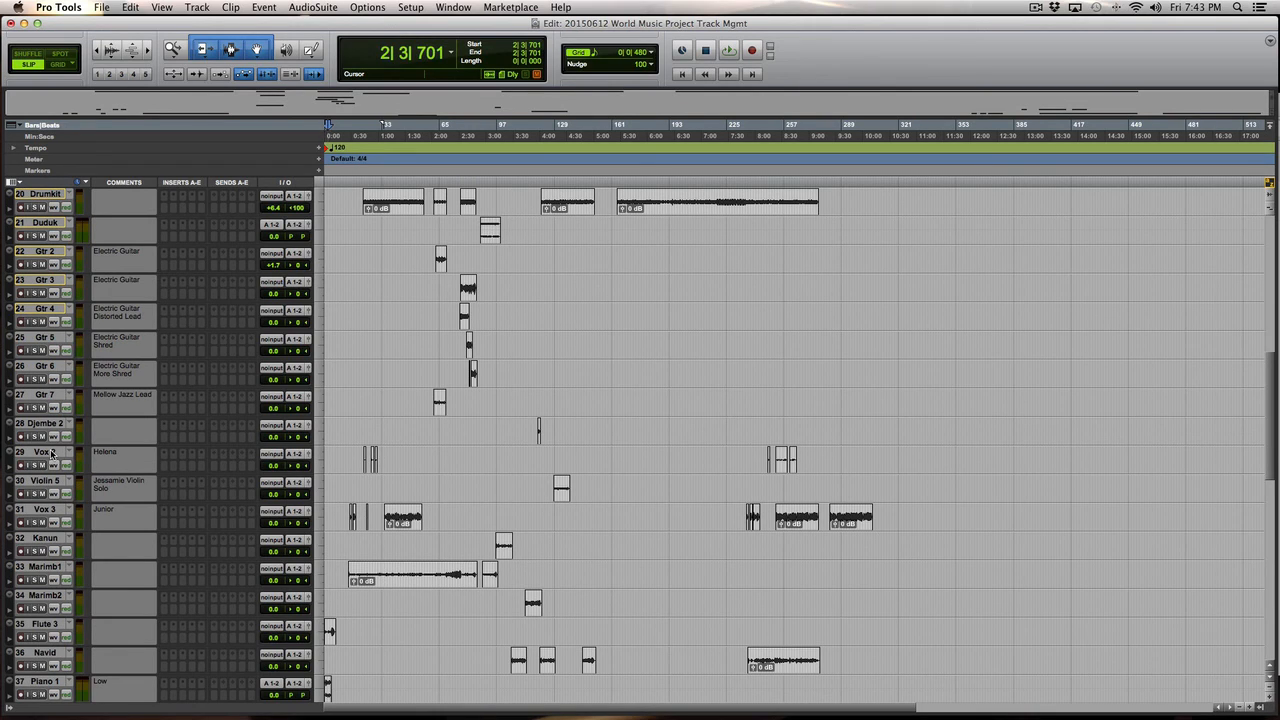
pyautogui.moveTo(42, 452)
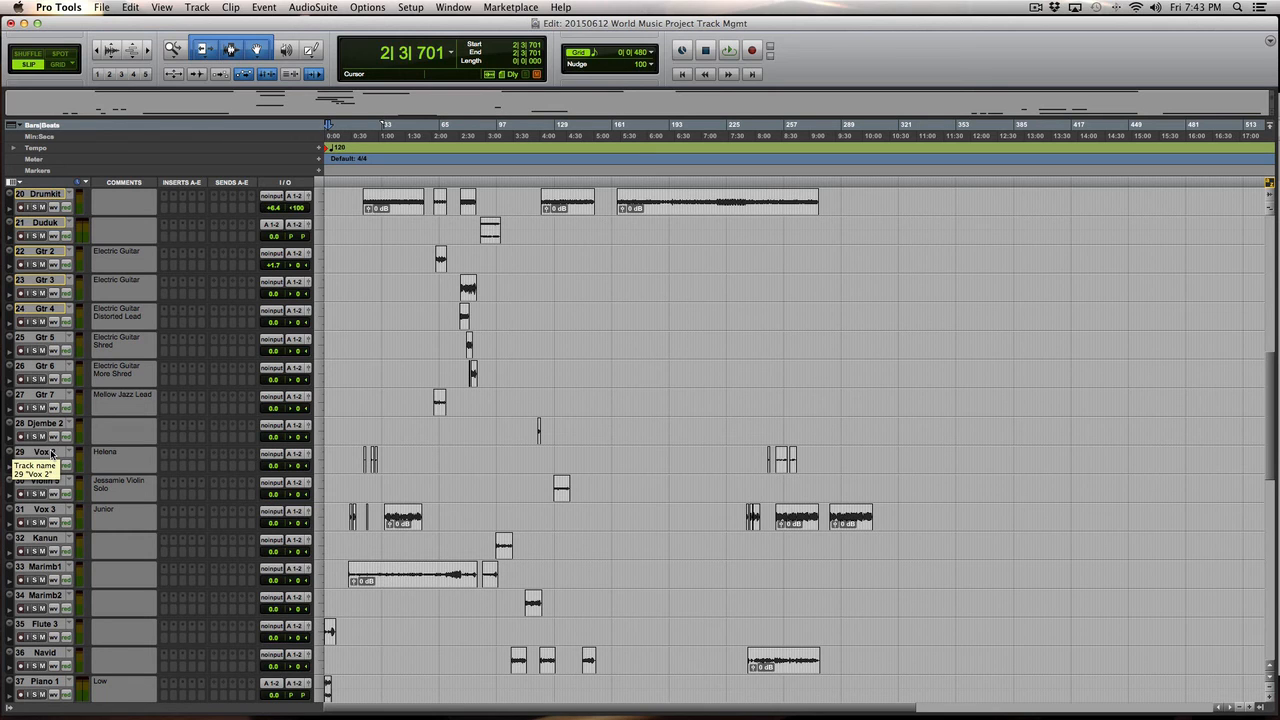
# Select the Vox 4 track and scroll the track list to reposition Vox 4–6.
pyautogui.scroll(-3)
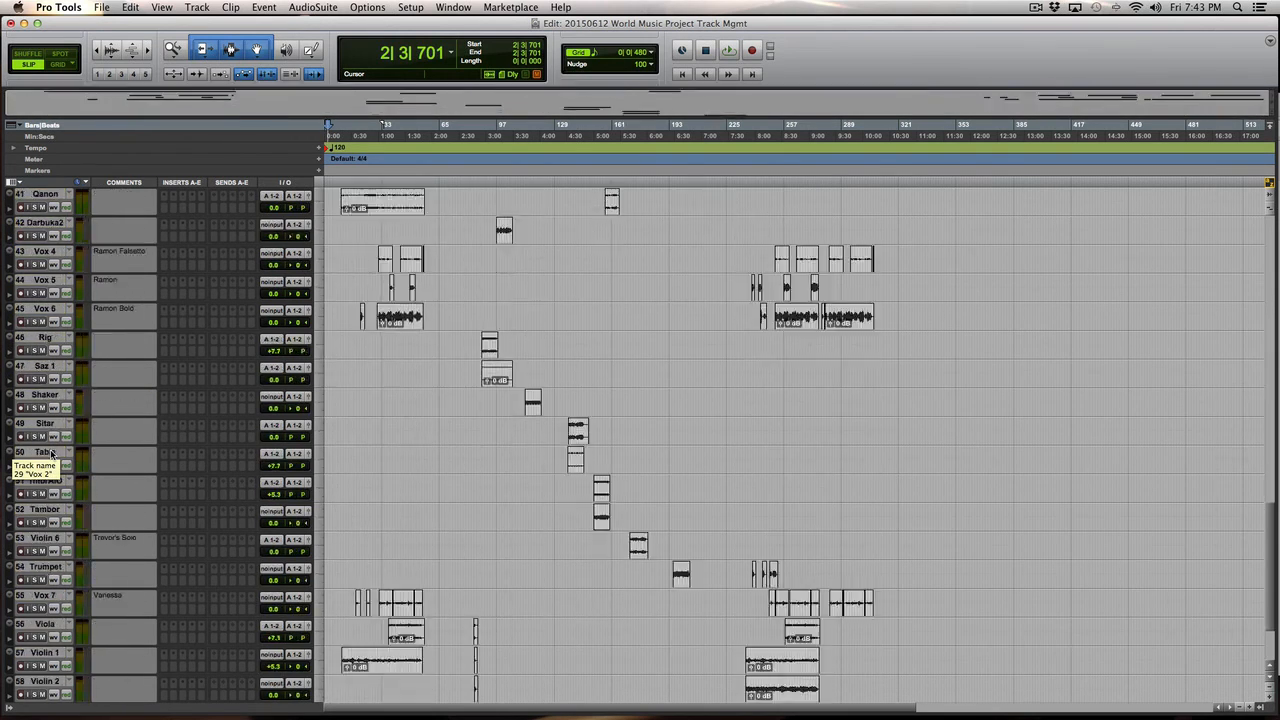
pyautogui.scroll(-3)
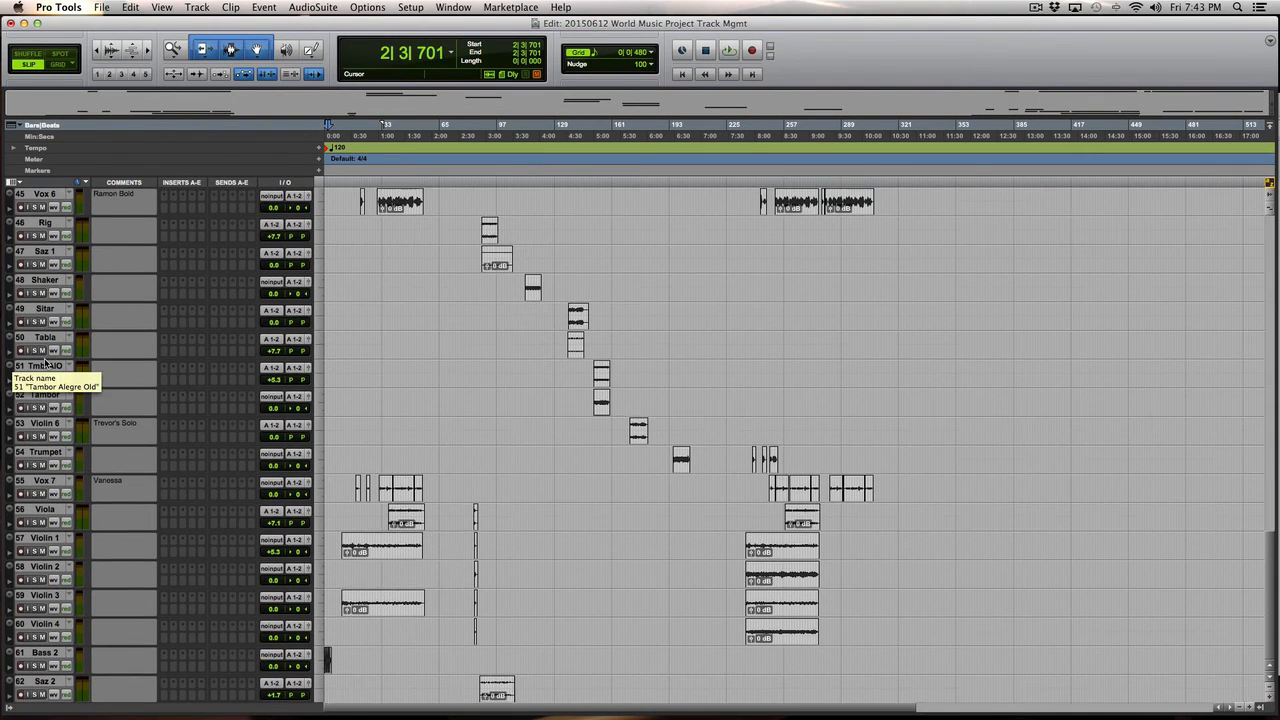
pyautogui.scroll(3)
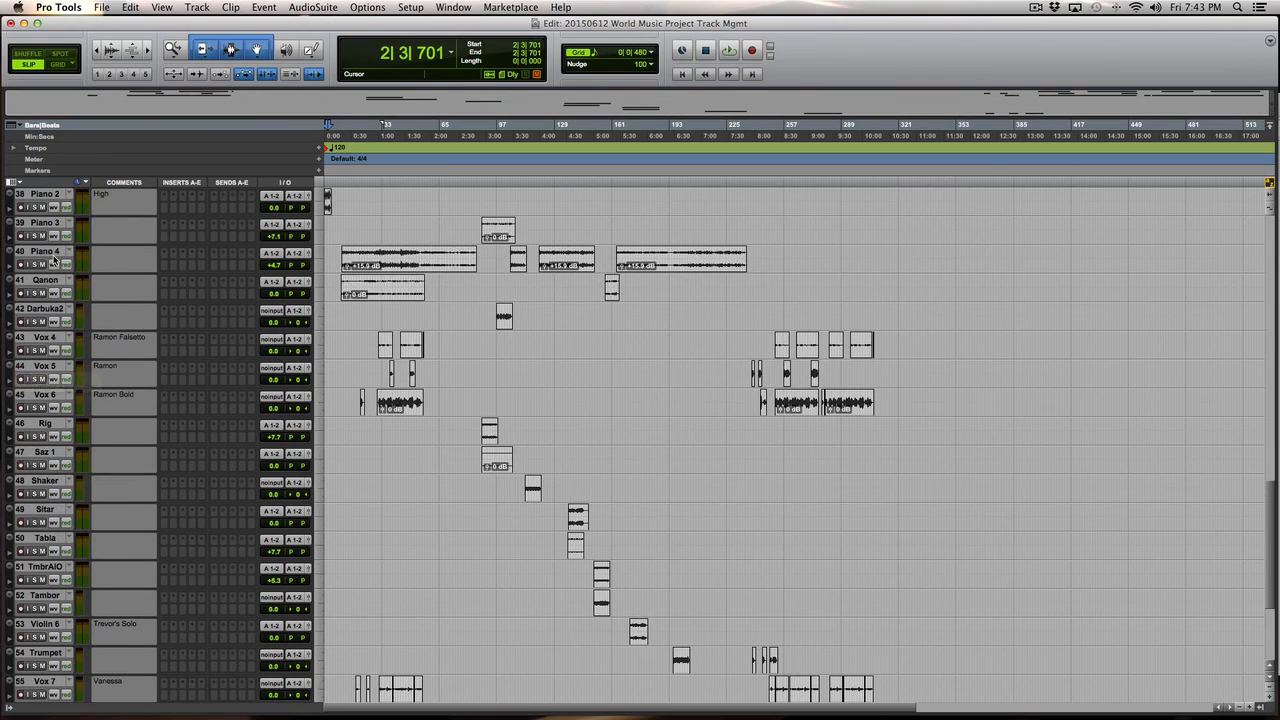
pyautogui.doubleClick(45, 337)
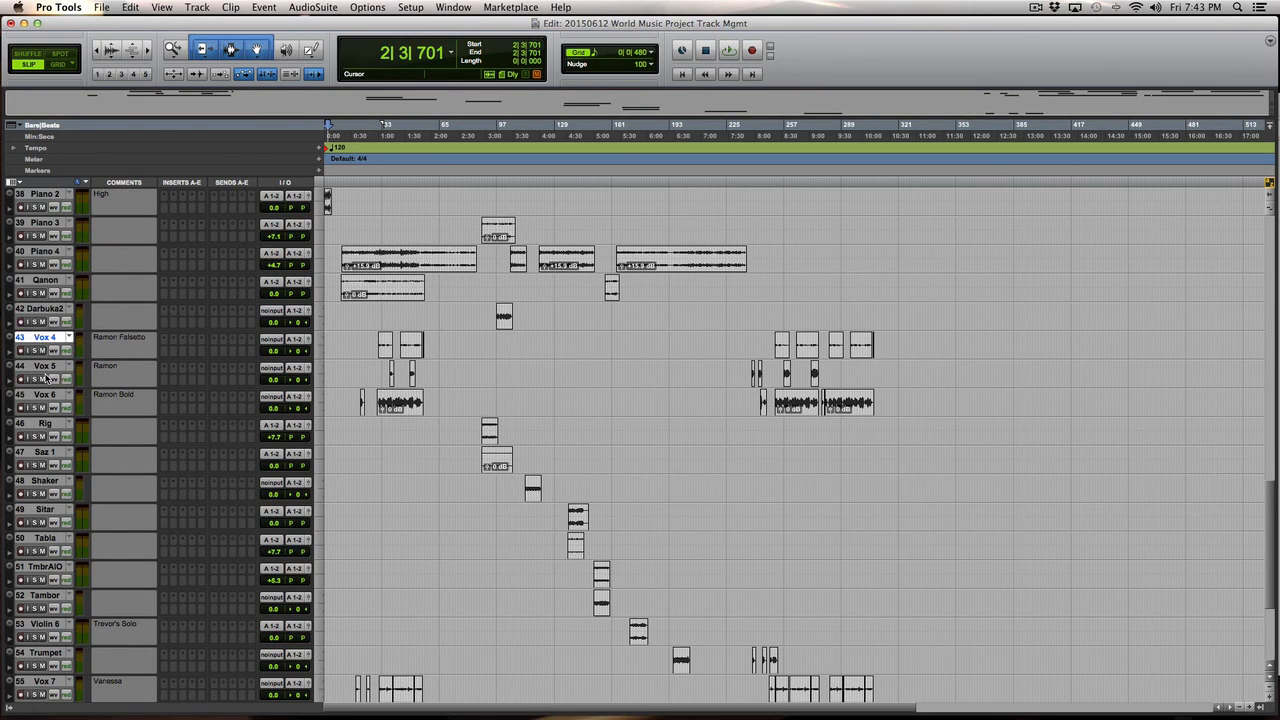
pyautogui.moveTo(45, 365)
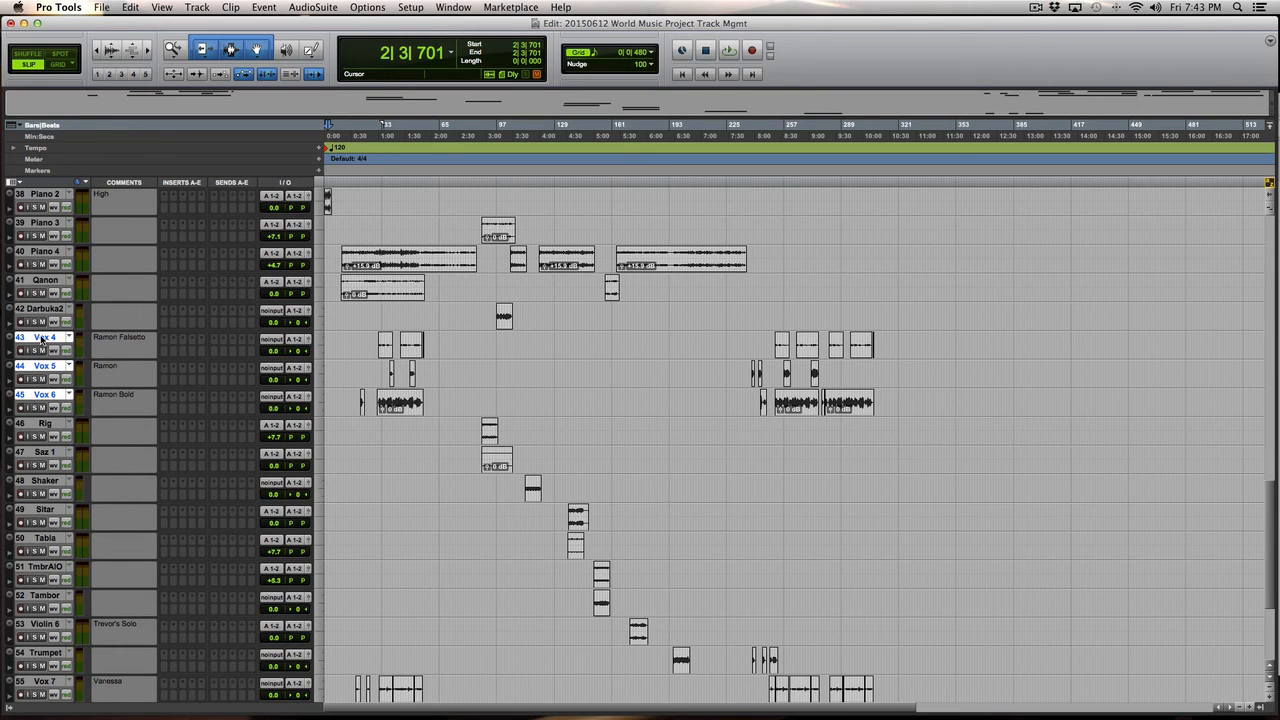
pyautogui.scroll(-3)
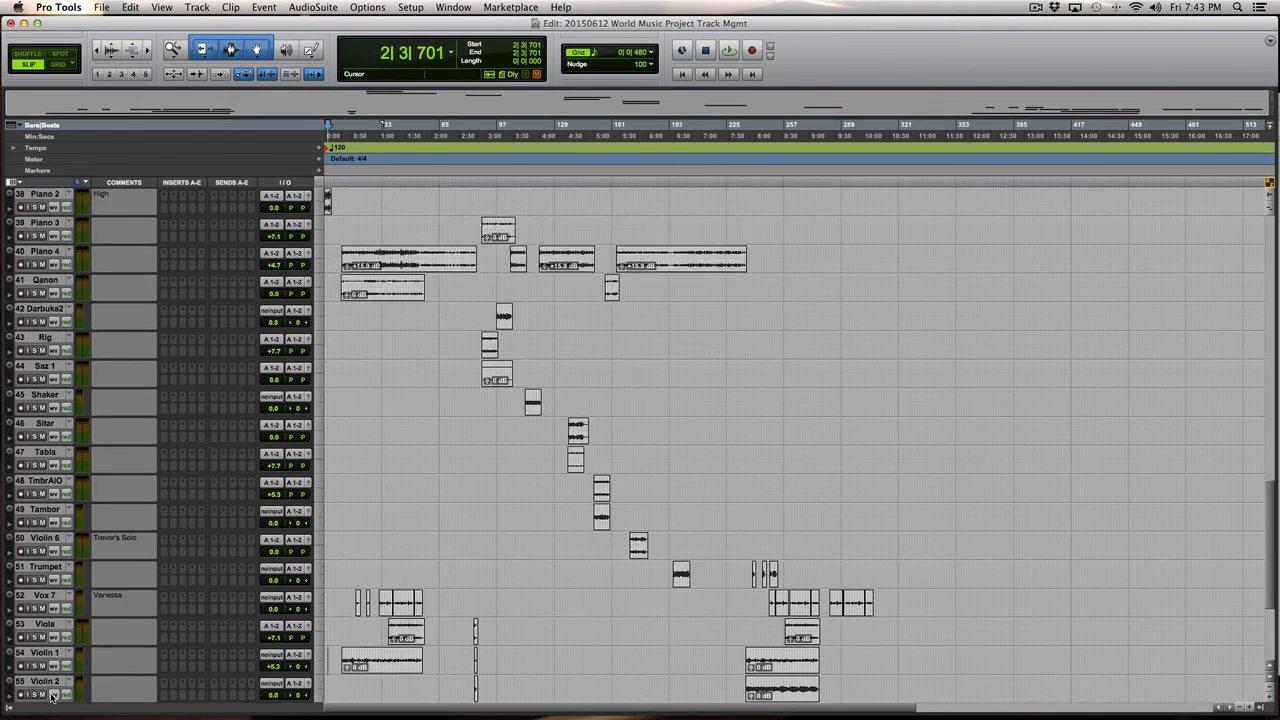
pyautogui.scroll(-3)
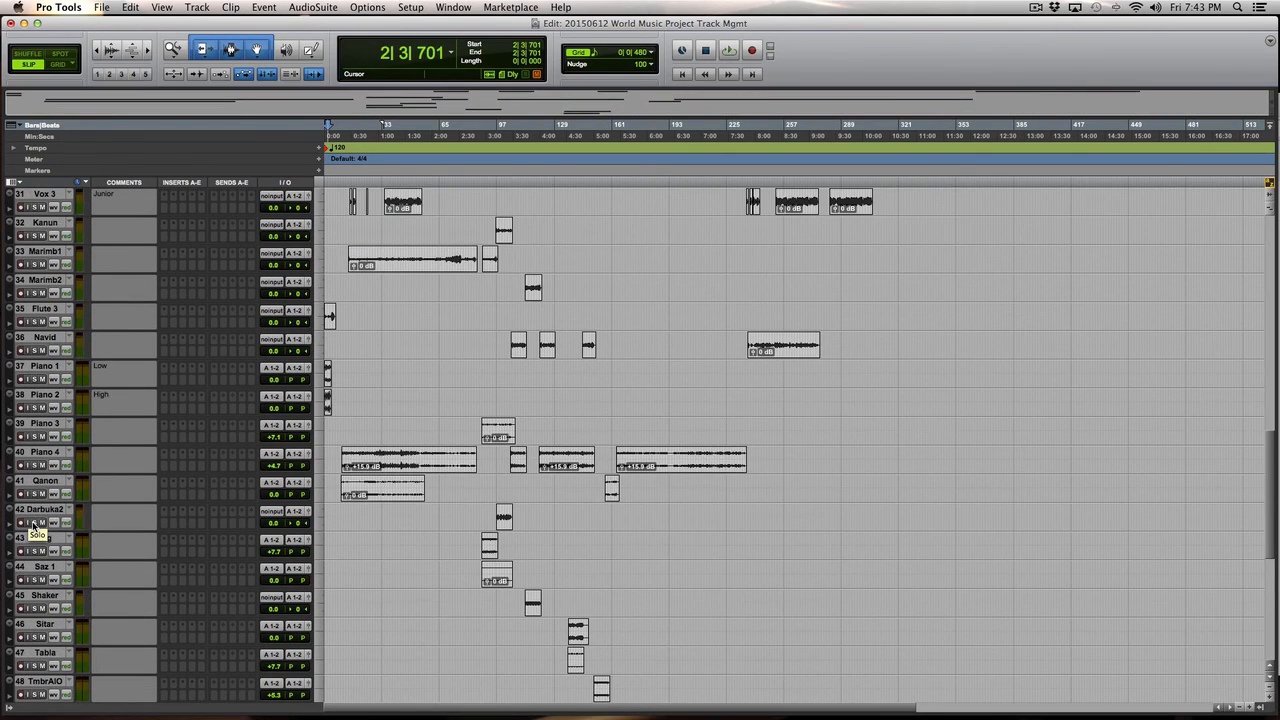
pyautogui.scroll(3)
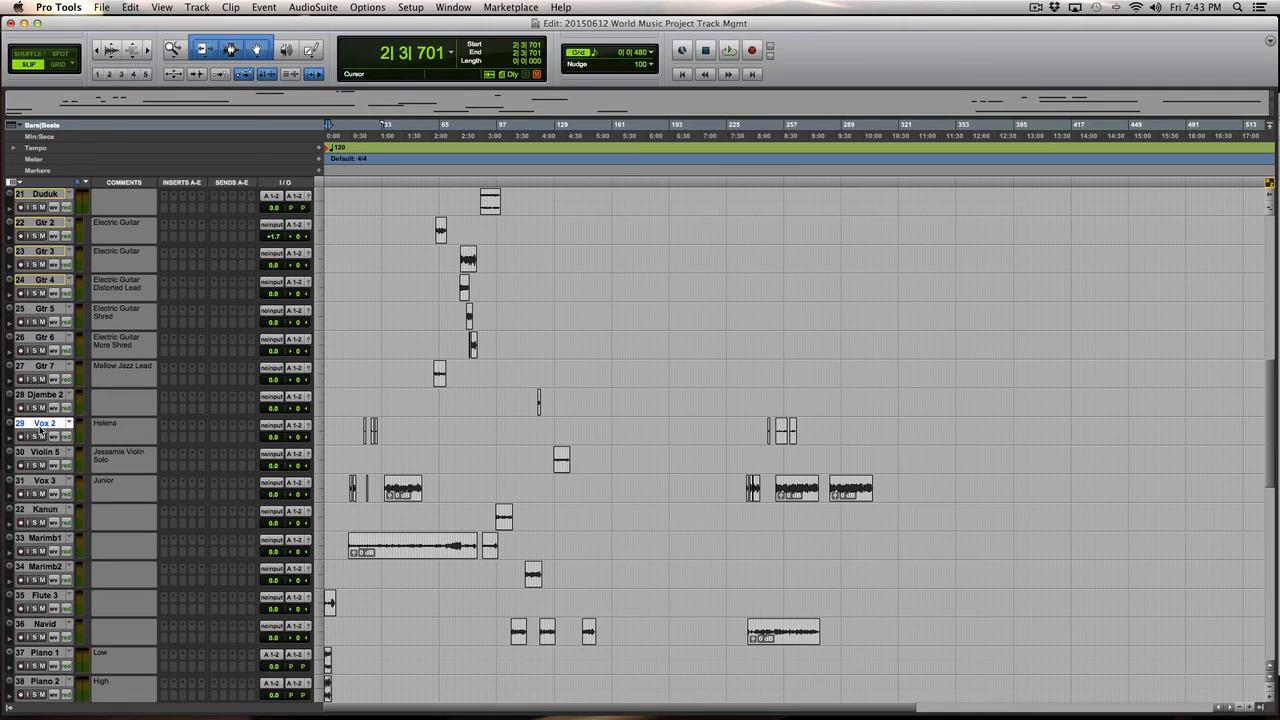
pyautogui.moveTo(43, 484)
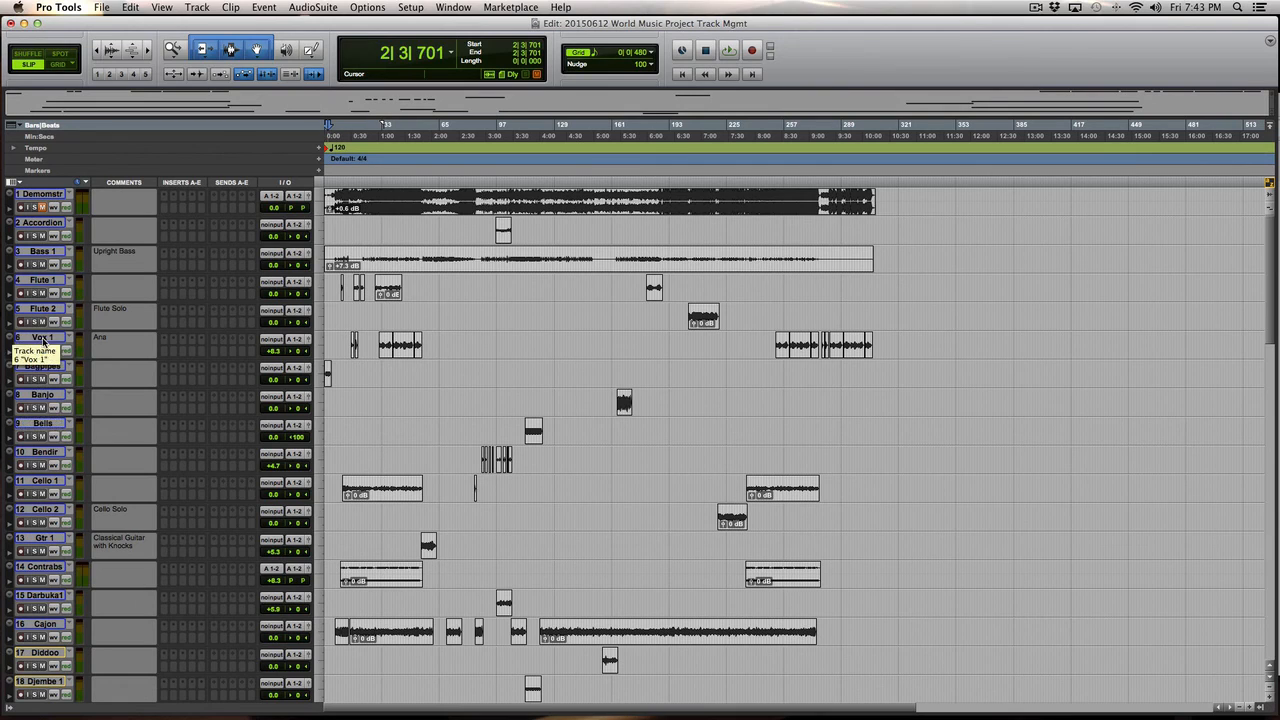
# Select Vox 1 and scroll down to bring Vox 1–6 together as tracks 57–62.
pyautogui.doubleClick(40, 337)
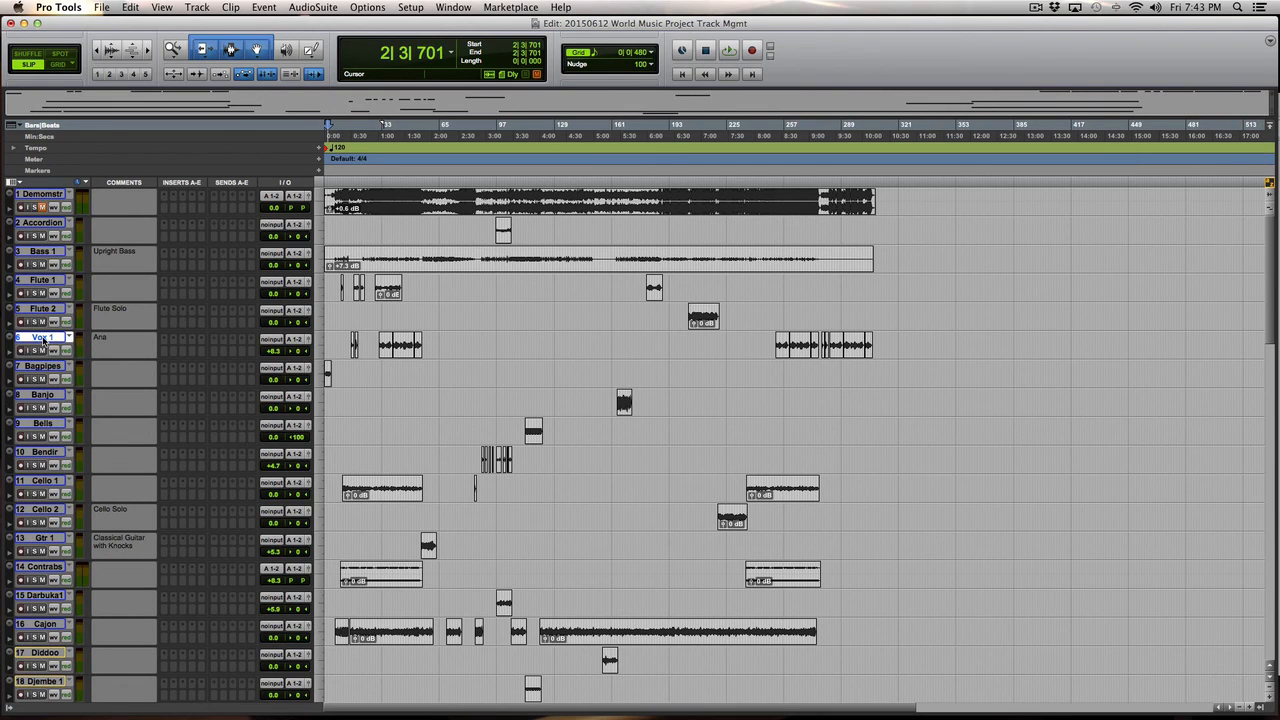
pyautogui.scroll(-3)
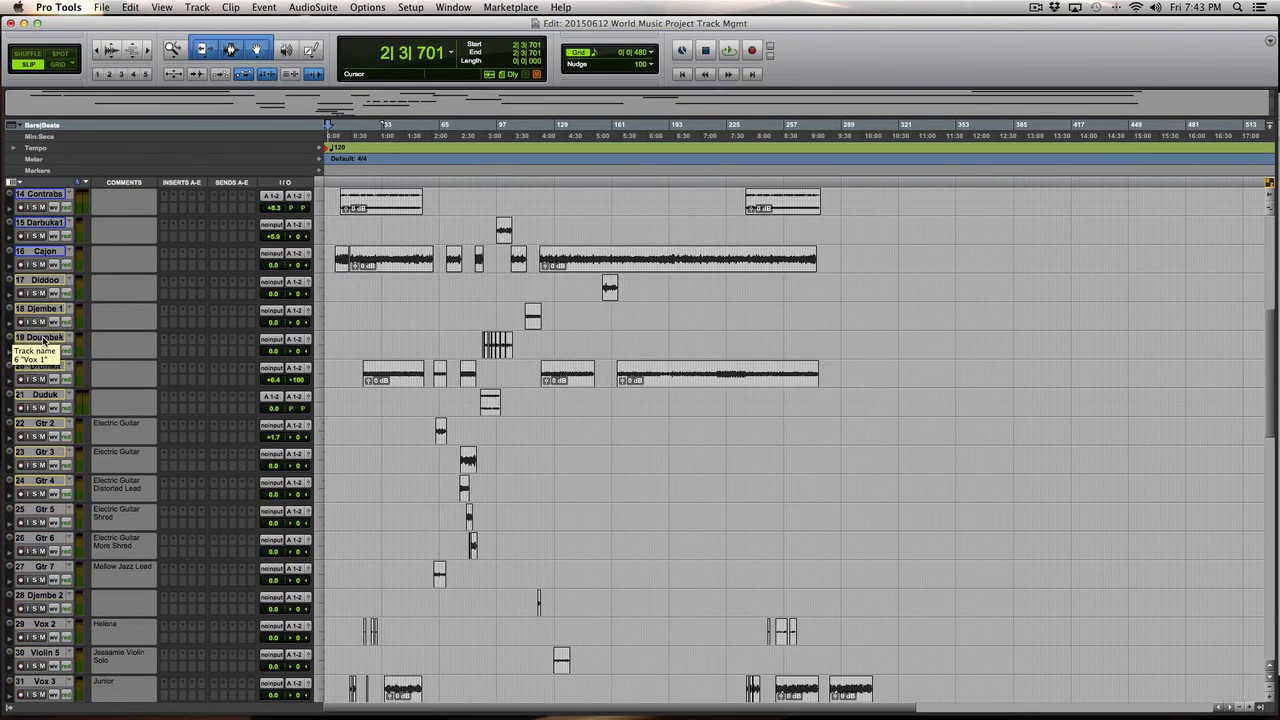
pyautogui.scroll(-3)
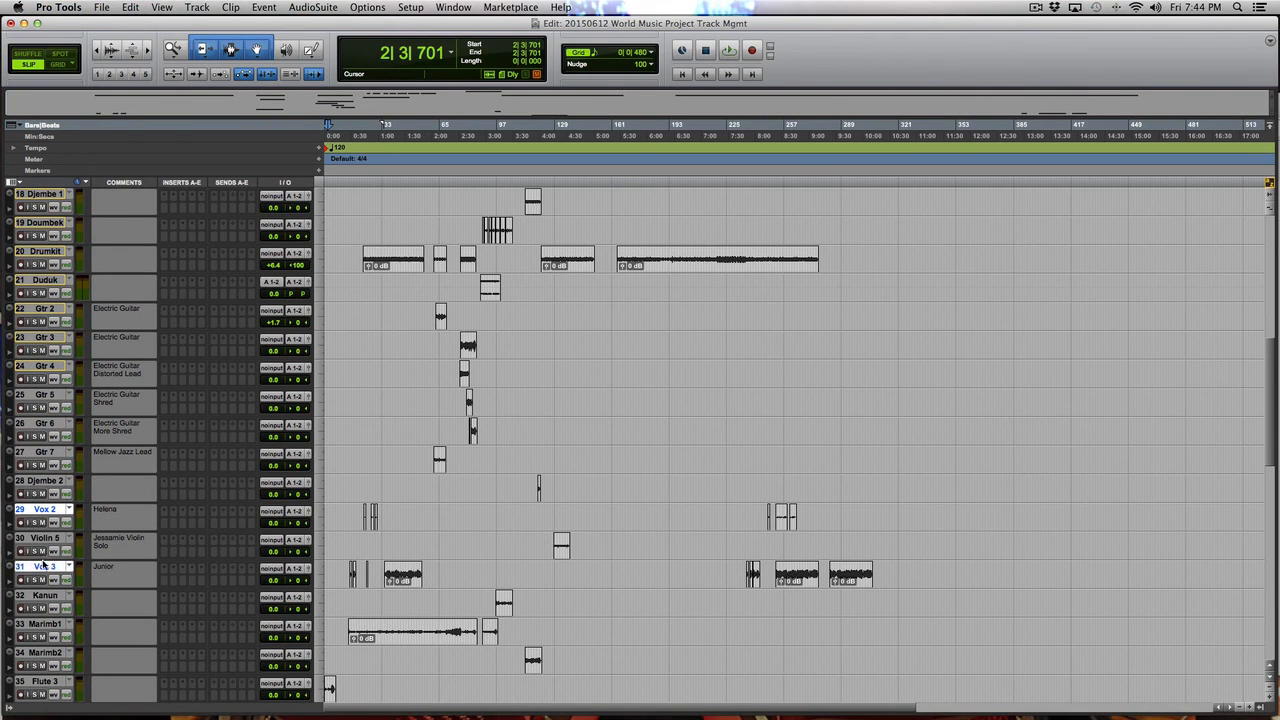
pyautogui.scroll(-3)
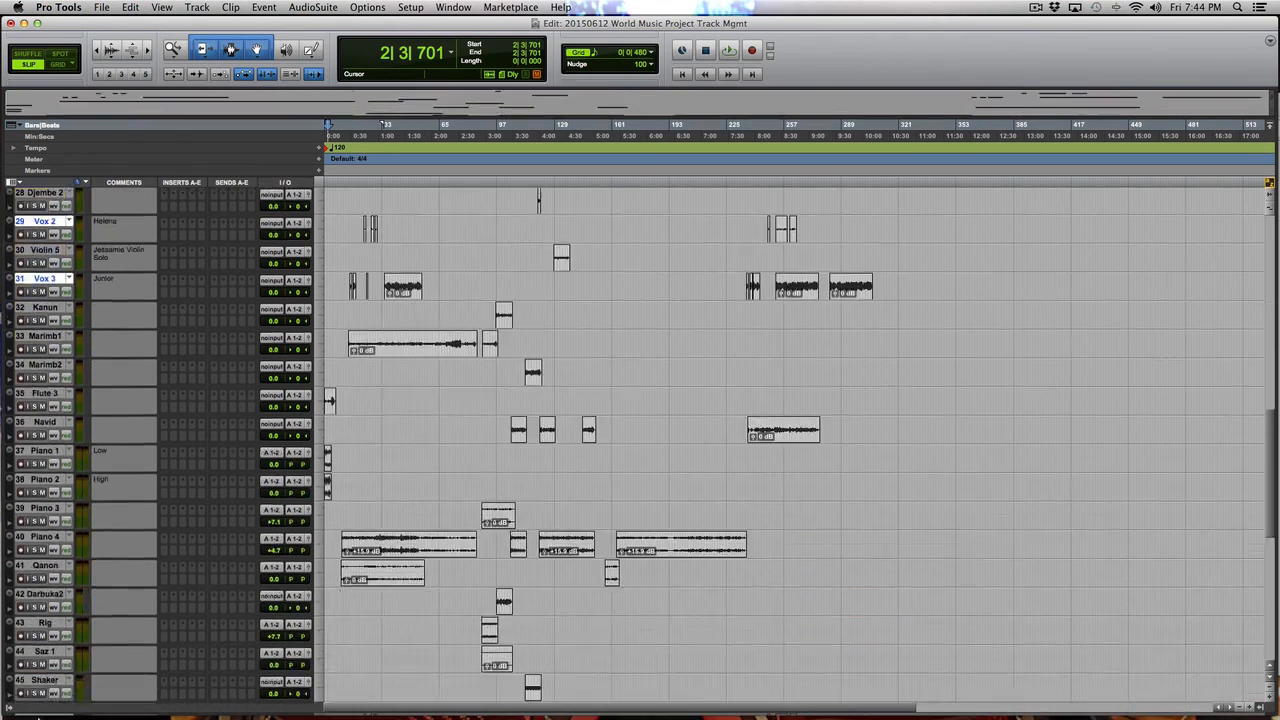
pyautogui.scroll(-3)
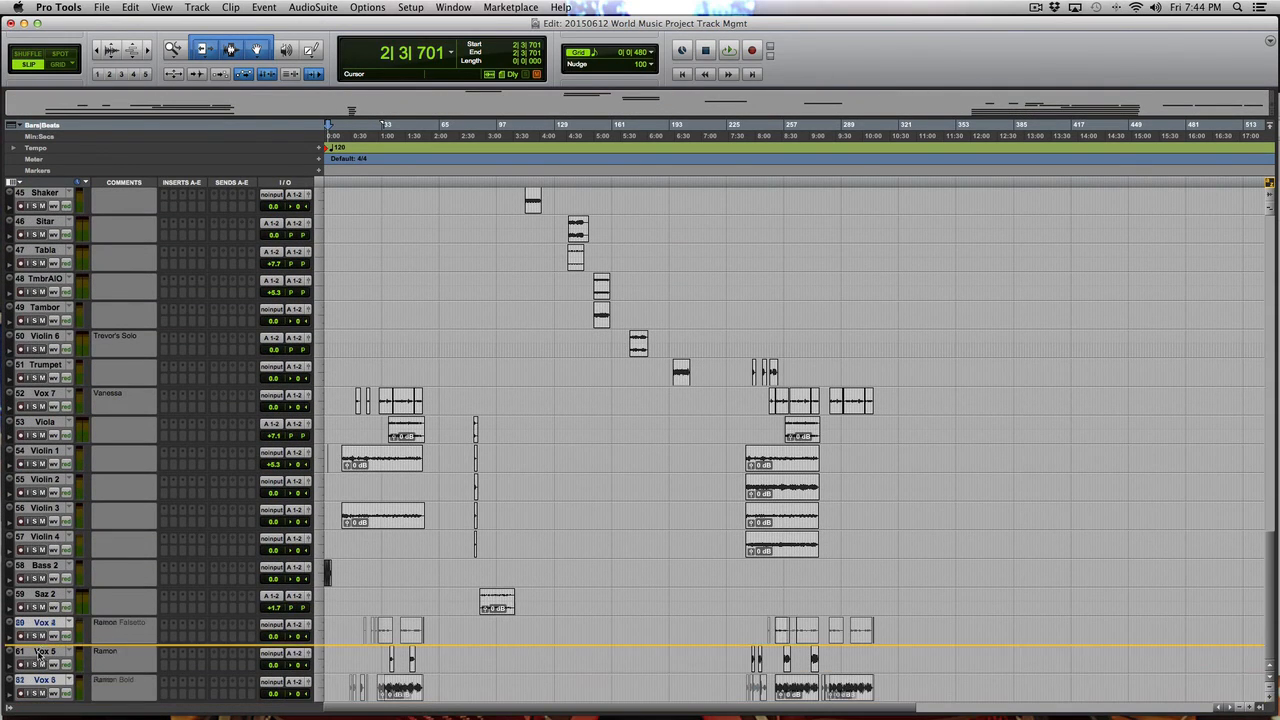
pyautogui.scroll(-3)
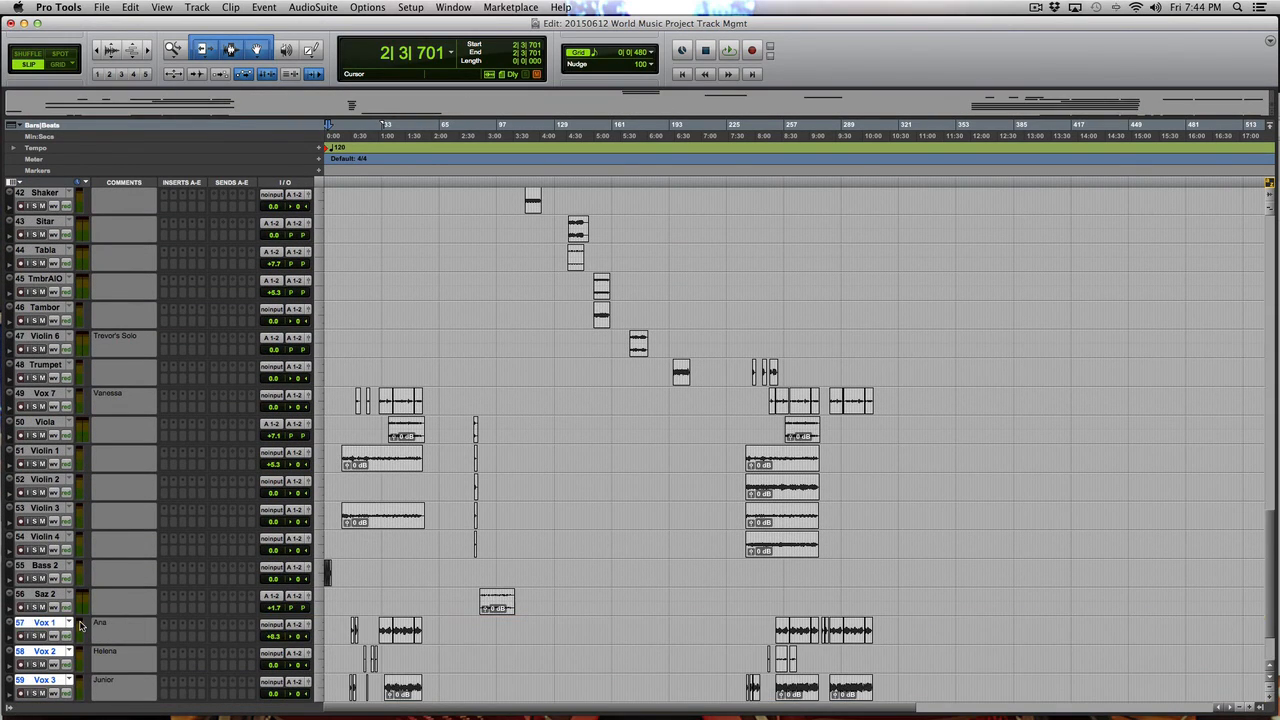
pyautogui.scroll(-3)
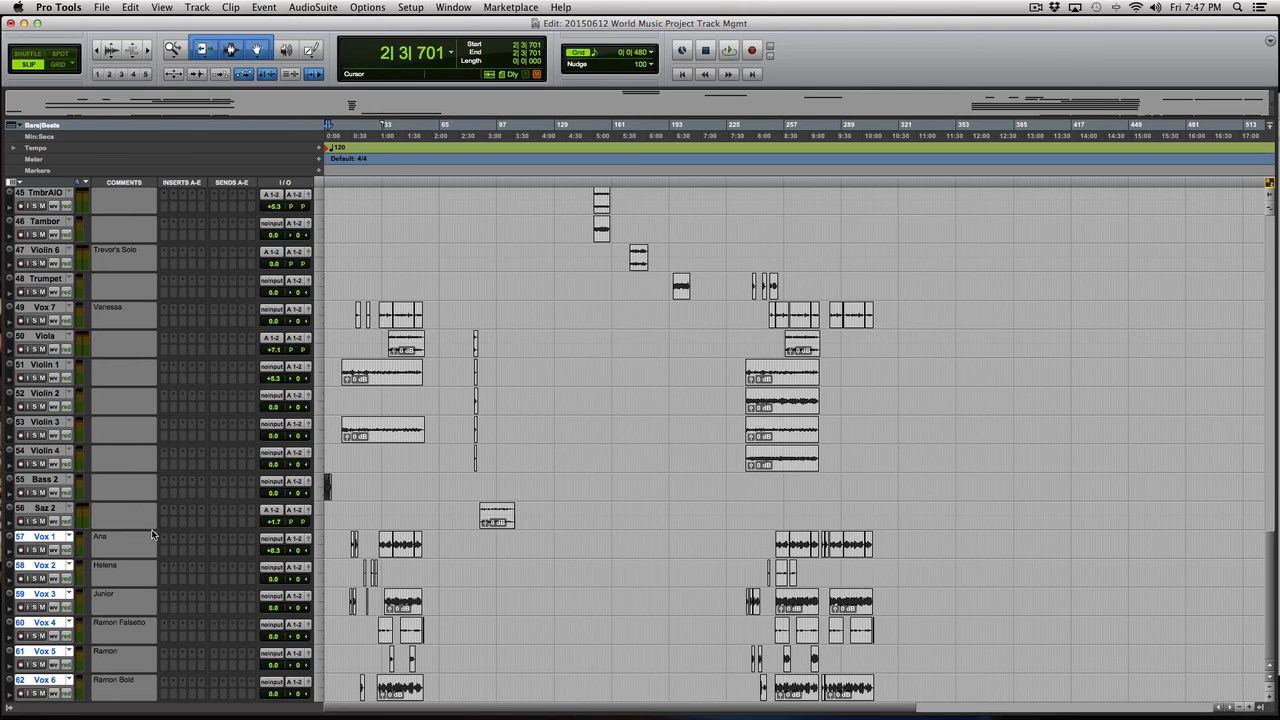
pyautogui.moveTo(70, 543)
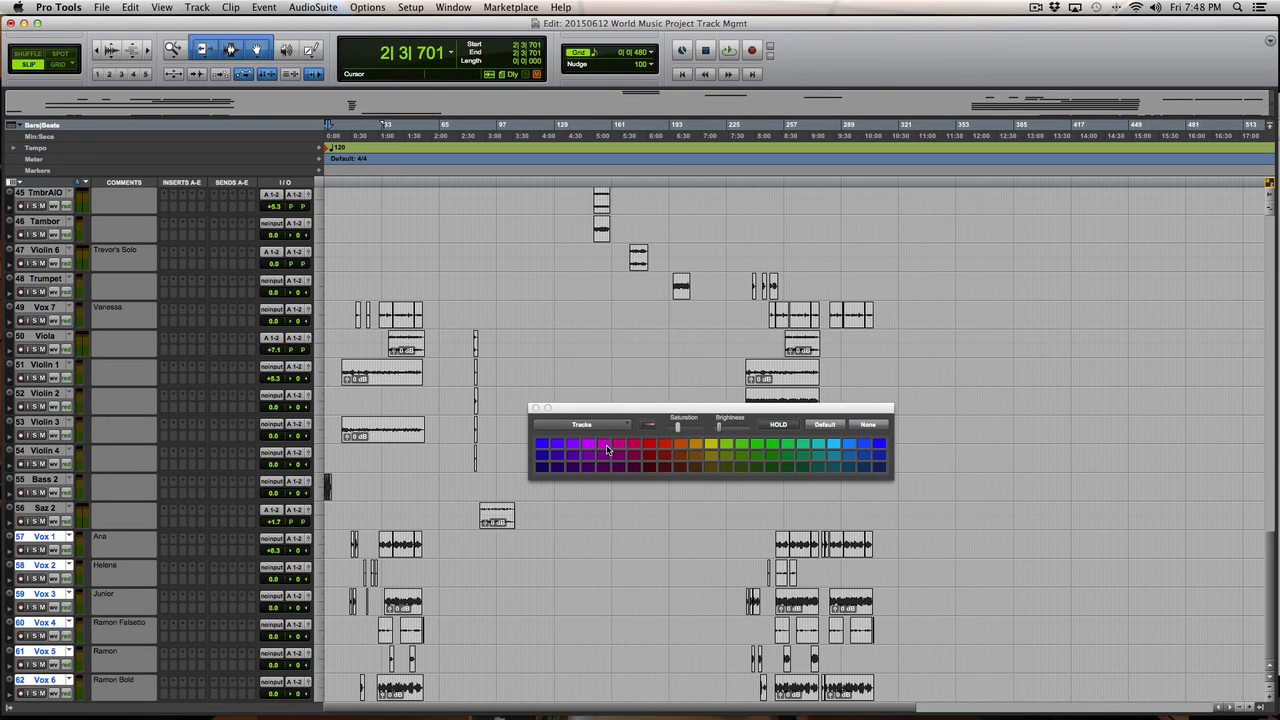
pyautogui.moveTo(698, 445)
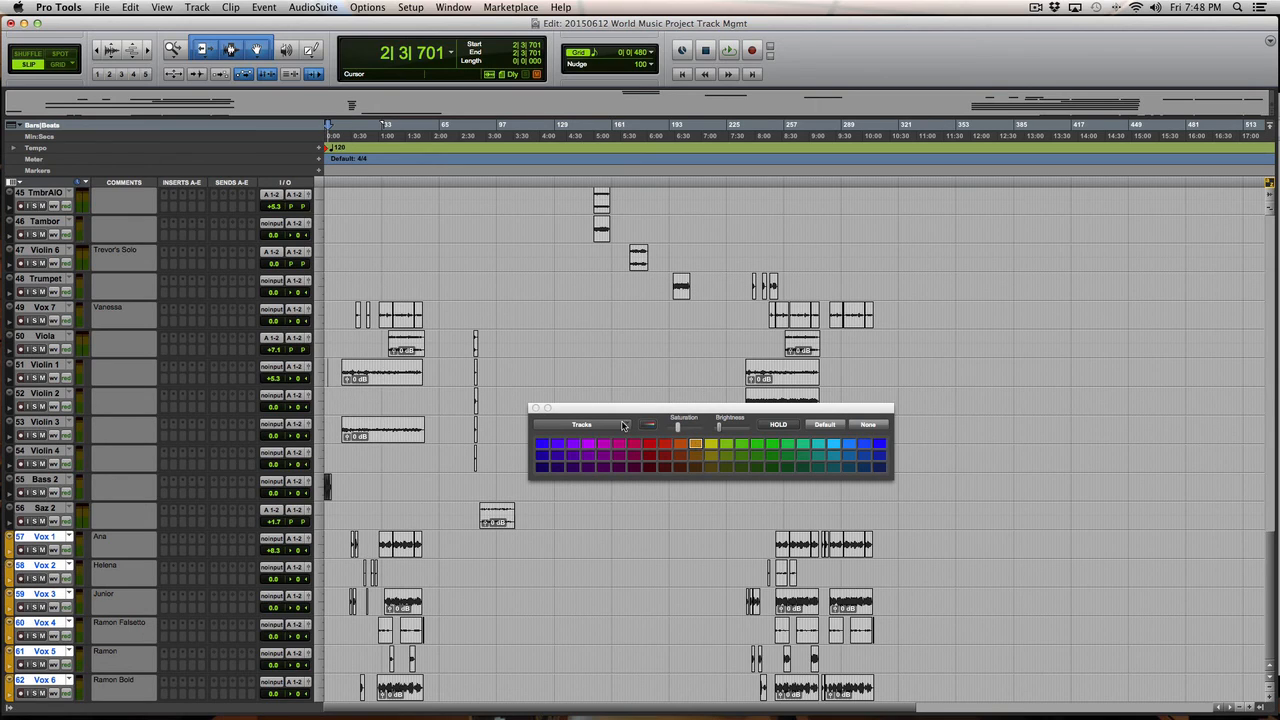
# Apply gold to the vocal clips using the Clips in Tracks target, then close the Color Palette.
pyautogui.click(581, 424)
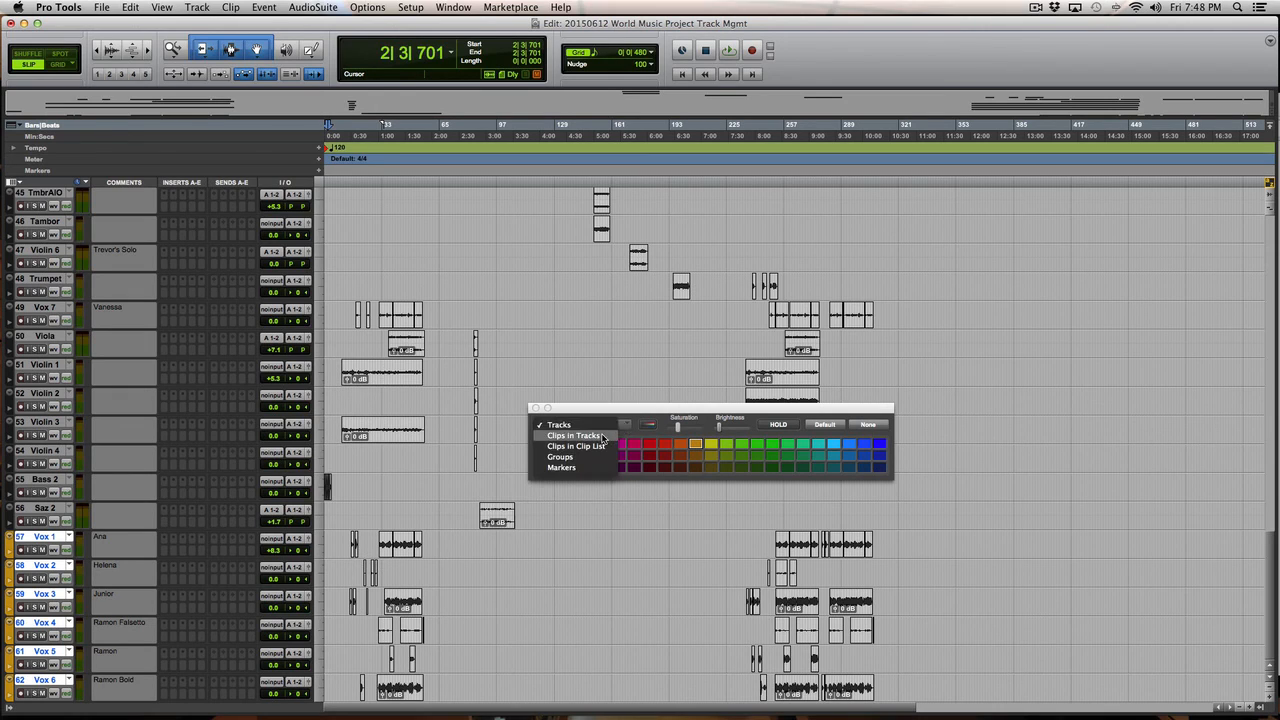
pyautogui.click(573, 435)
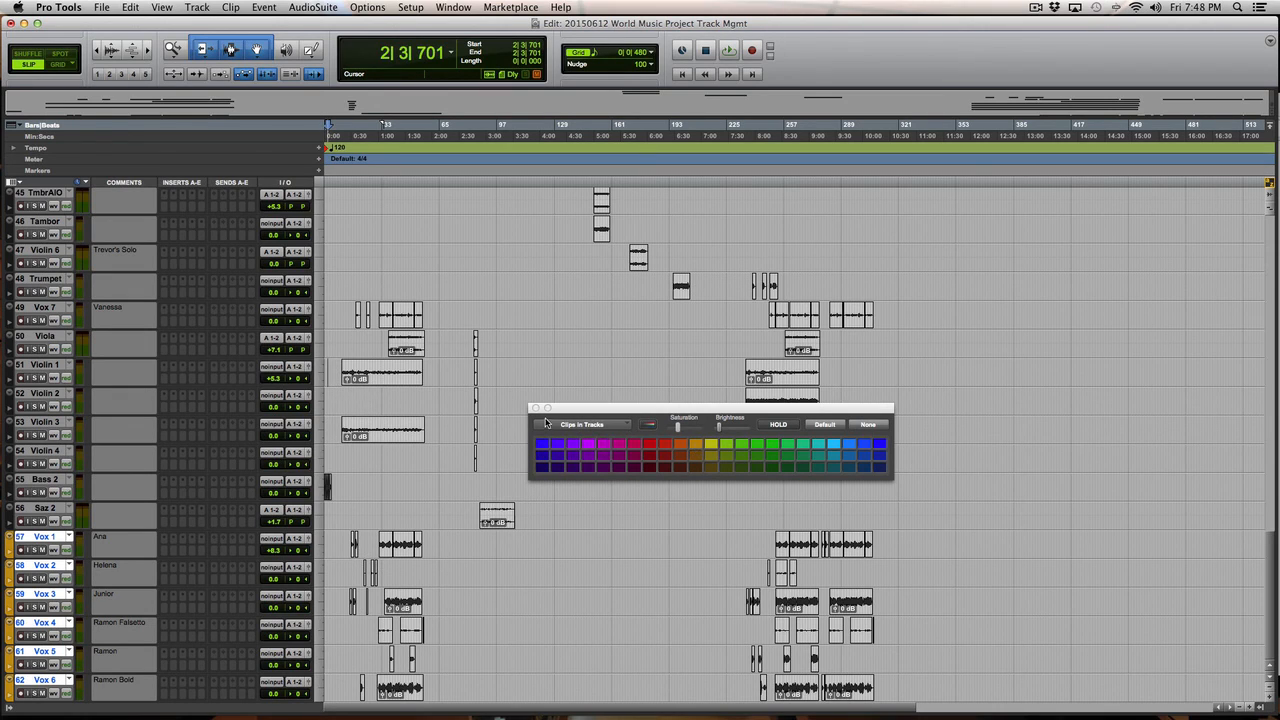
pyautogui.moveTo(365, 543)
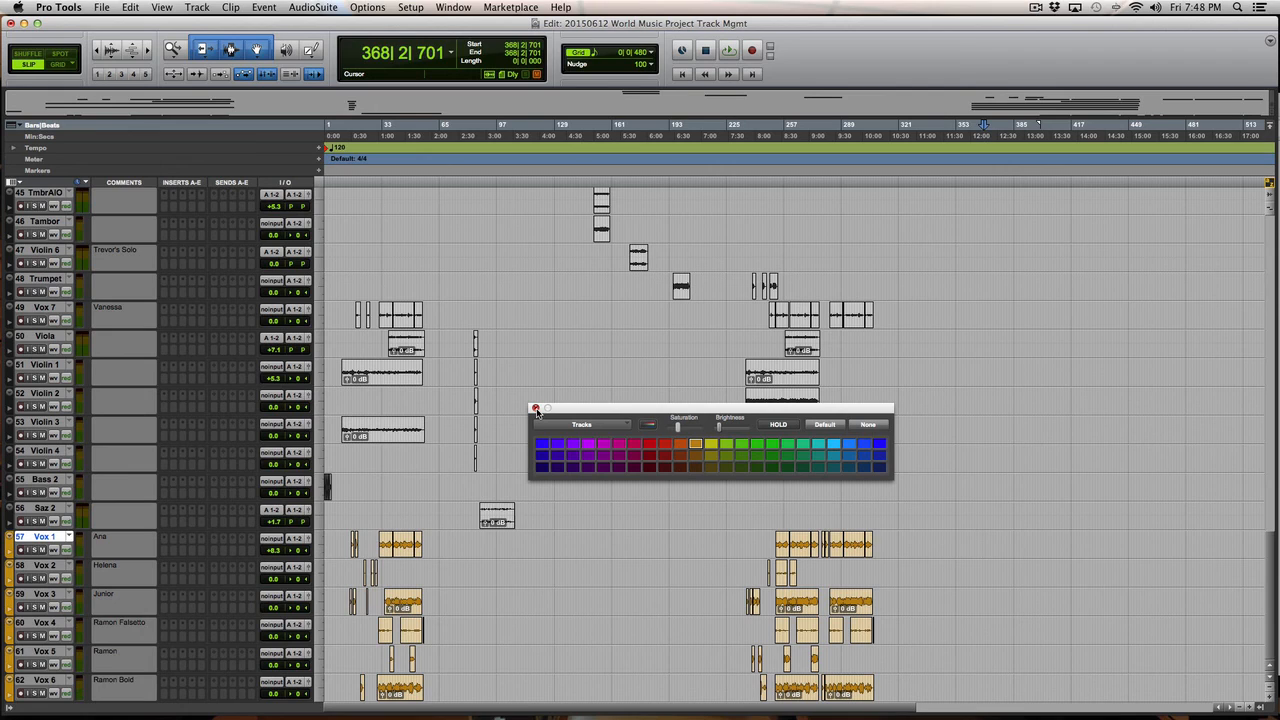
pyautogui.click(537, 408)
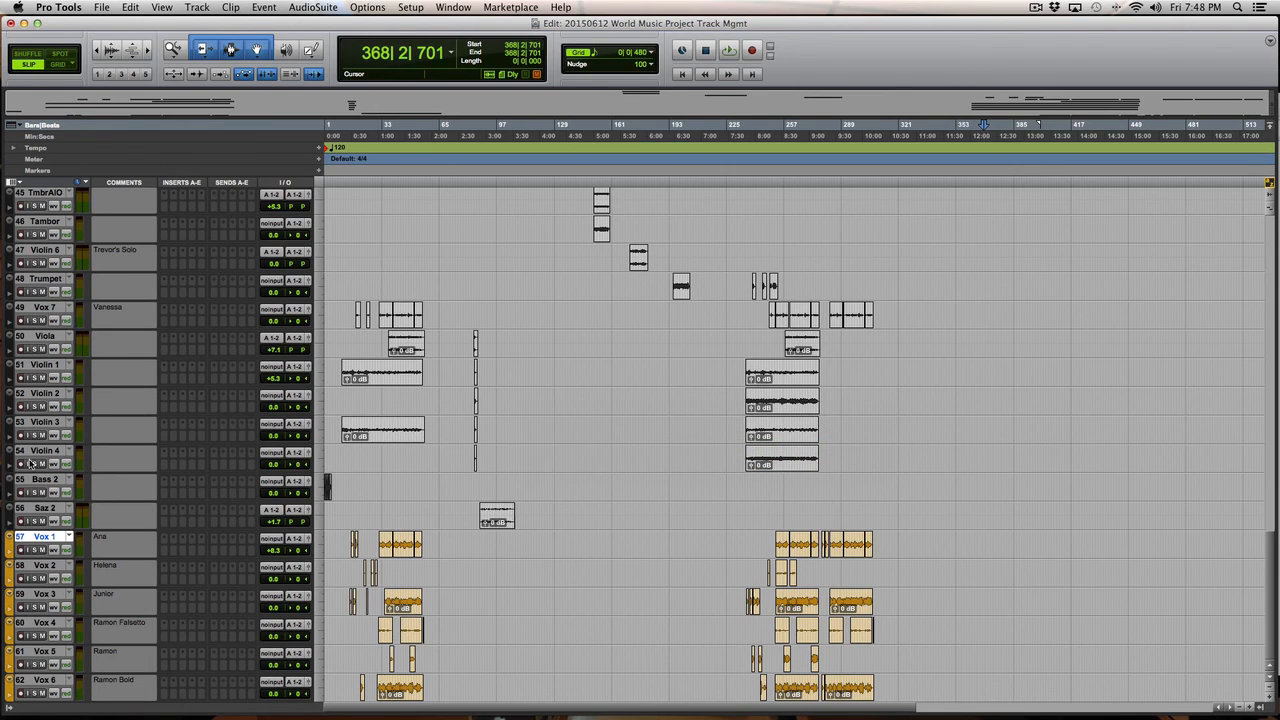
pyautogui.moveTo(45, 373)
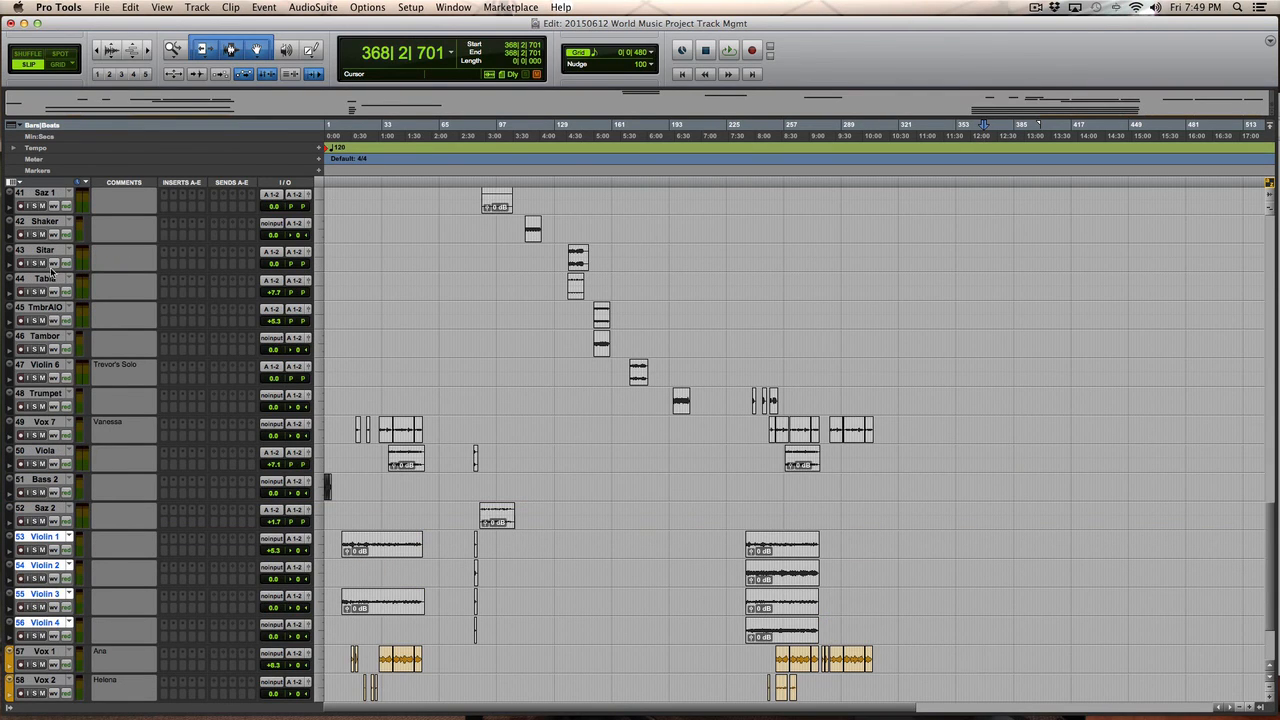
pyautogui.scroll(-3)
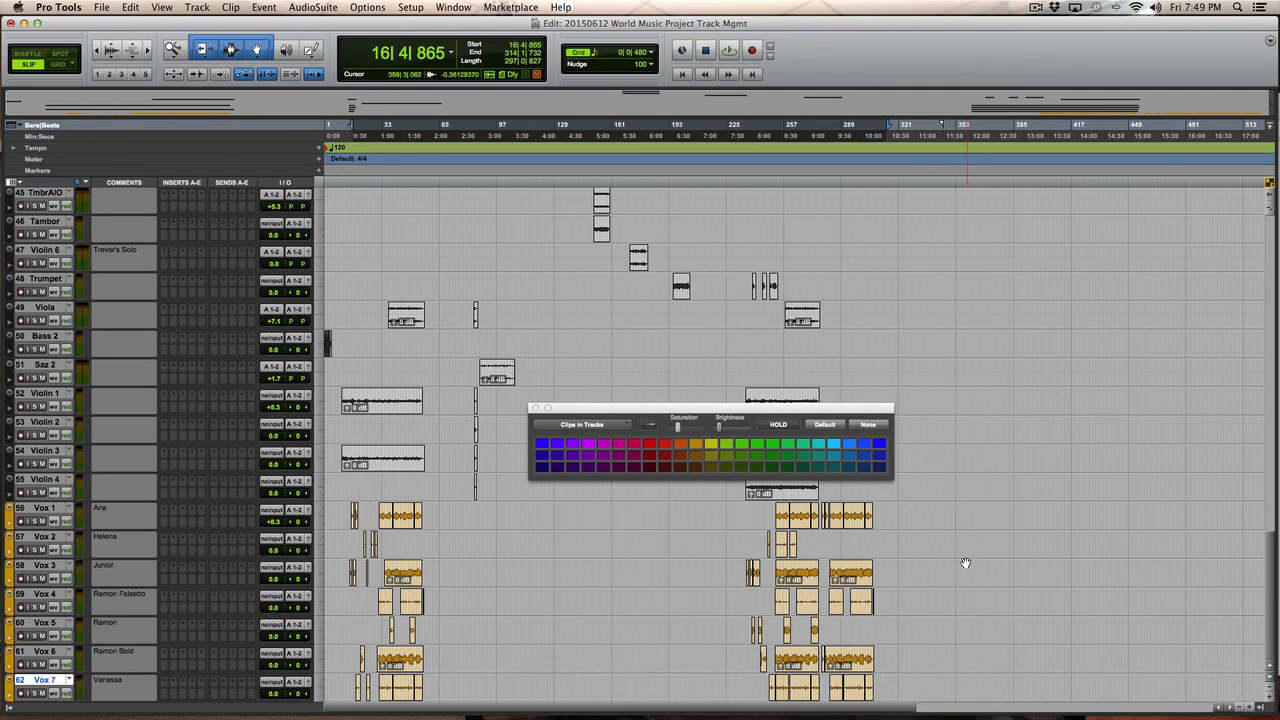
pyautogui.moveTo(67, 430)
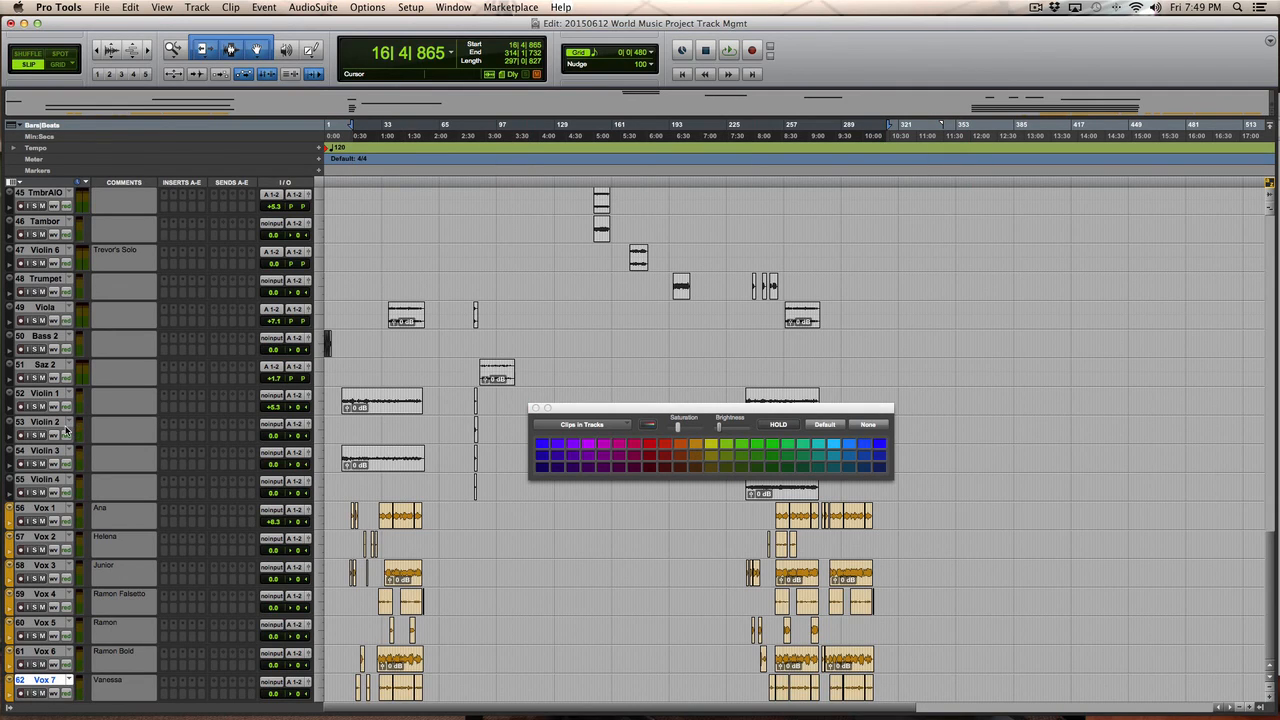
pyautogui.moveTo(47, 410)
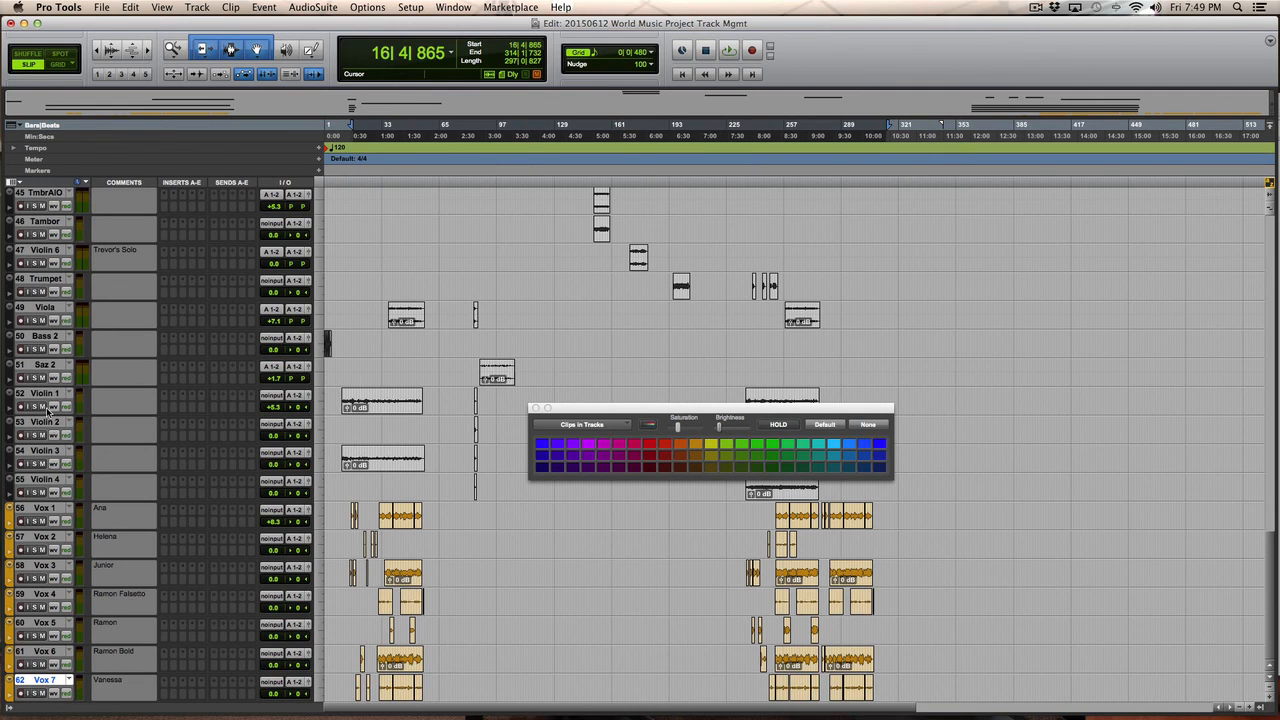
pyautogui.moveTo(40, 255)
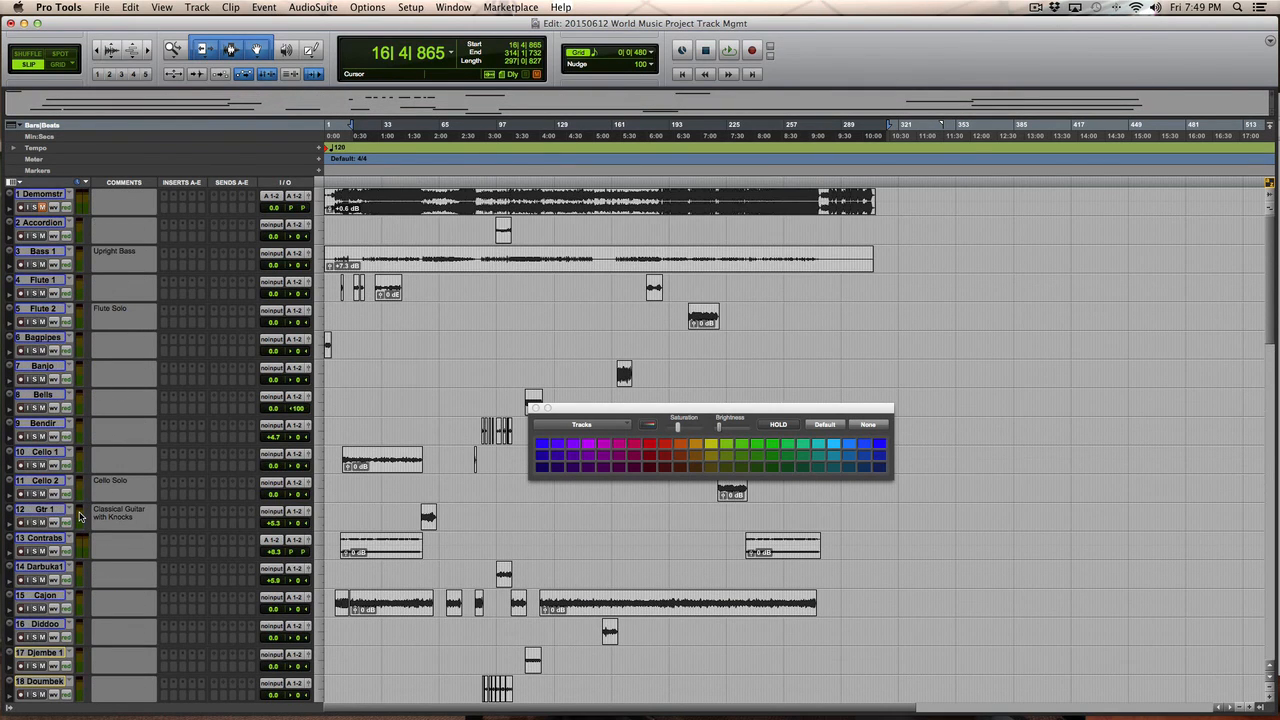
pyautogui.moveTo(57, 465)
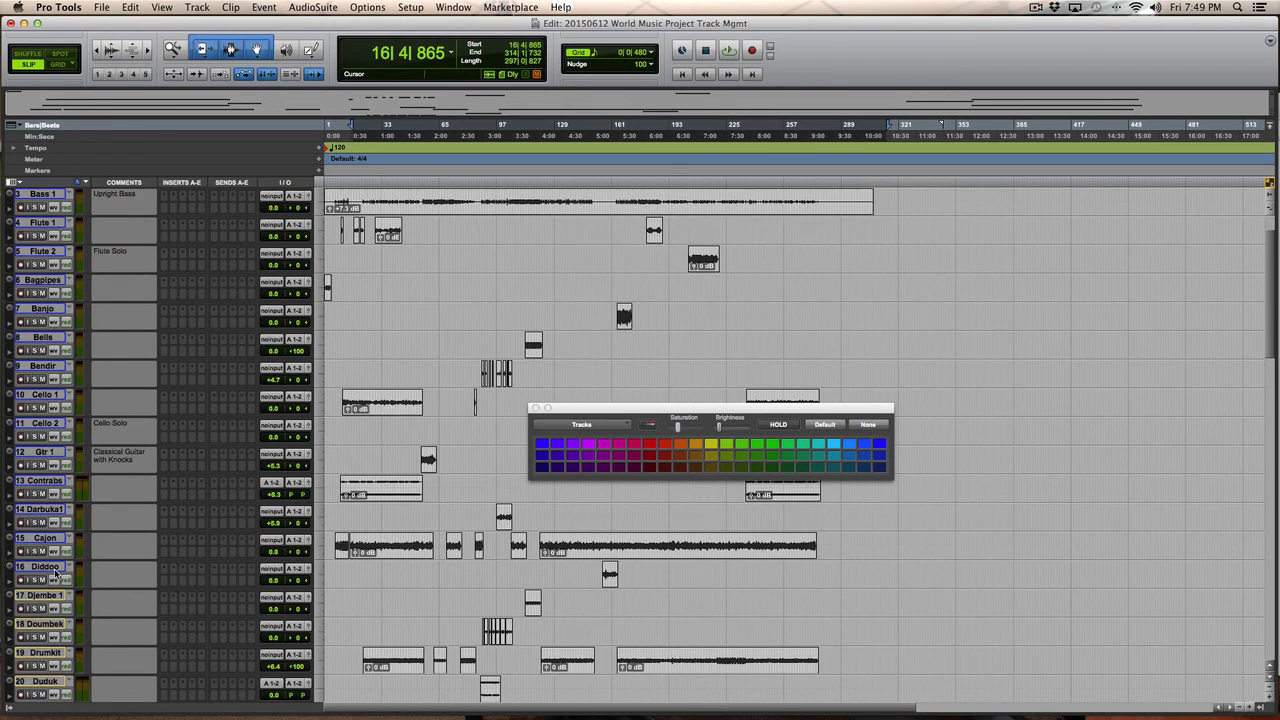
# Scroll down to the violins and select the violin tracks for colouring.
pyautogui.scroll(-3)
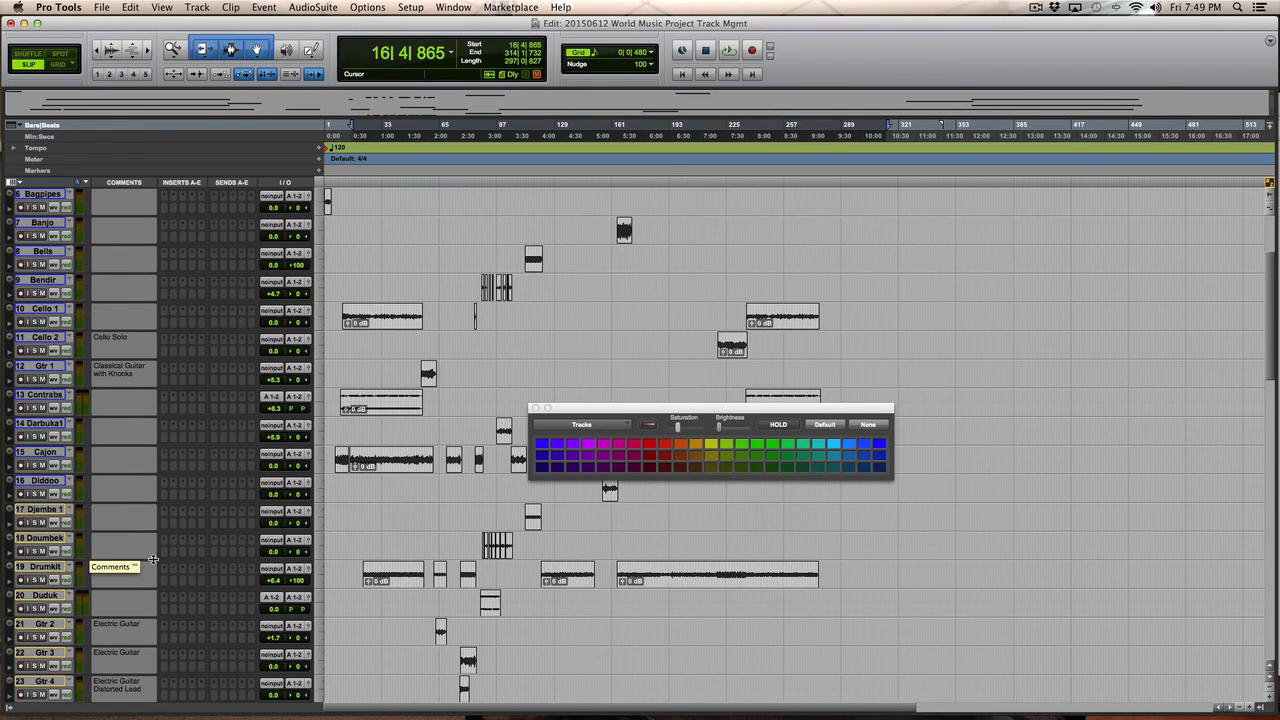
pyautogui.scroll(-3)
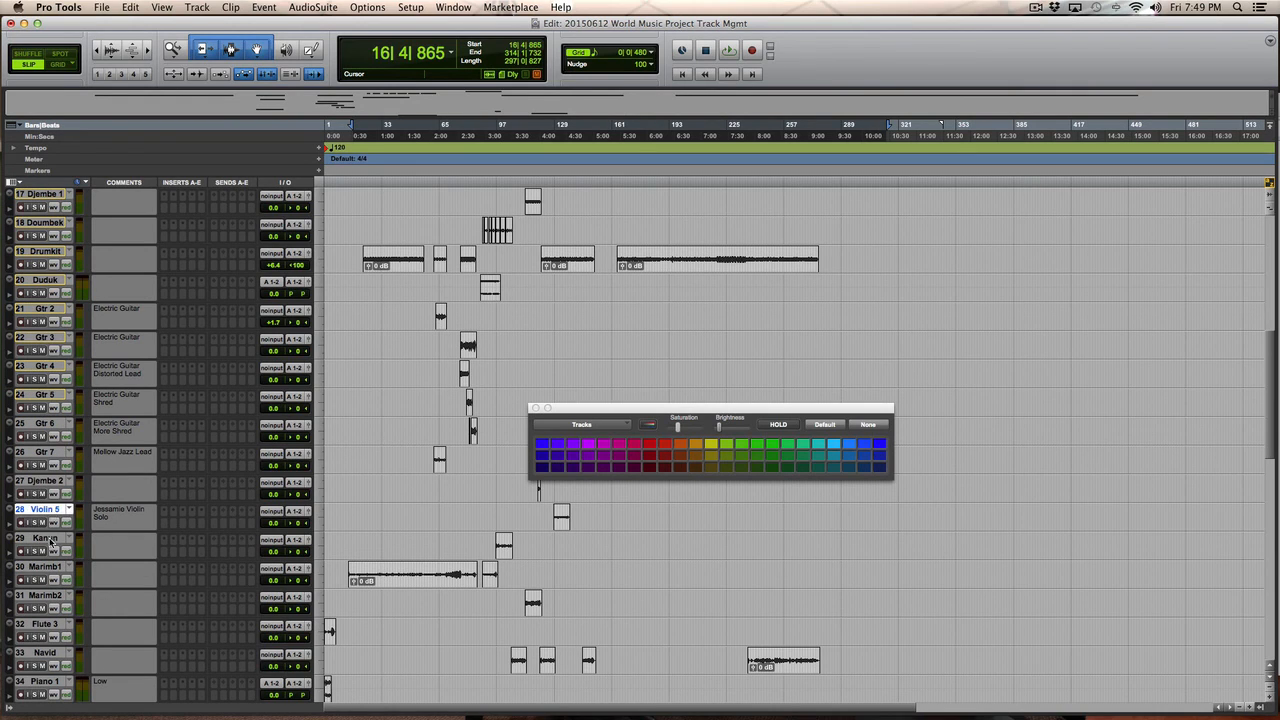
pyautogui.scroll(-3)
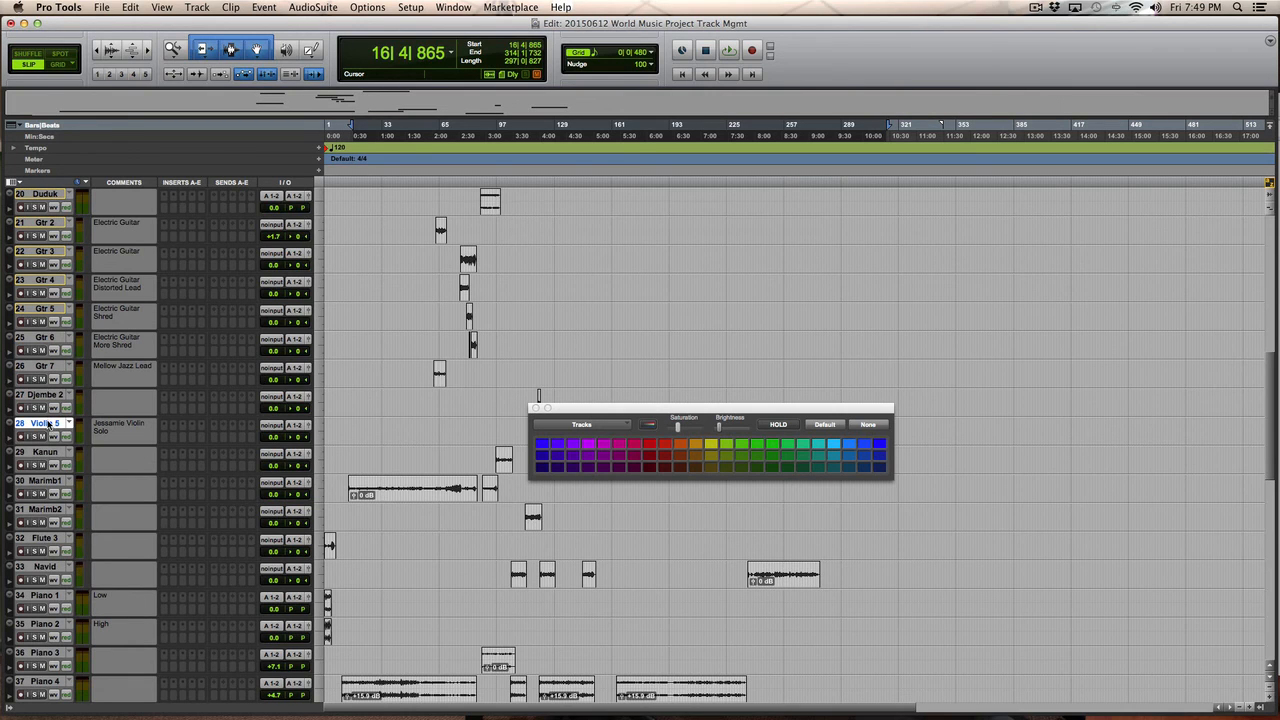
pyautogui.scroll(-3)
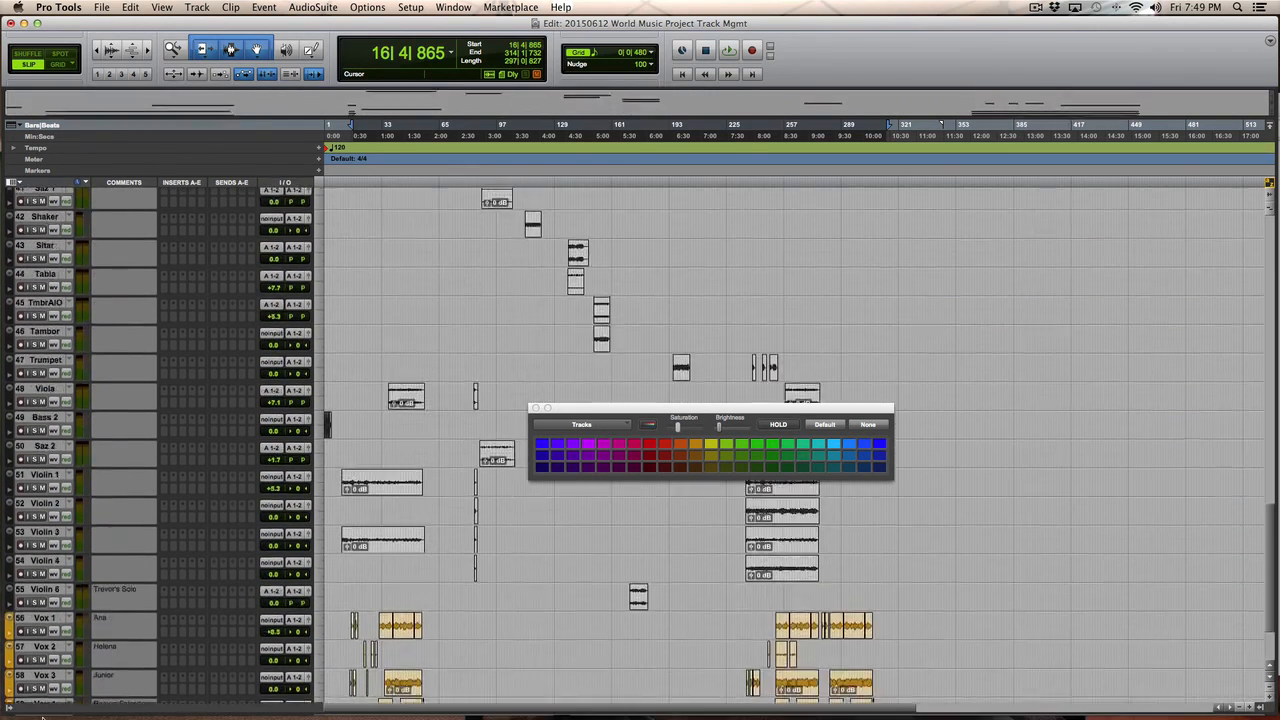
pyautogui.scroll(-3)
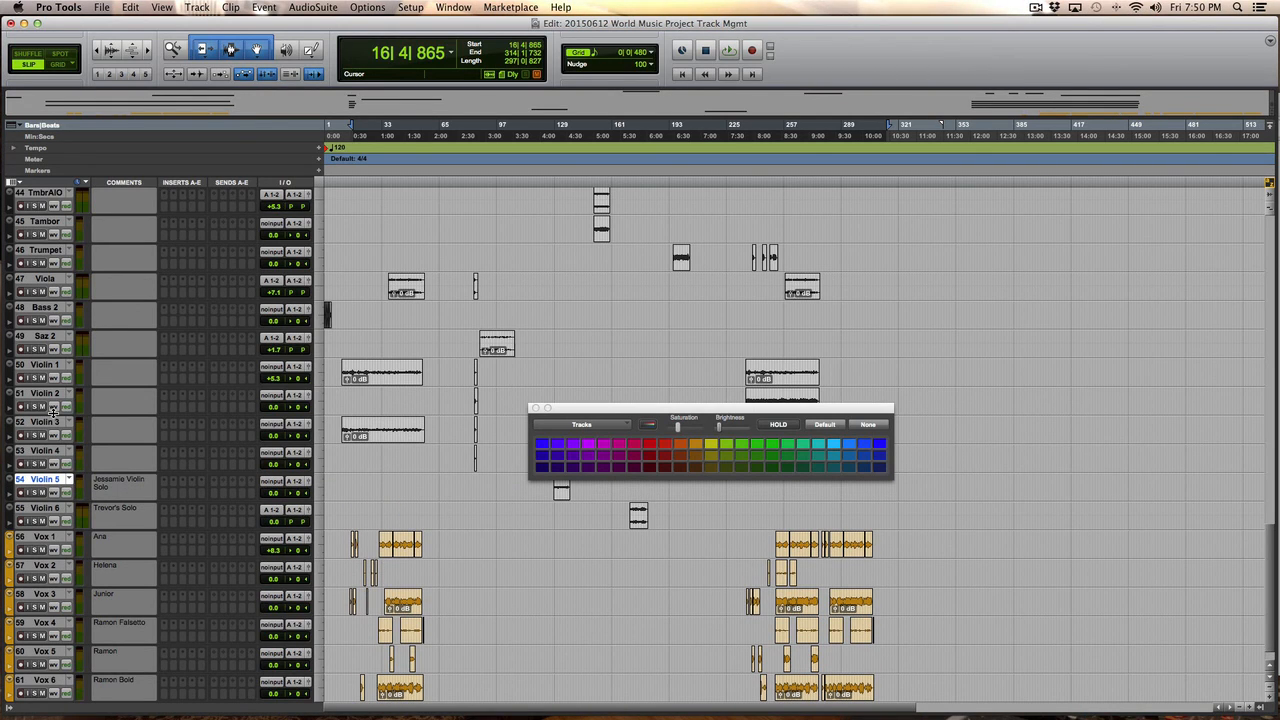
pyautogui.moveTo(43, 363)
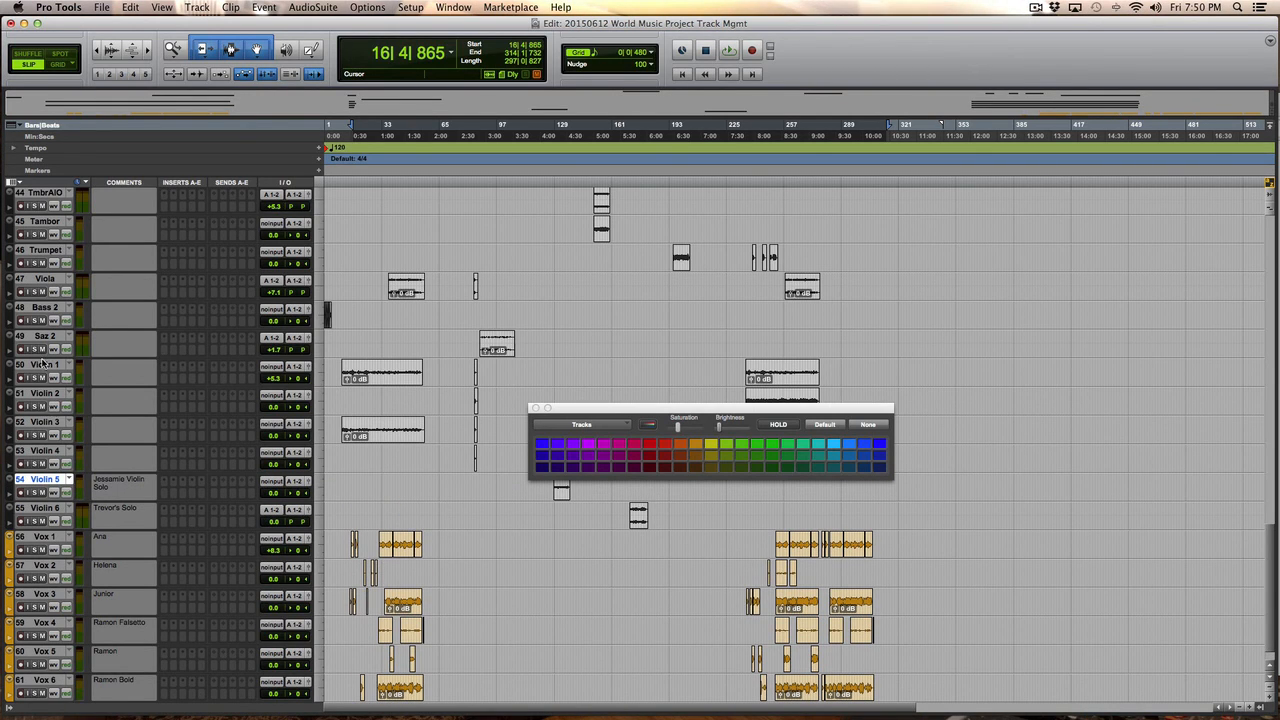
pyautogui.click(45, 508)
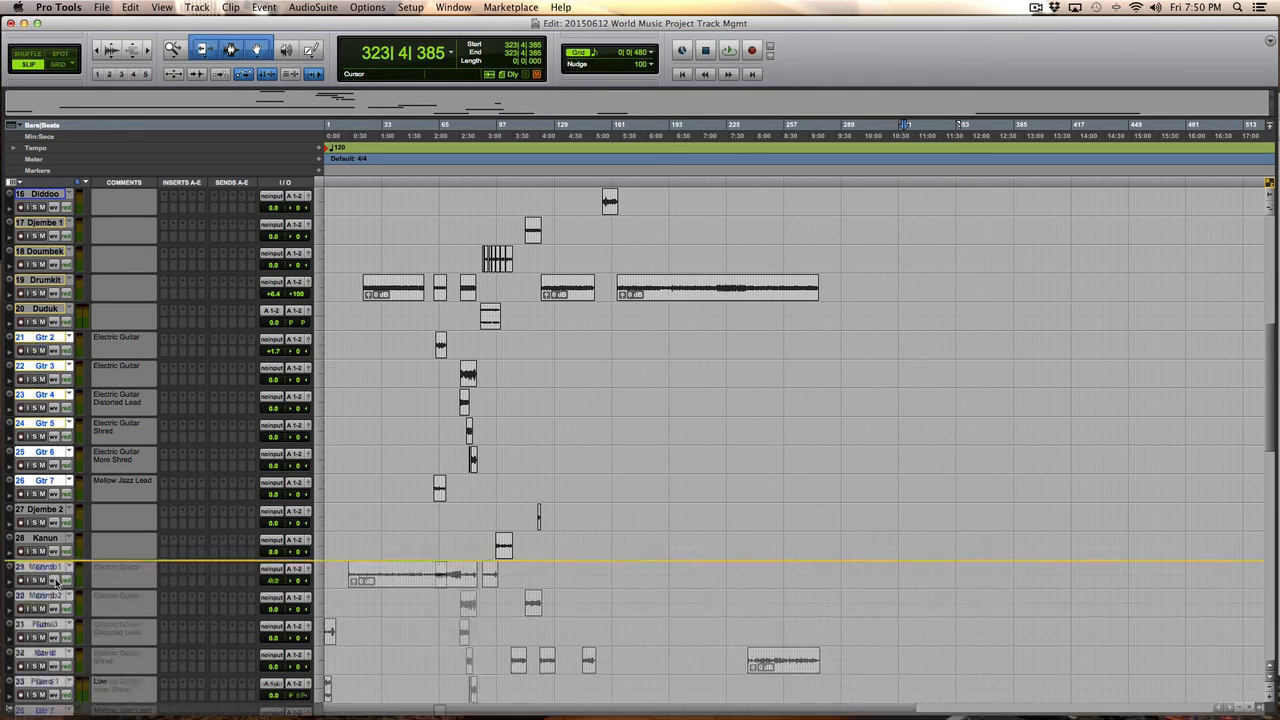
# Scroll down the Edit window through the violin and guitar tracks.
pyautogui.scroll(-3)
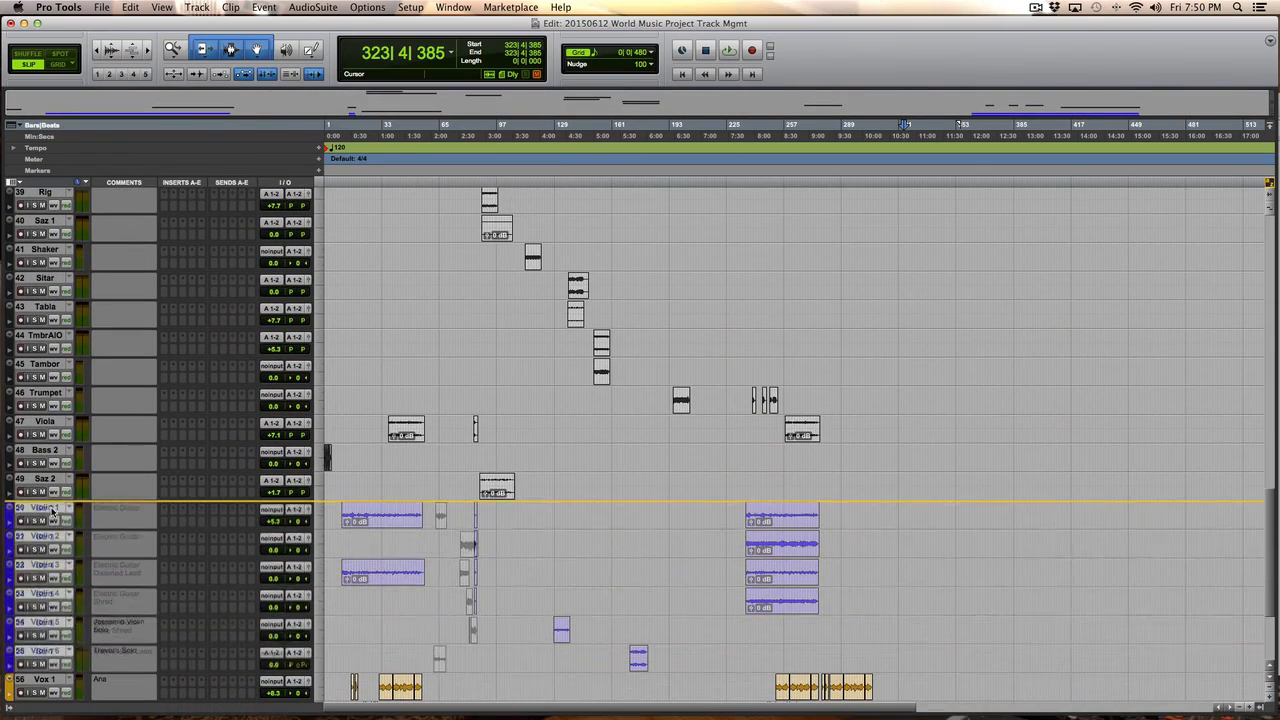
pyautogui.scroll(-3)
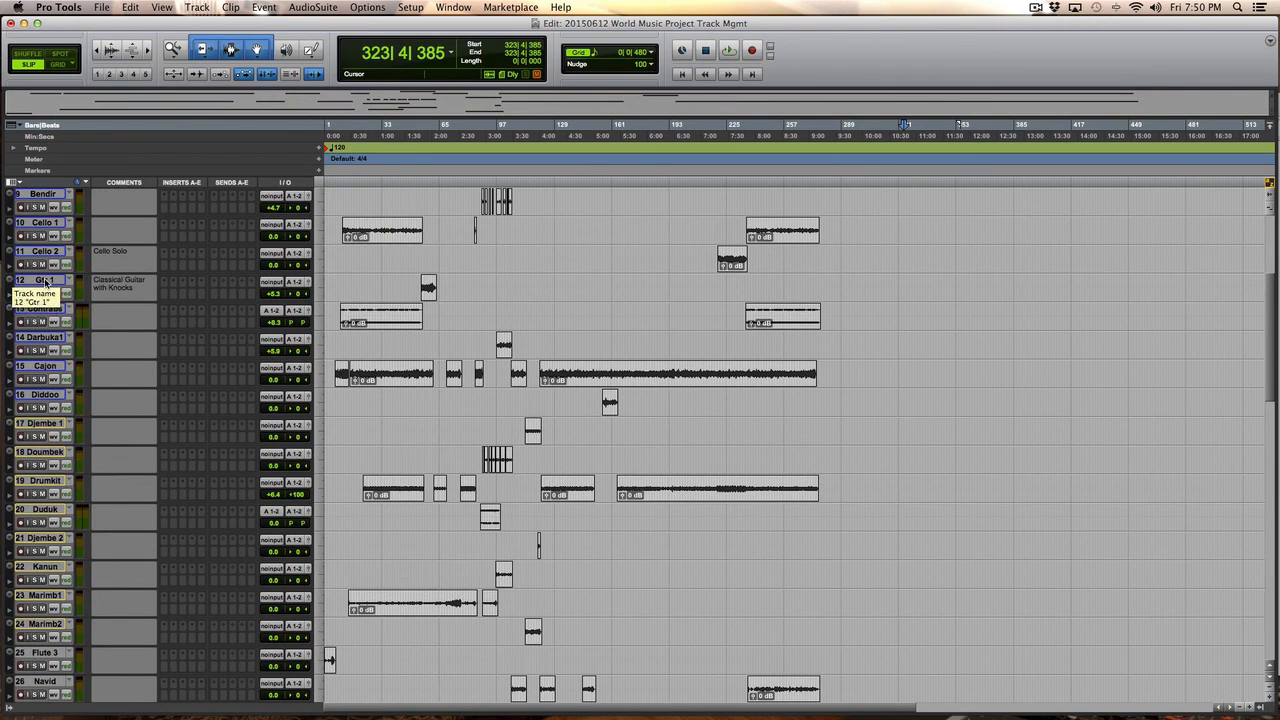
pyautogui.scroll(-3)
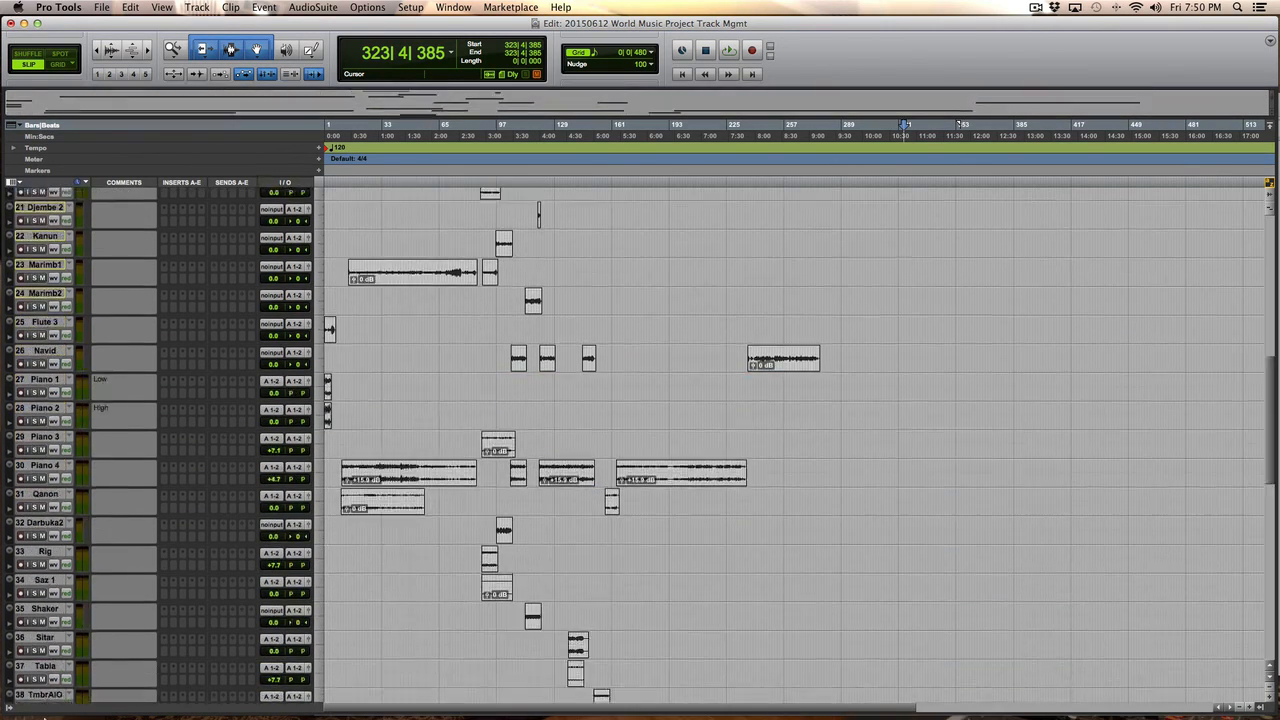
pyautogui.scroll(-3)
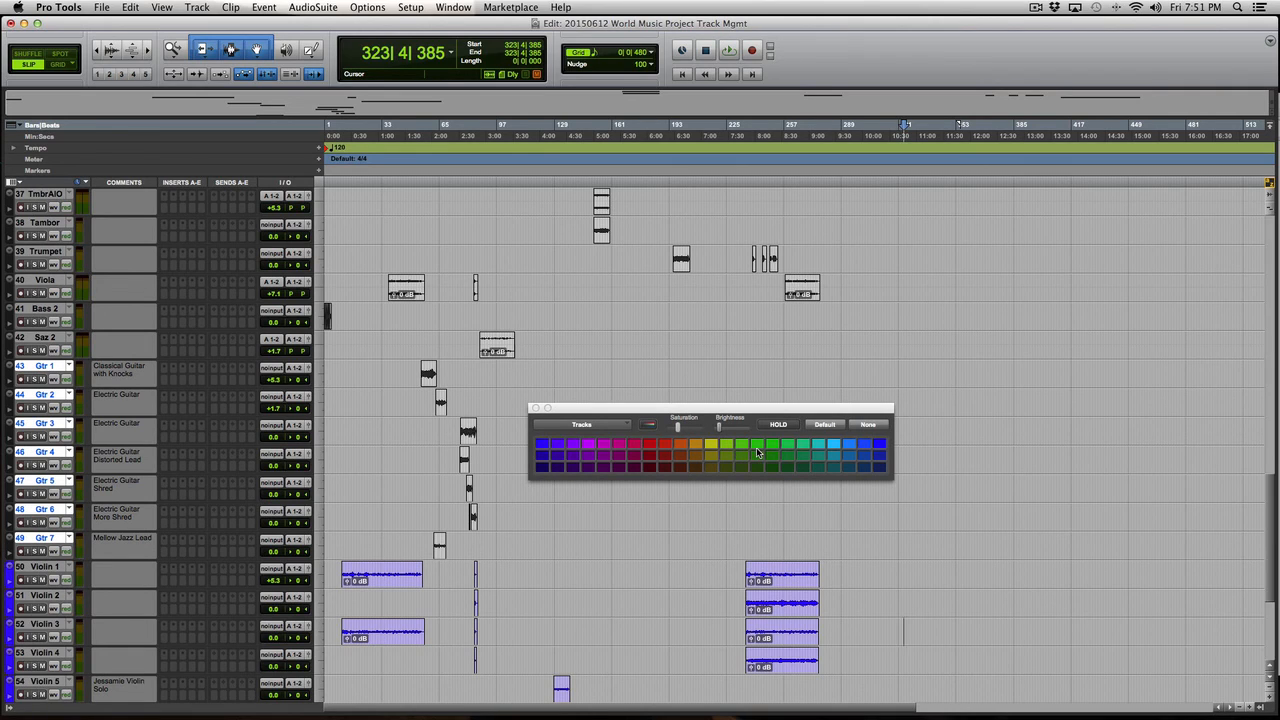
pyautogui.moveTo(681, 447)
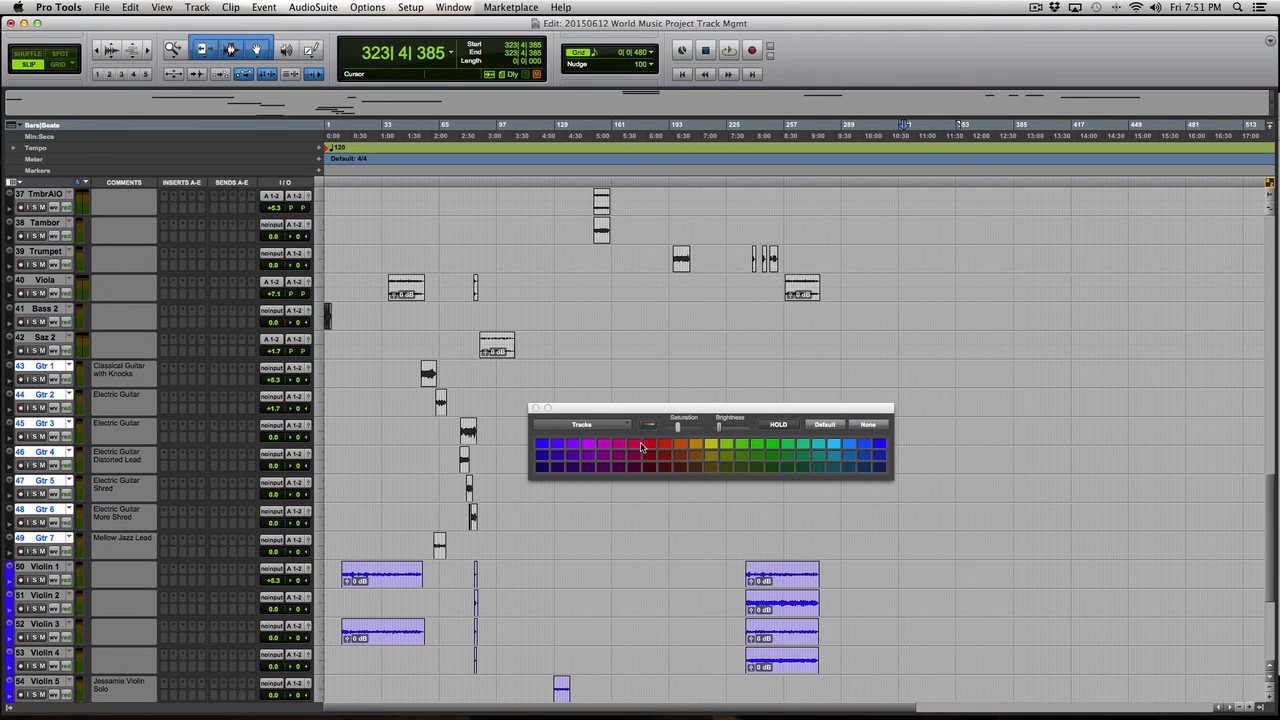
# Apply red to the seven Gtr tracks, then to their clips.
pyautogui.click(648, 446)
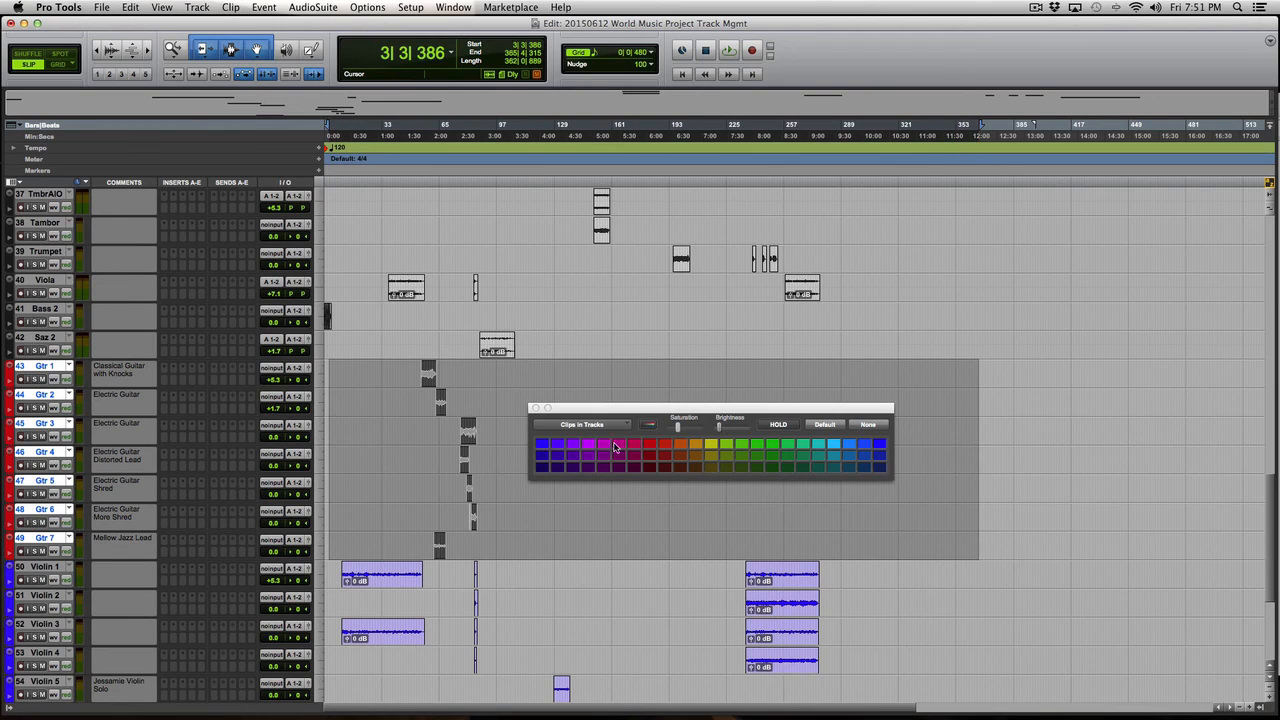
pyautogui.click(648, 445)
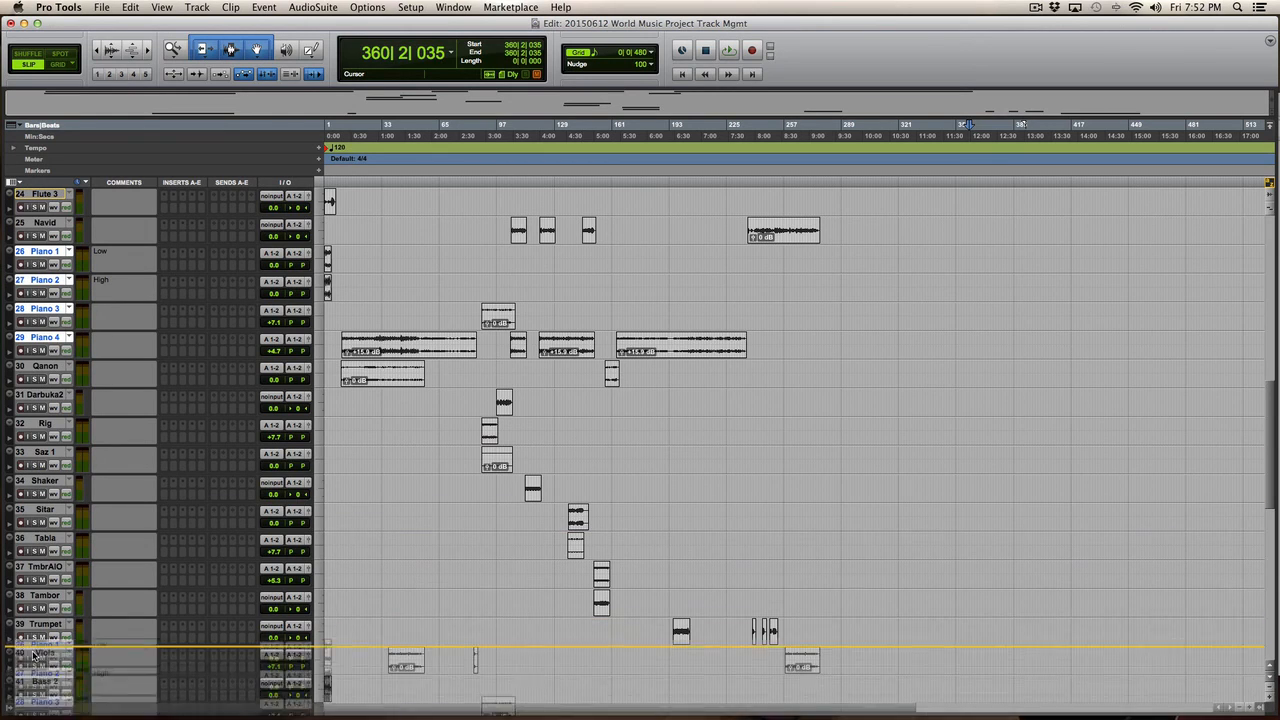
# Scroll down the track list to the low string and vocal tracks.
pyautogui.scroll(-3)
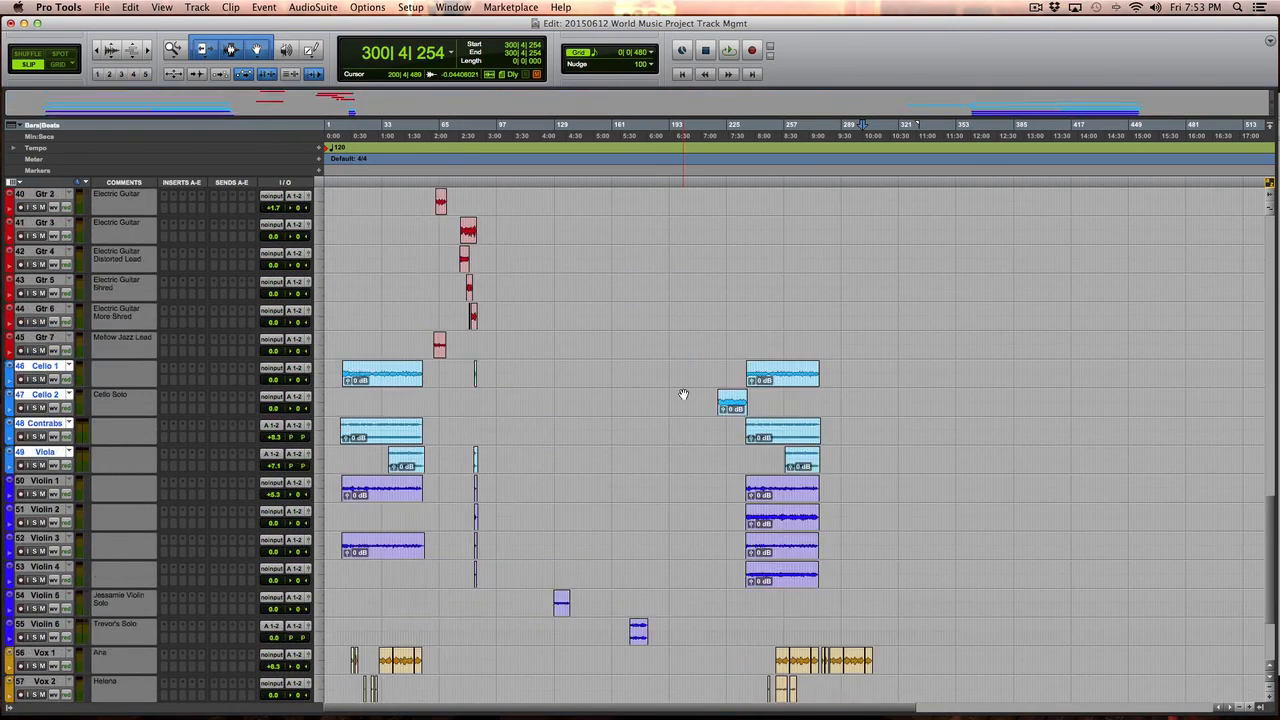
pyautogui.scroll(-3)
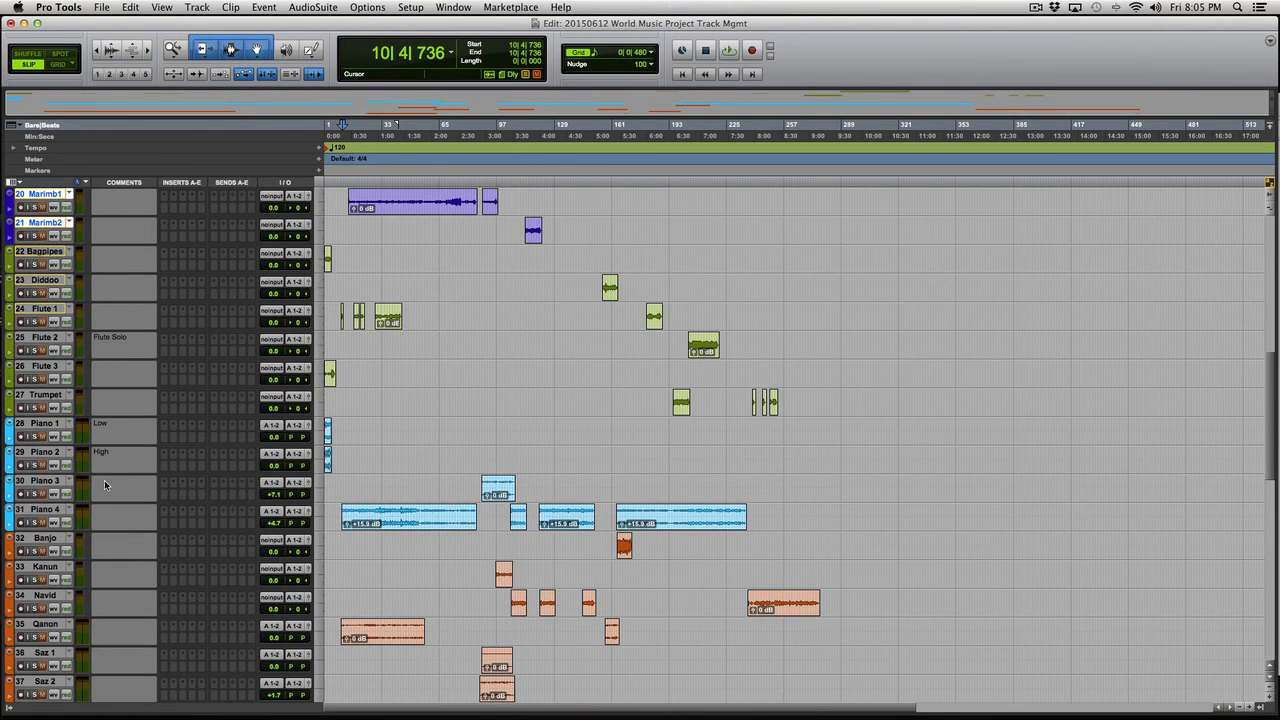
# Scroll the track list and open a menu from the menu bar.
pyautogui.scroll(-3)
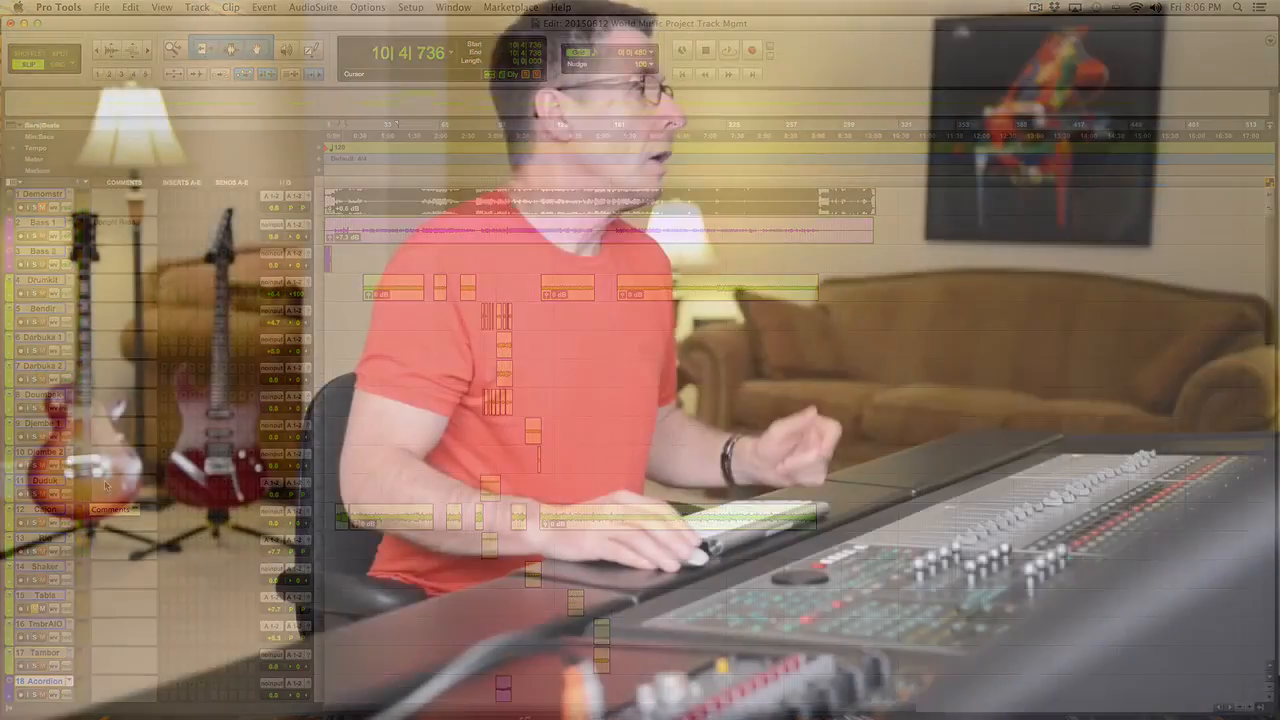
pyautogui.click(196, 7)
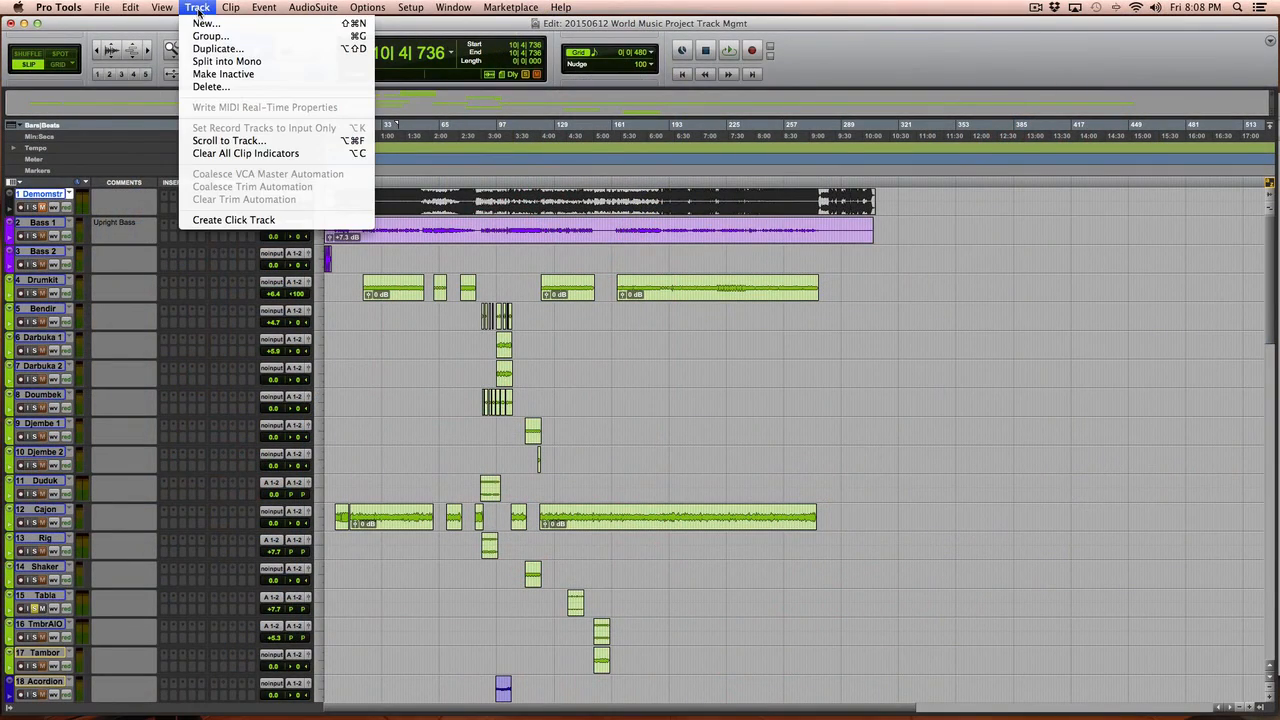
pyautogui.moveTo(205, 23)
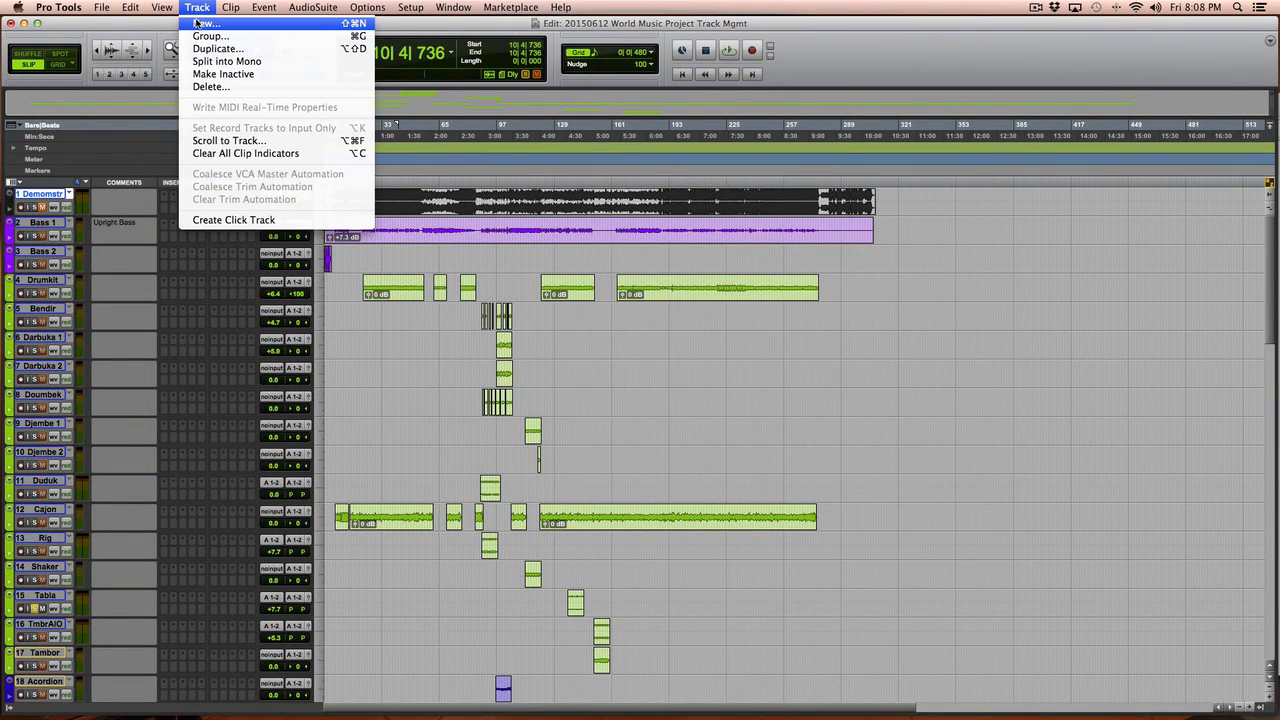
# Create 10 mono VCA Master tracks in the New Tracks dialog.
pyautogui.click(207, 23)
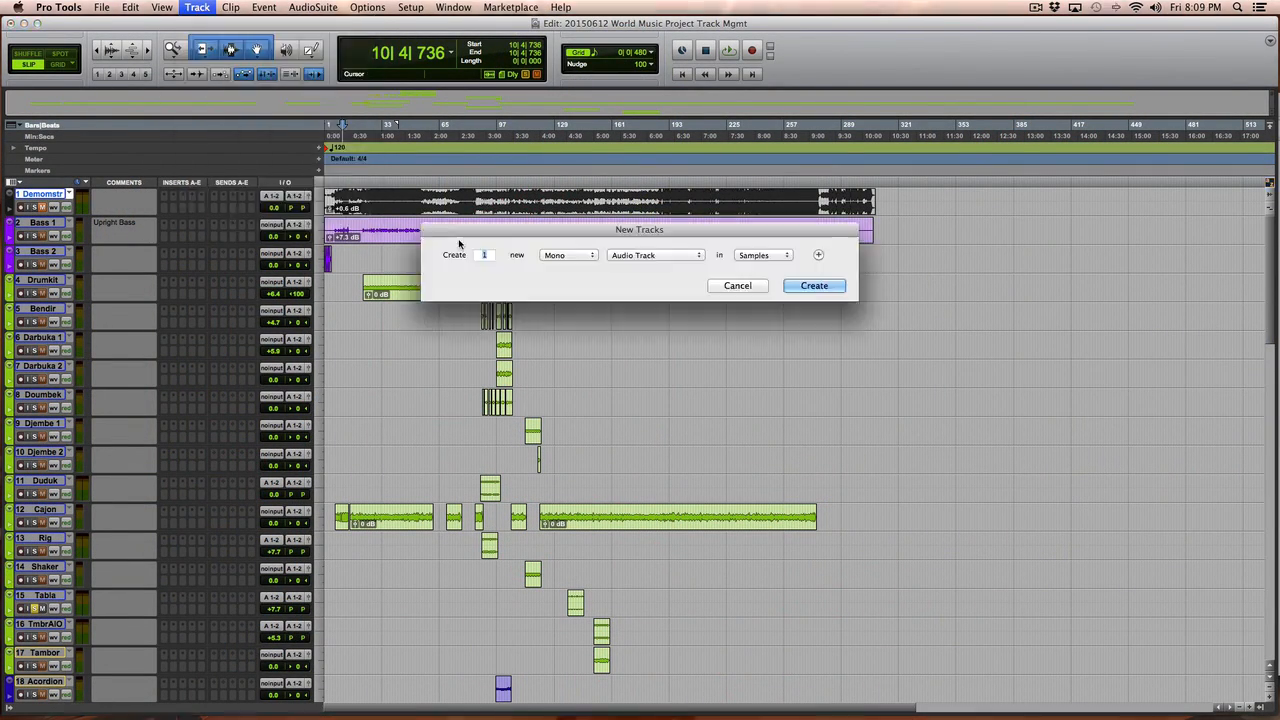
pyautogui.click(568, 255)
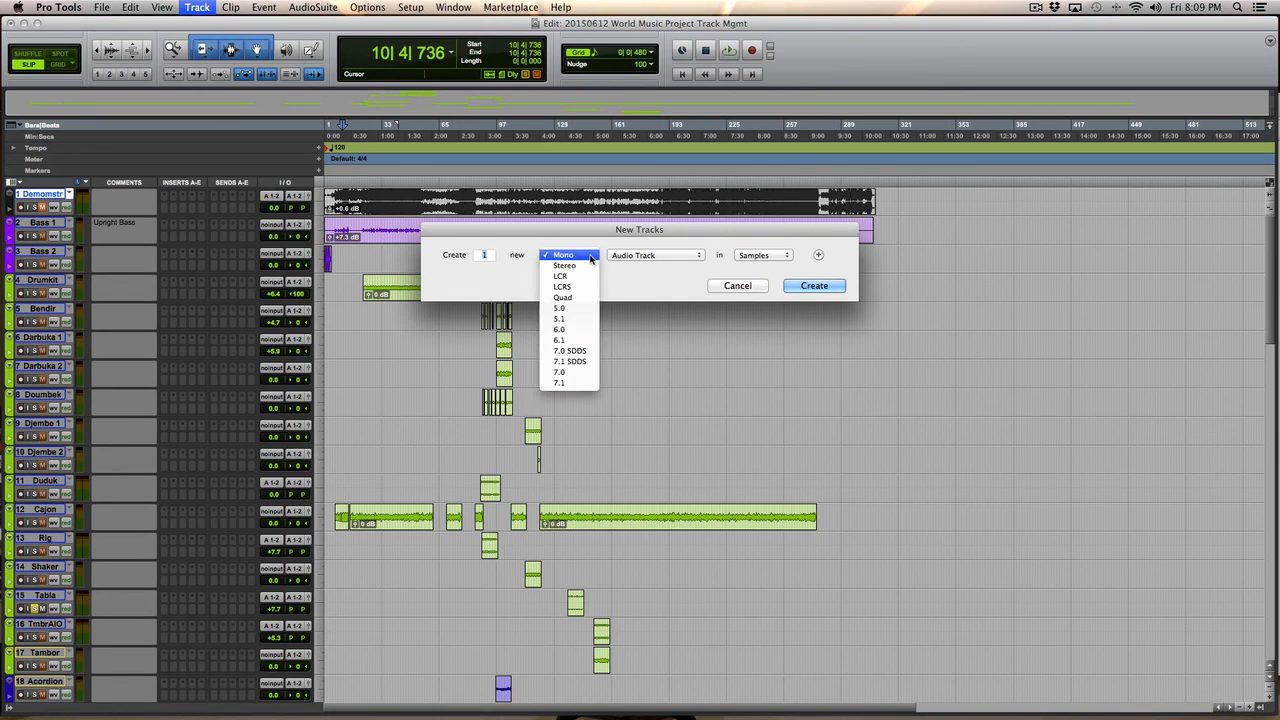
pyautogui.click(567, 254)
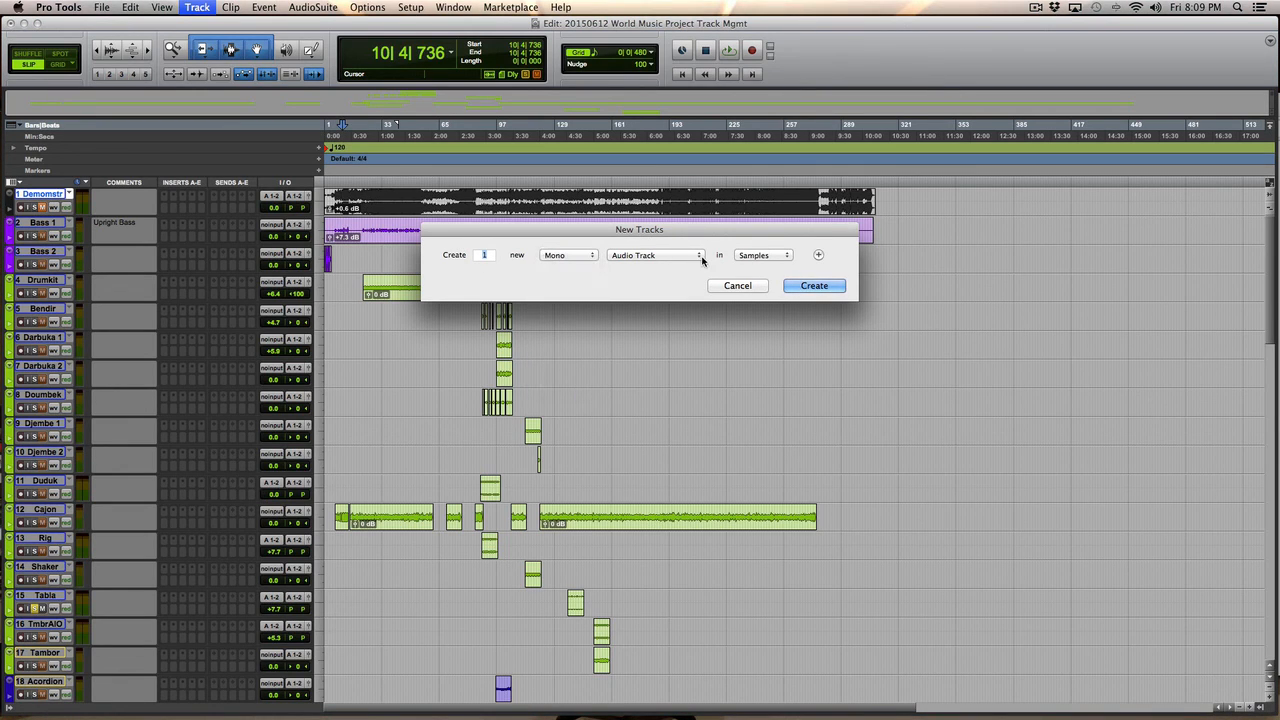
pyautogui.click(653, 255)
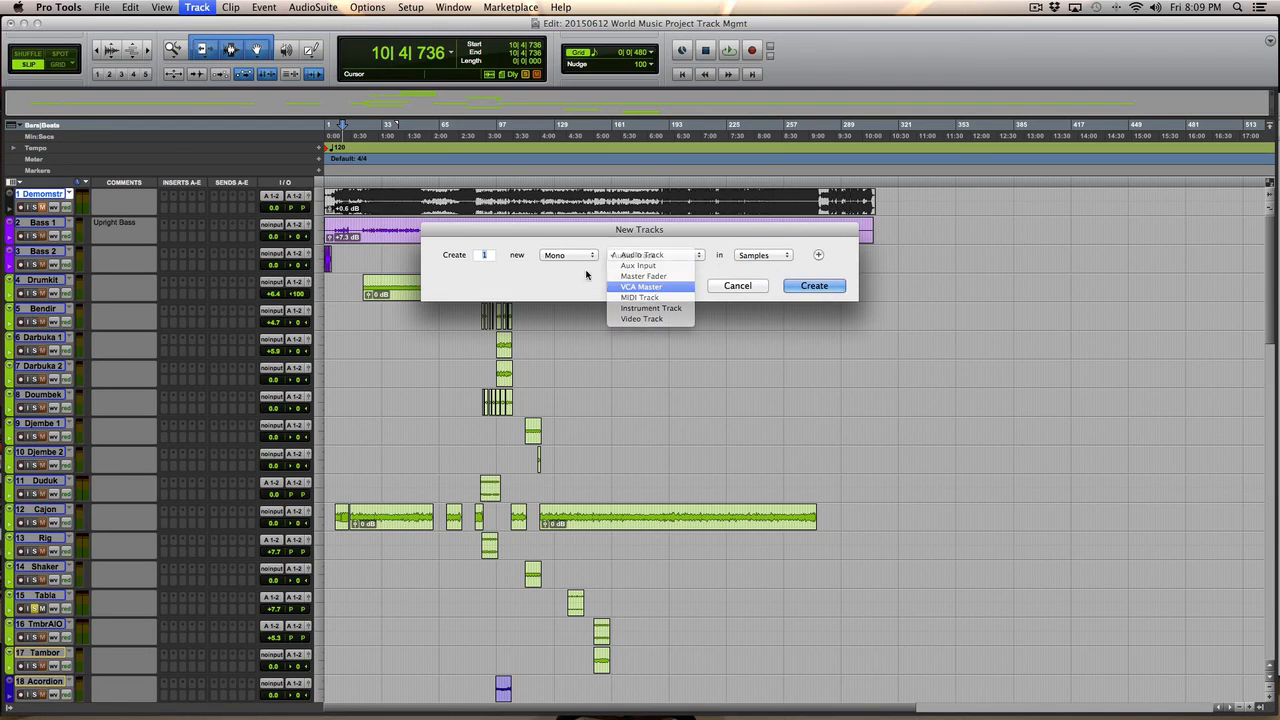
pyautogui.click(641, 287)
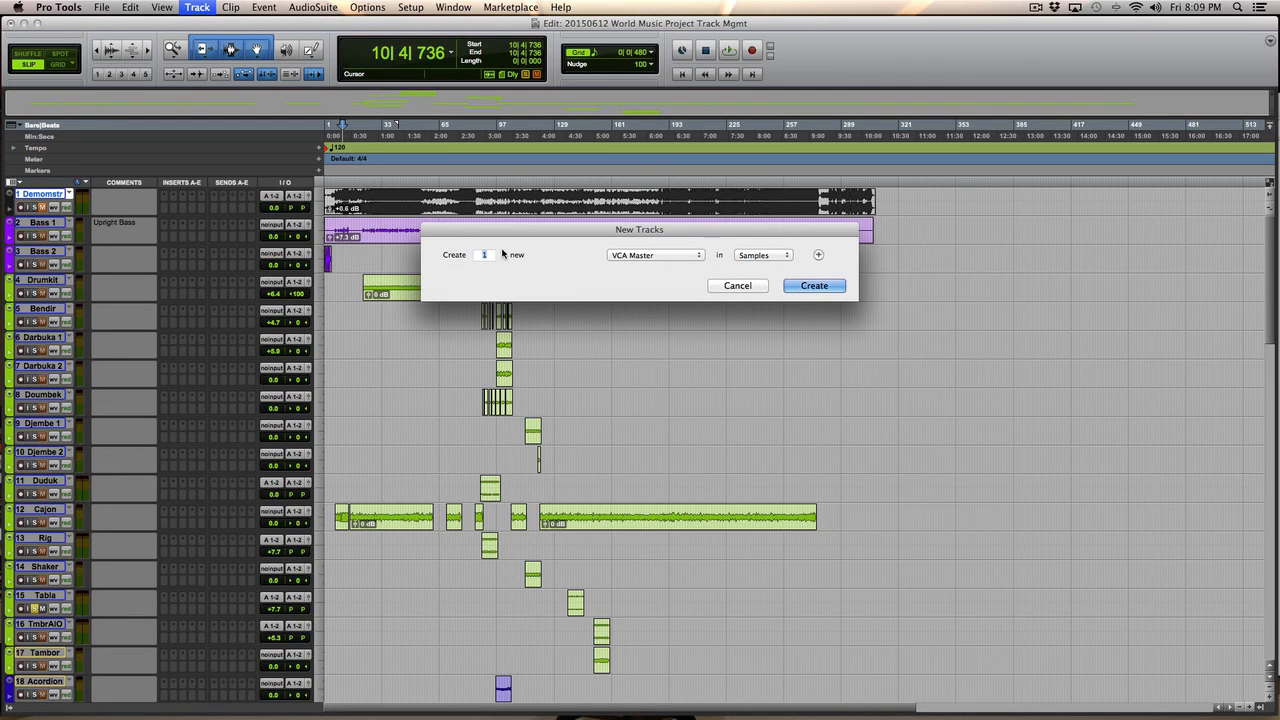
pyautogui.write('10')
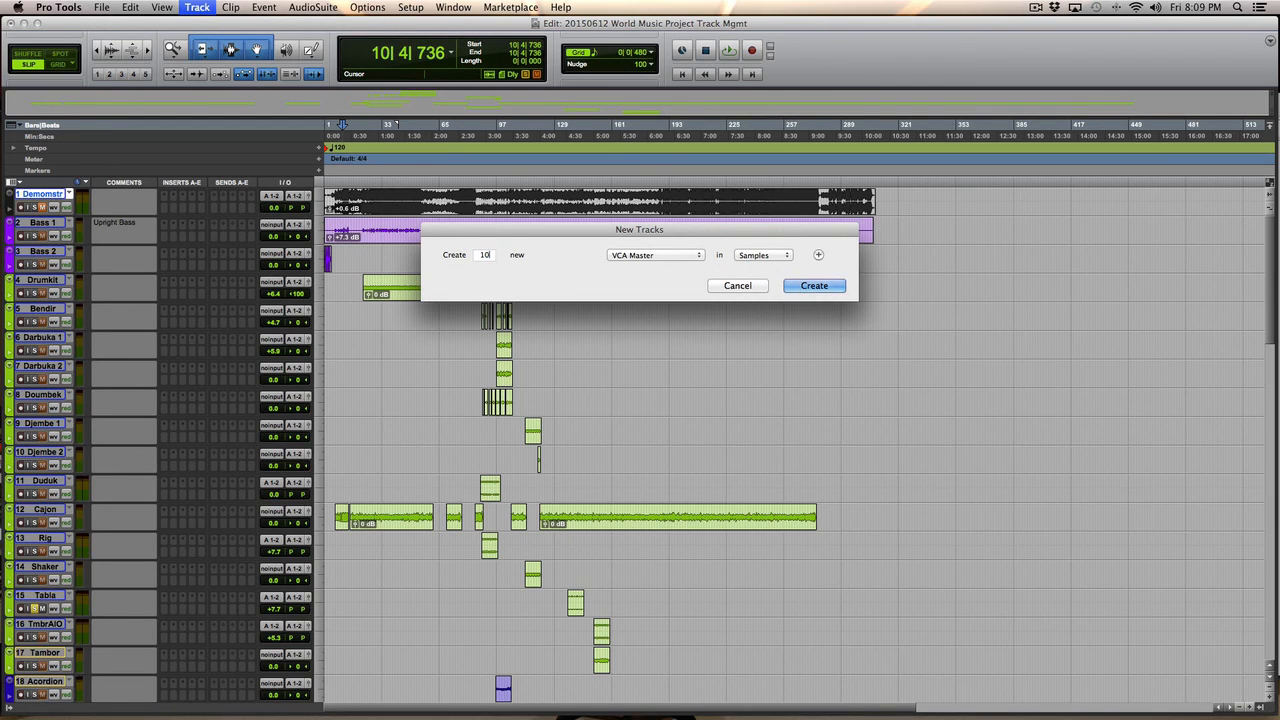
pyautogui.click(813, 285)
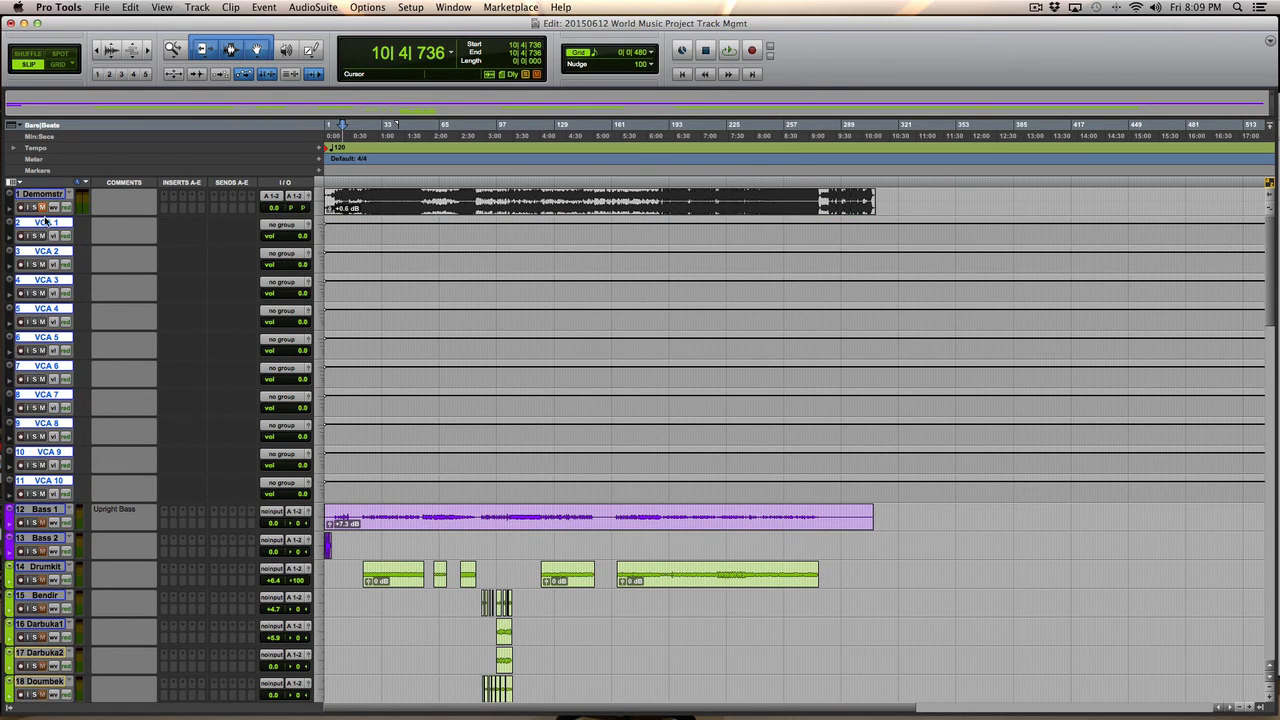
pyautogui.moveTo(82, 303)
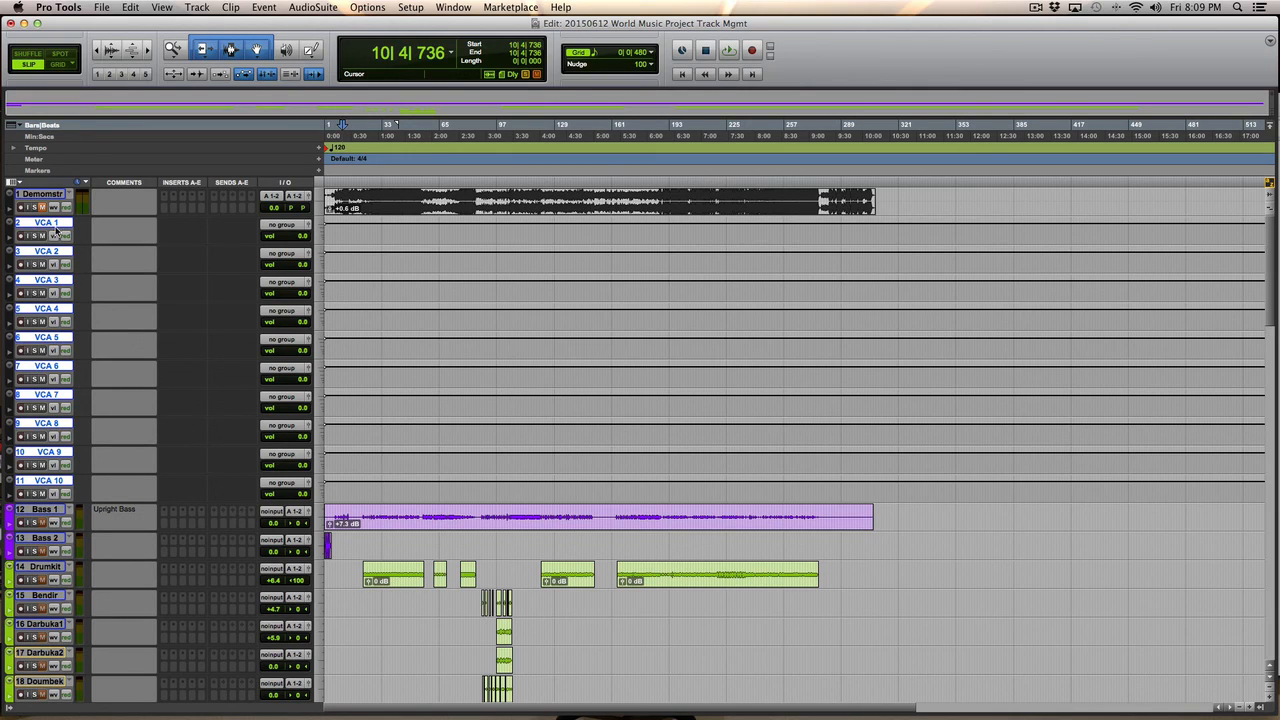
pyautogui.moveTo(265, 228)
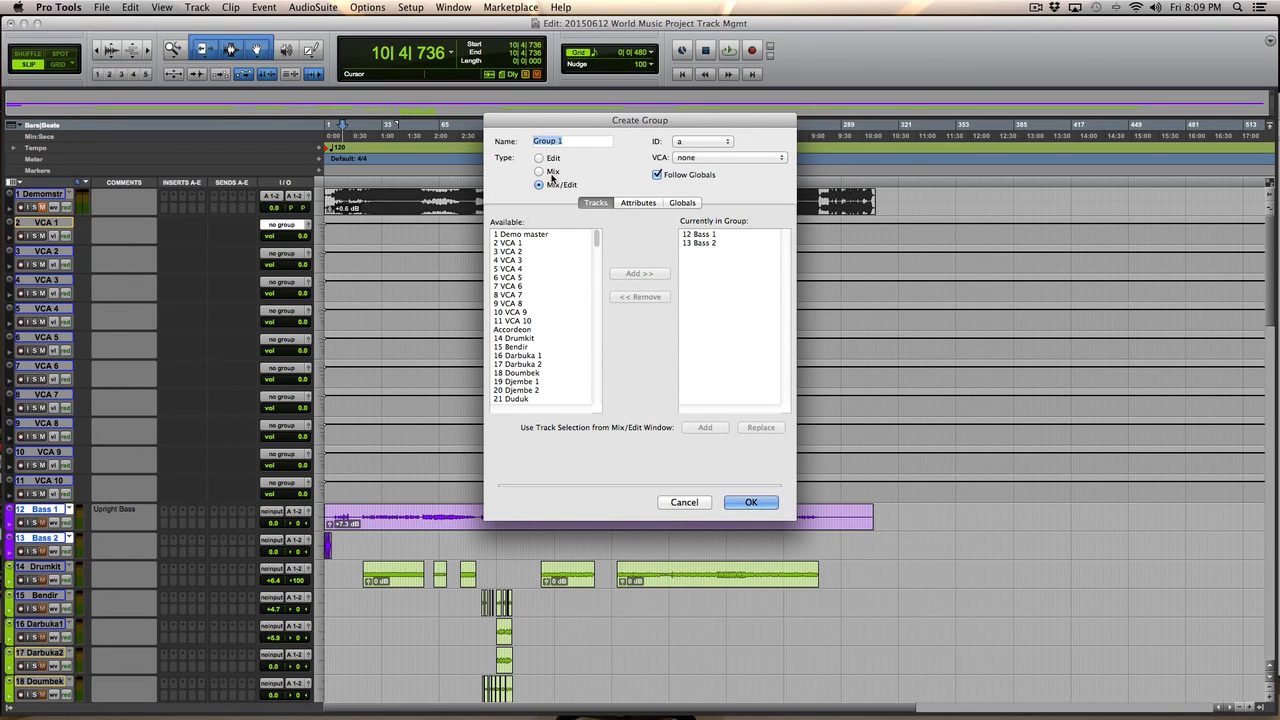
# Create the Bass mix group controlled by VCA 1, then rename VCA 1 to Bass.
pyautogui.click(540, 171)
pyautogui.write('B')
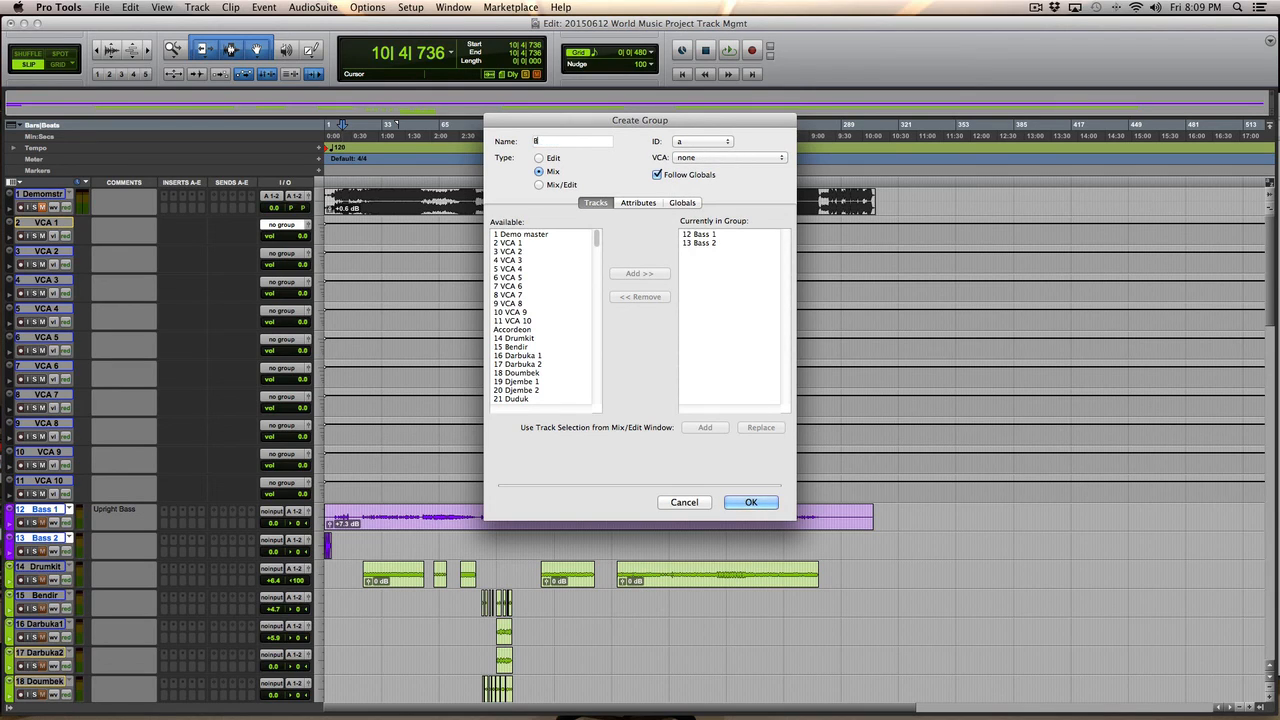
pyautogui.write('ass')
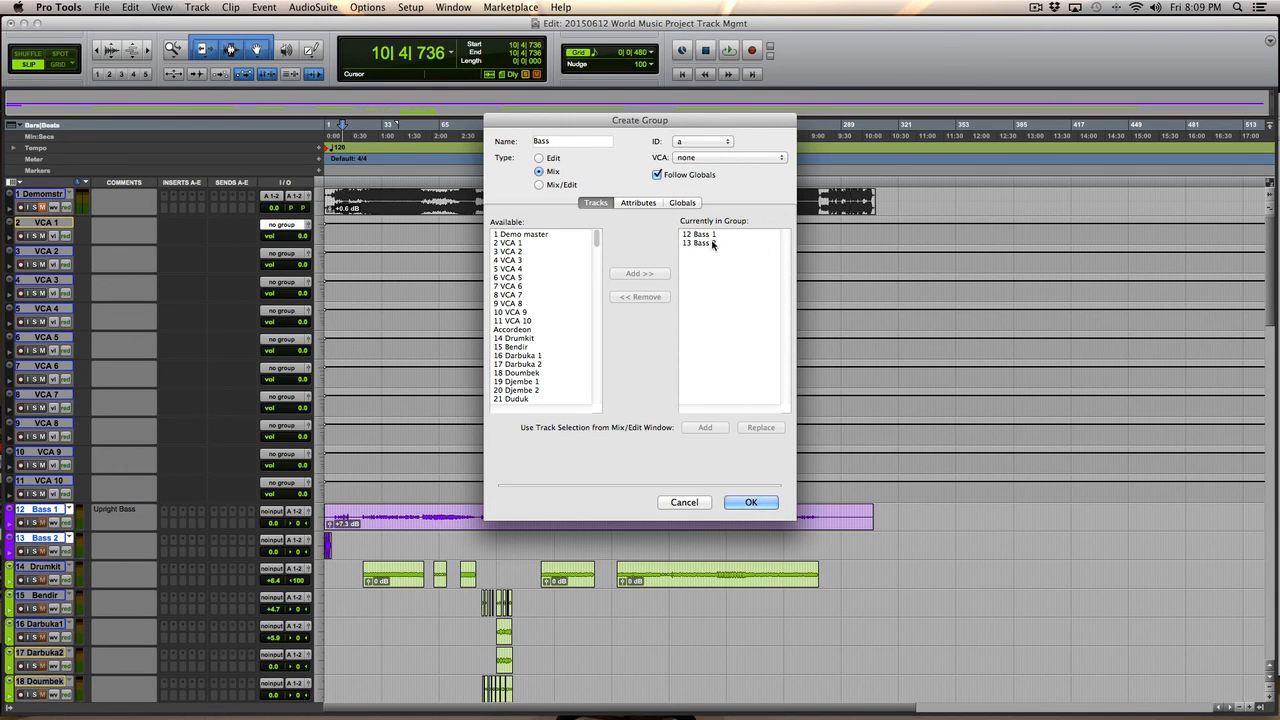
pyautogui.click(730, 157)
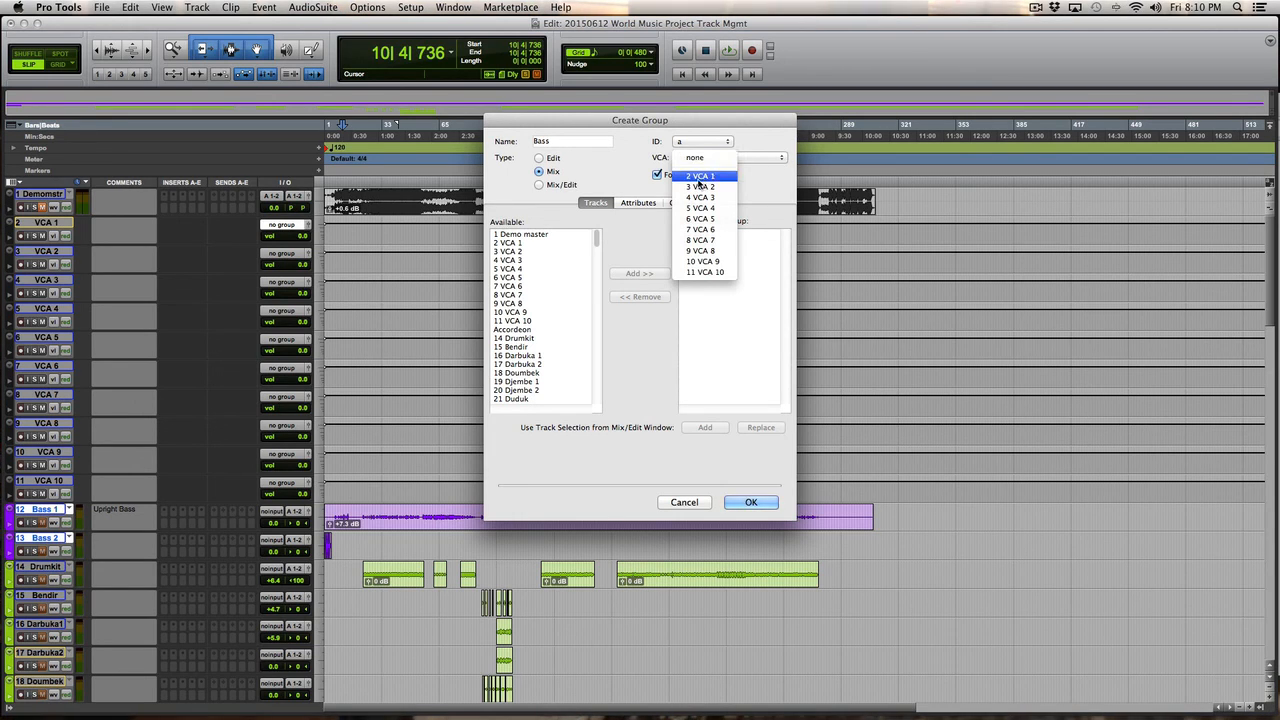
pyautogui.click(700, 175)
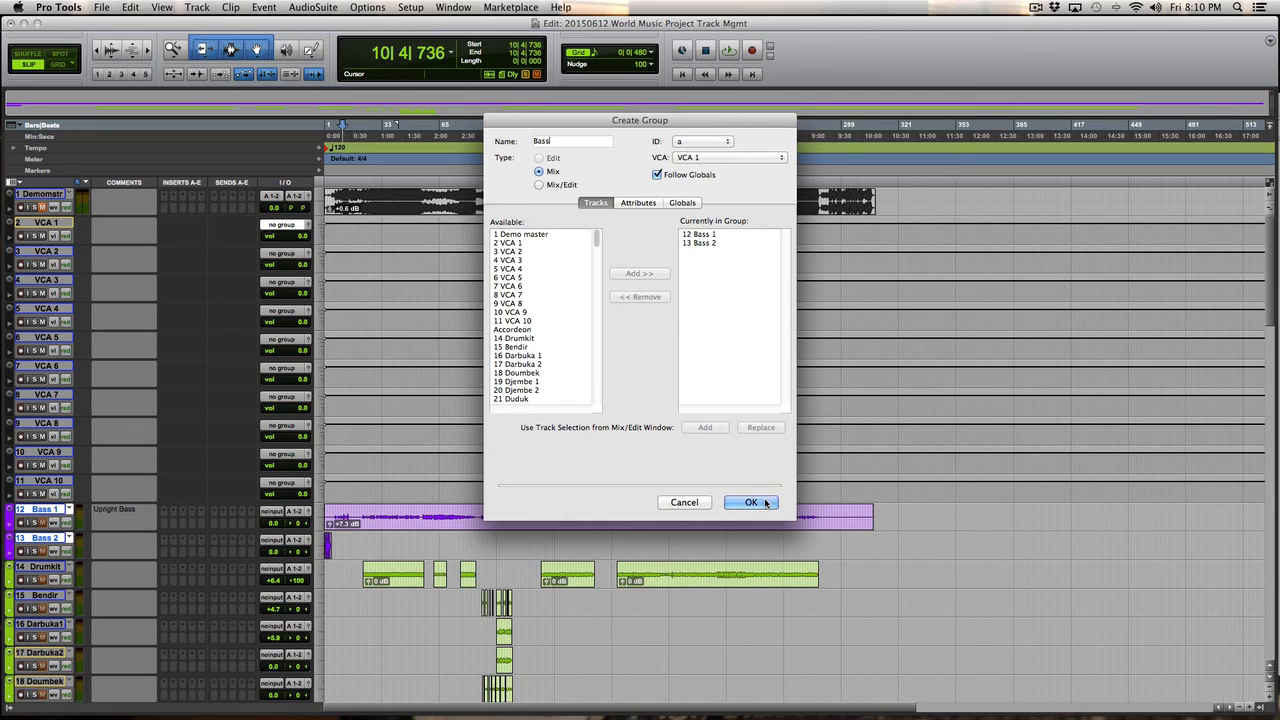
pyautogui.click(751, 502)
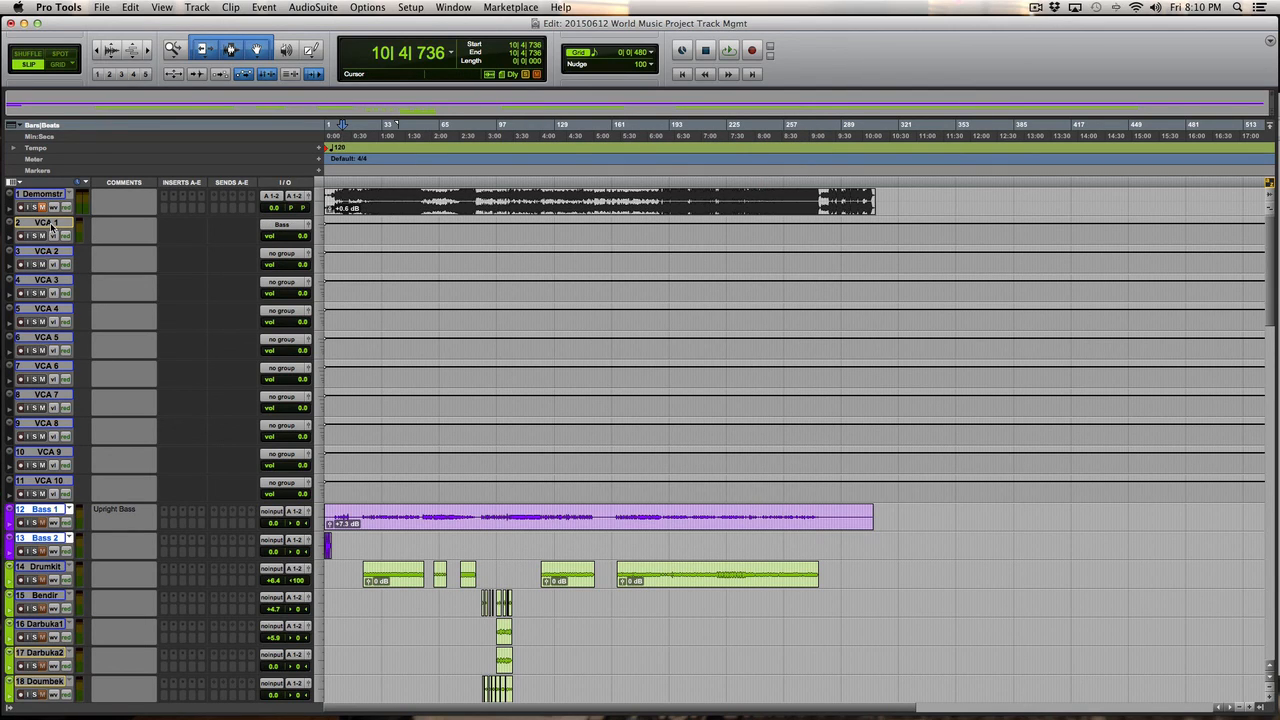
pyautogui.doubleClick(44, 222)
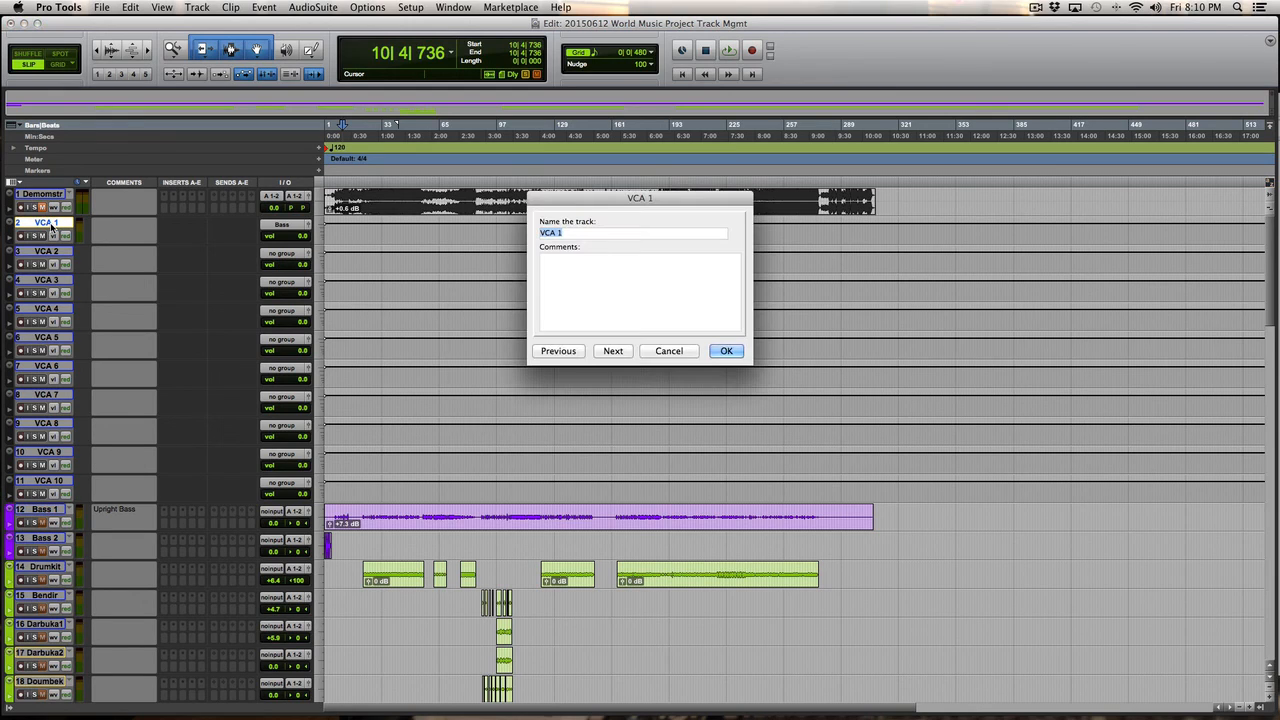
pyautogui.click(726, 351)
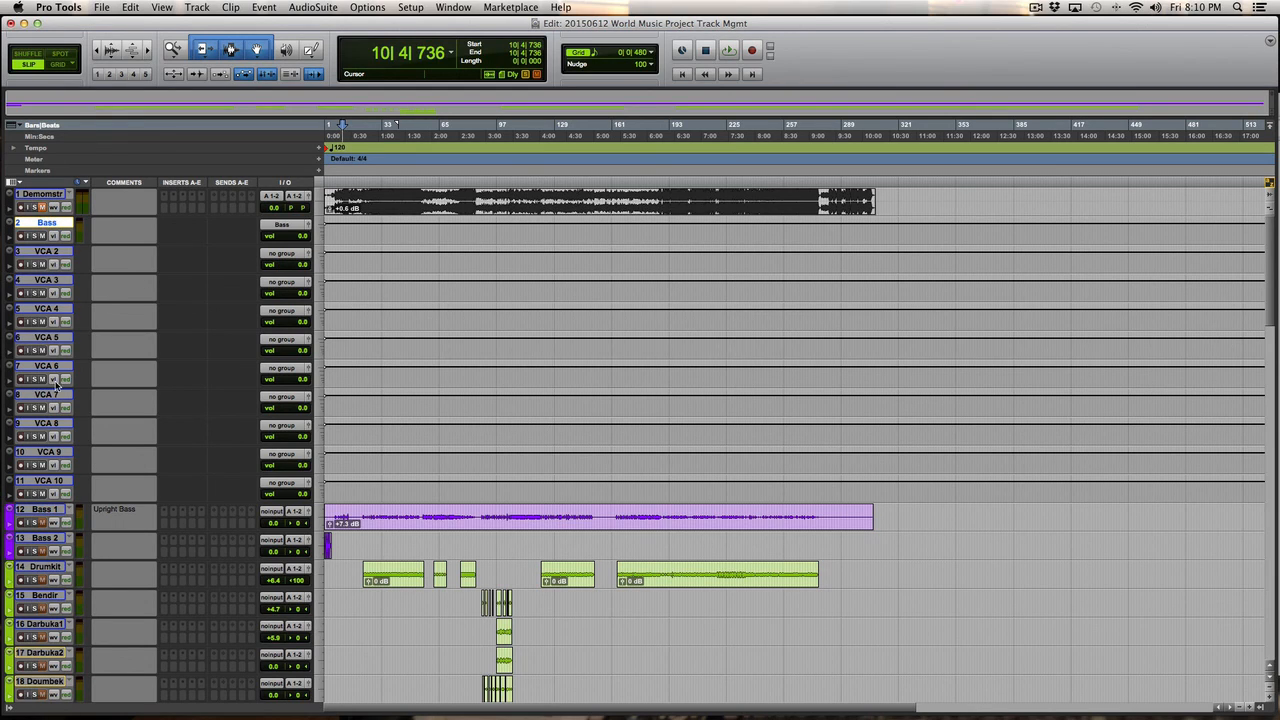
# Create the Perc mix group on VCA 2 and rename VCA 2 to Perc.
pyautogui.scroll(-3)
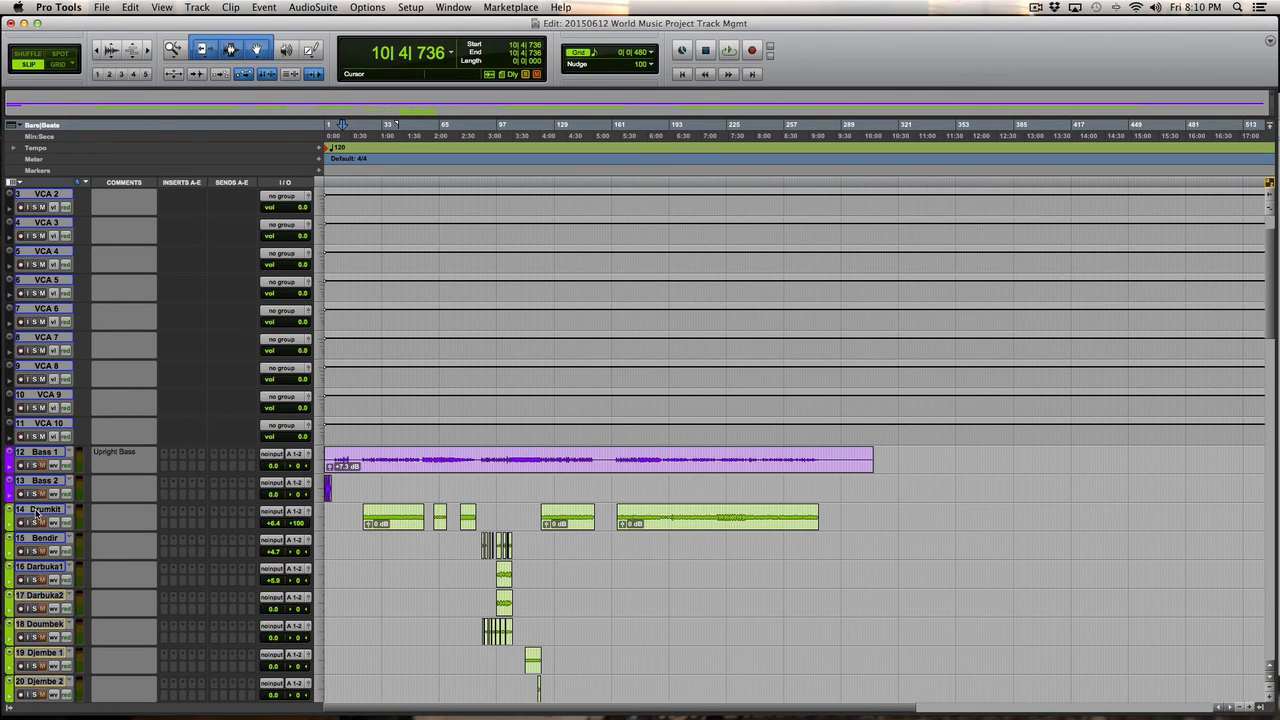
pyautogui.scroll(-3)
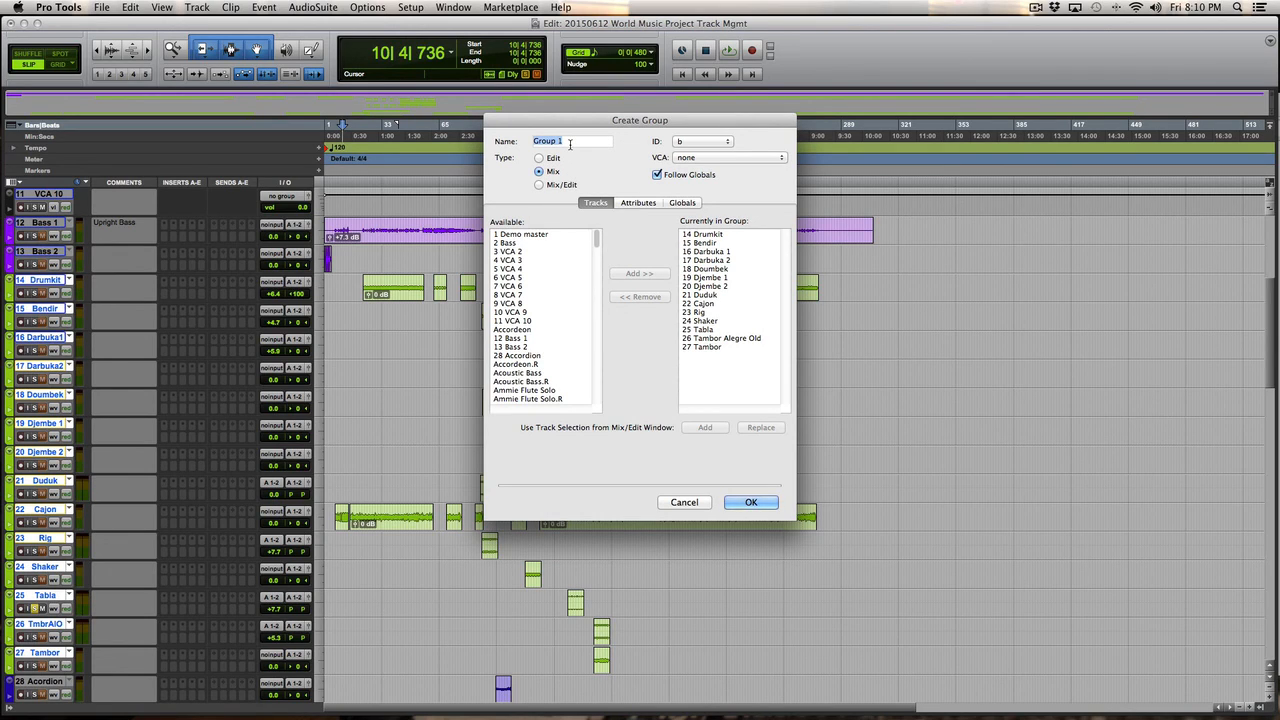
pyautogui.write('Perc')
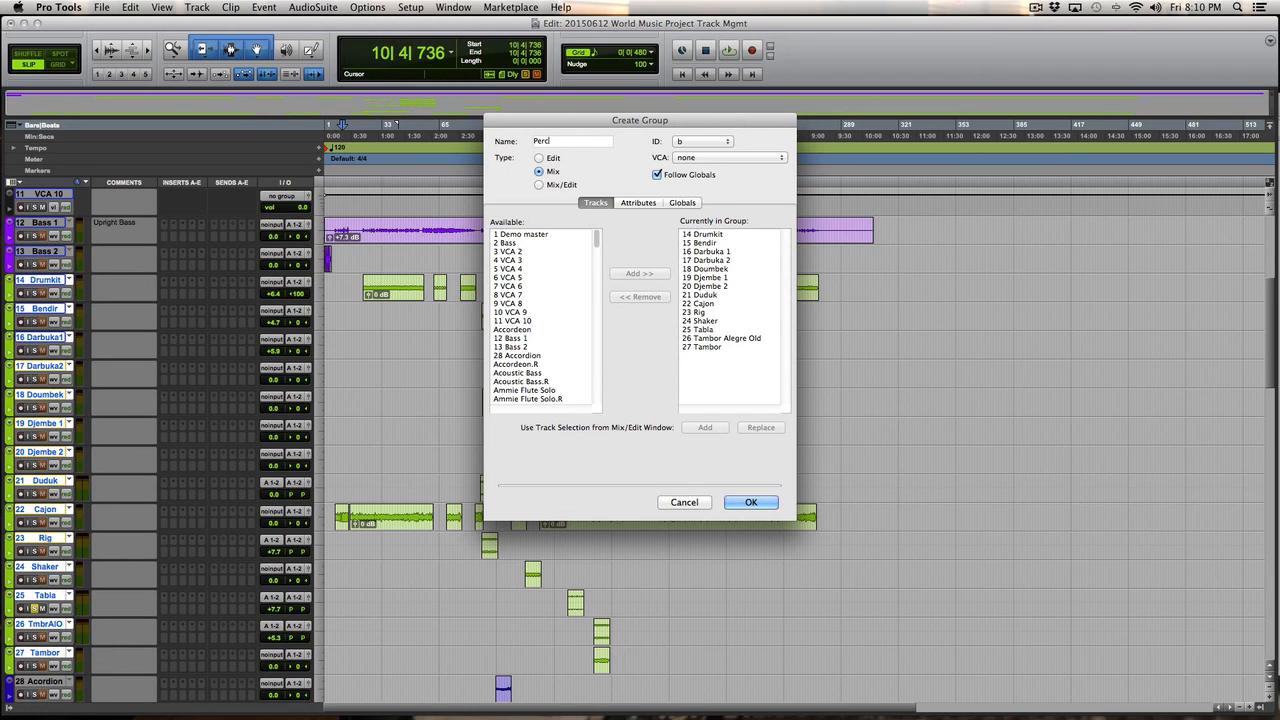
pyautogui.moveTo(755, 174)
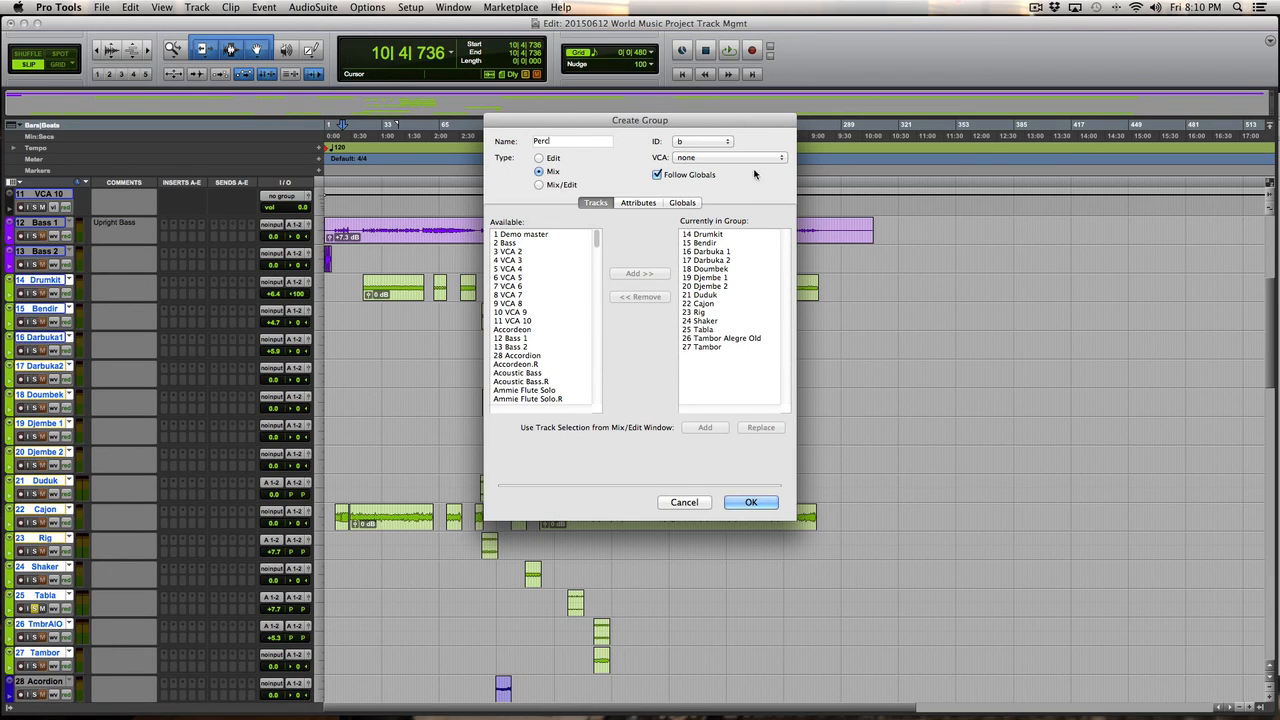
pyautogui.click(728, 157)
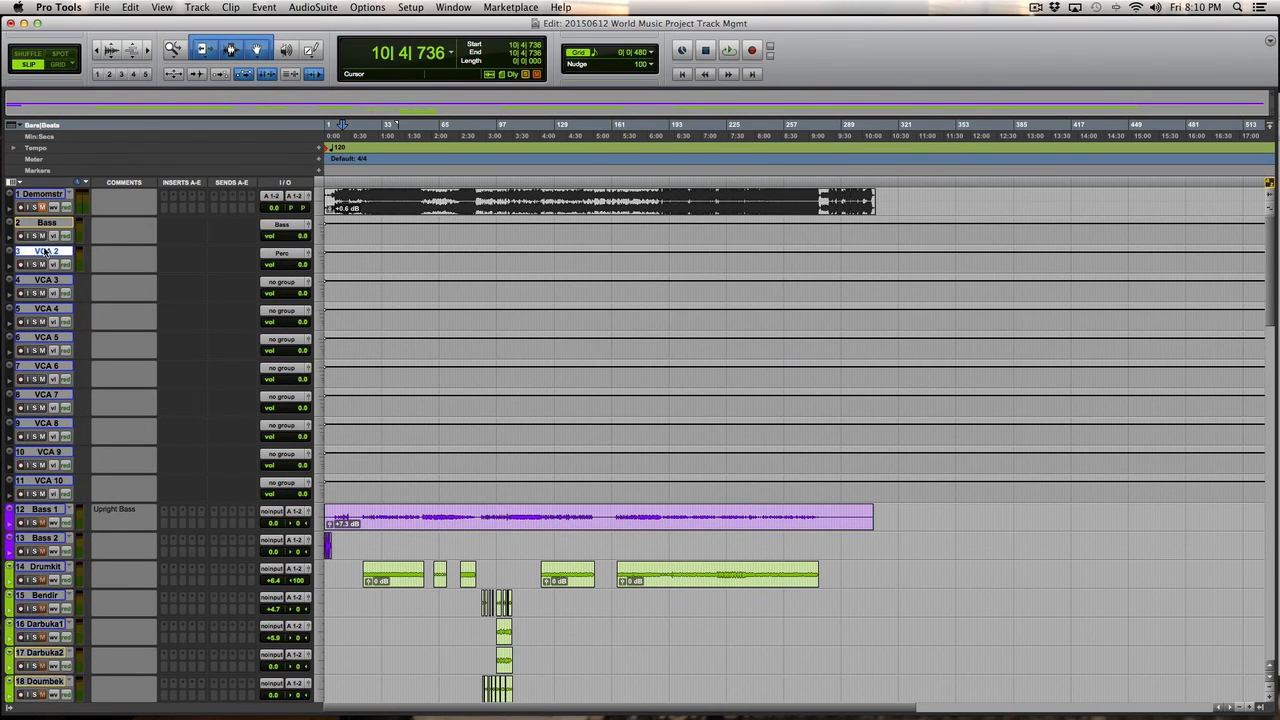
pyautogui.doubleClick(47, 251)
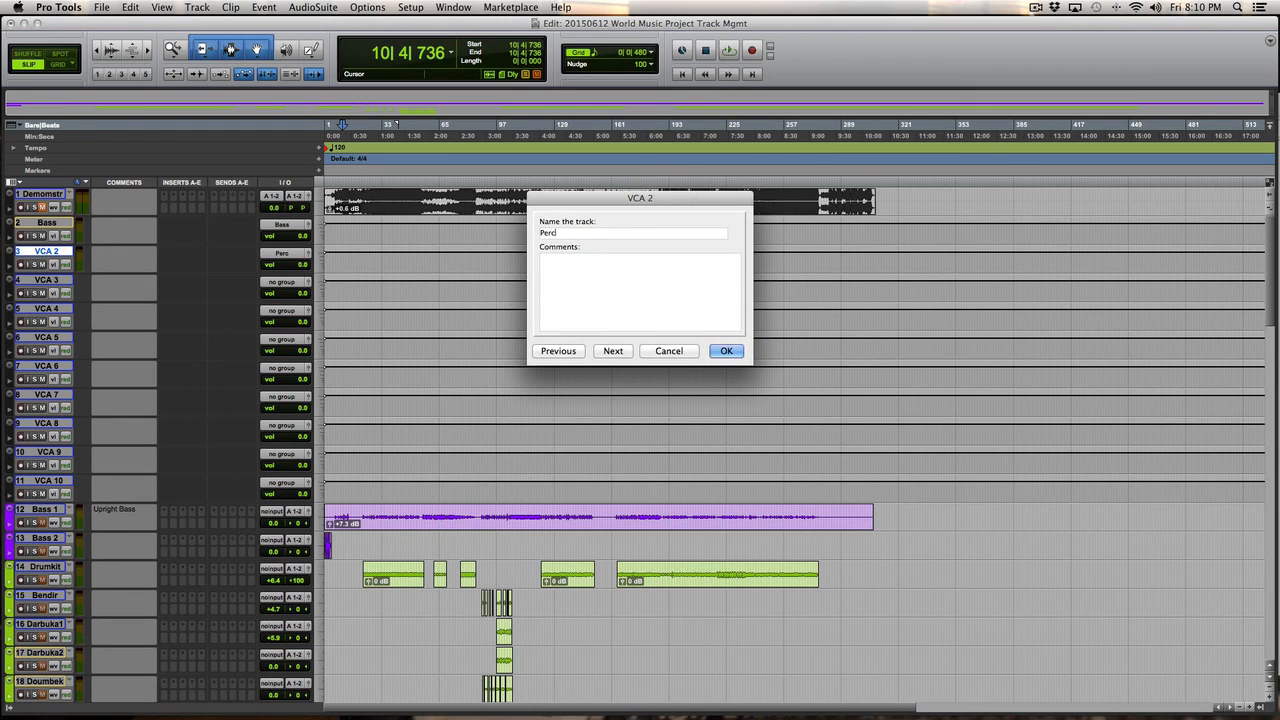
pyautogui.click(726, 350)
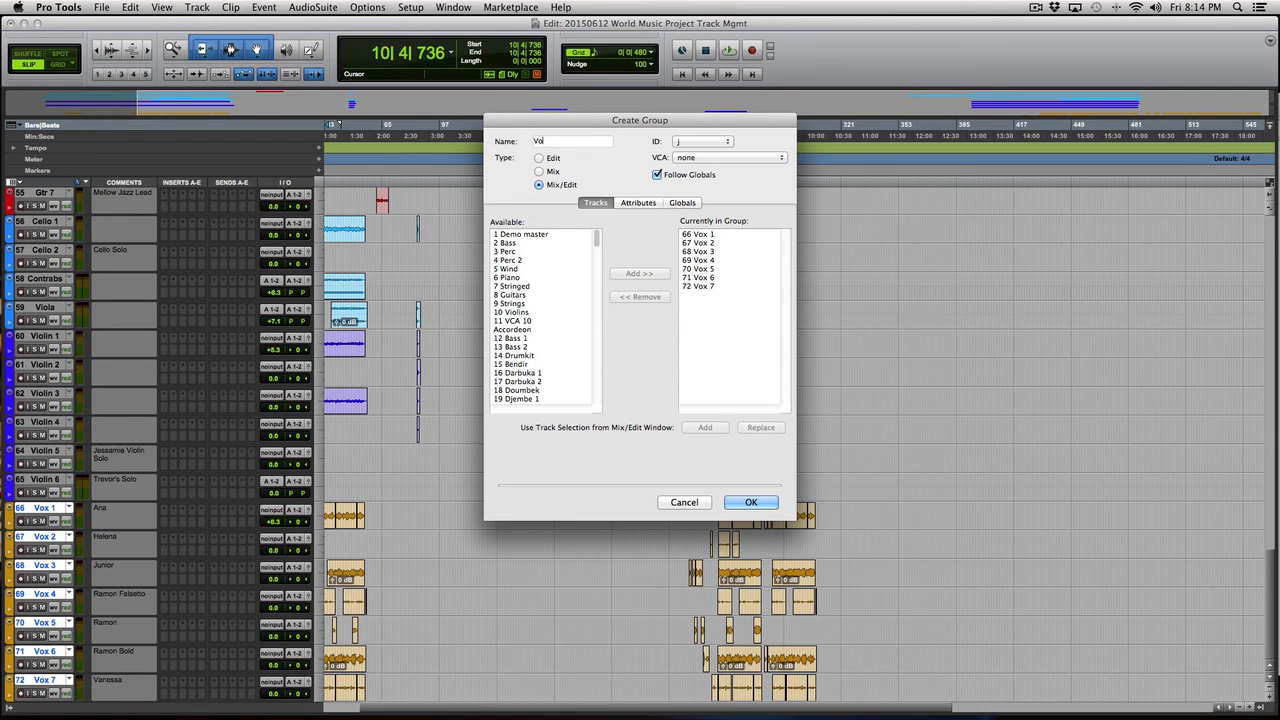
# Create the Vocals mix group and enter Vocals as the VCA 10 track name.
pyautogui.click(539, 171)
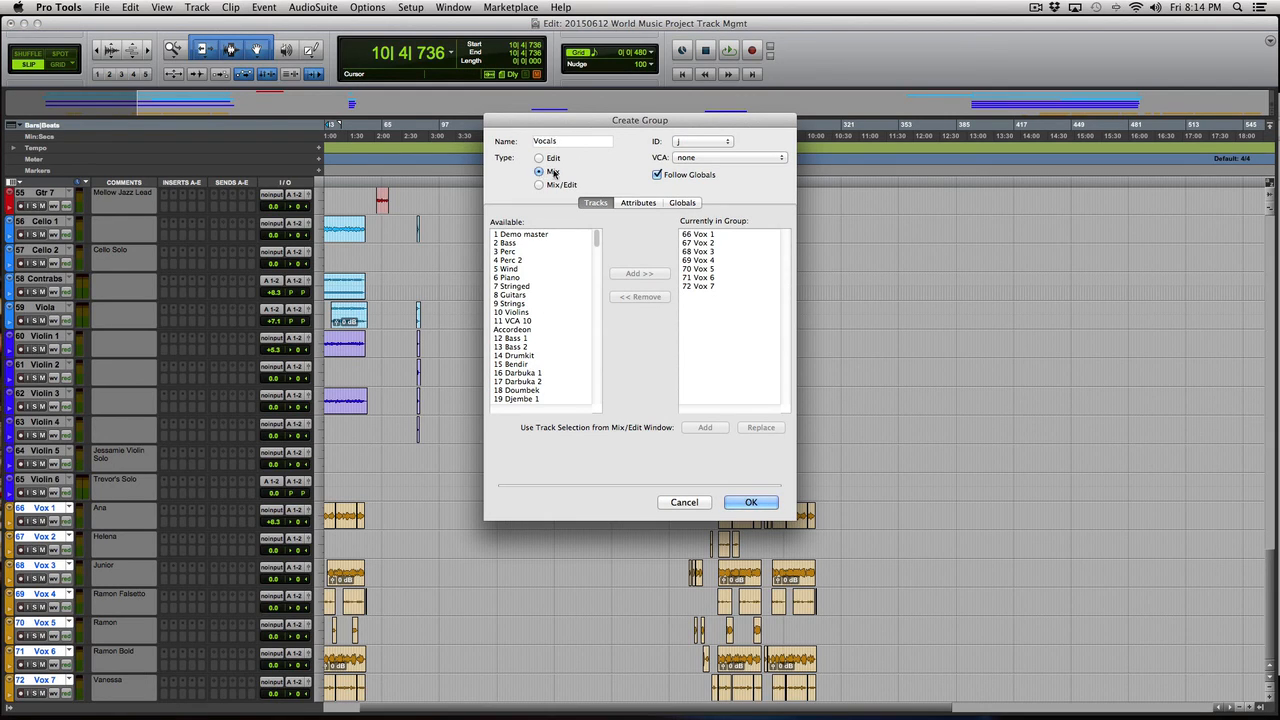
pyautogui.click(730, 157)
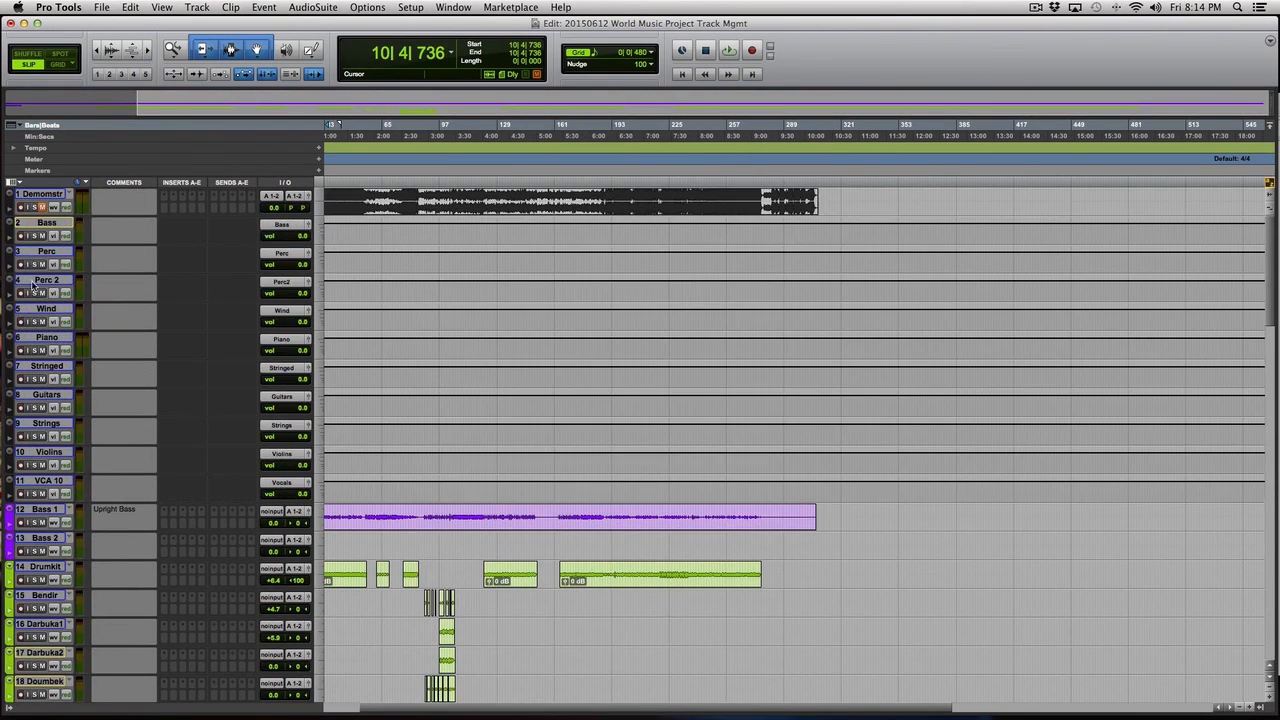
pyautogui.doubleClick(48, 481)
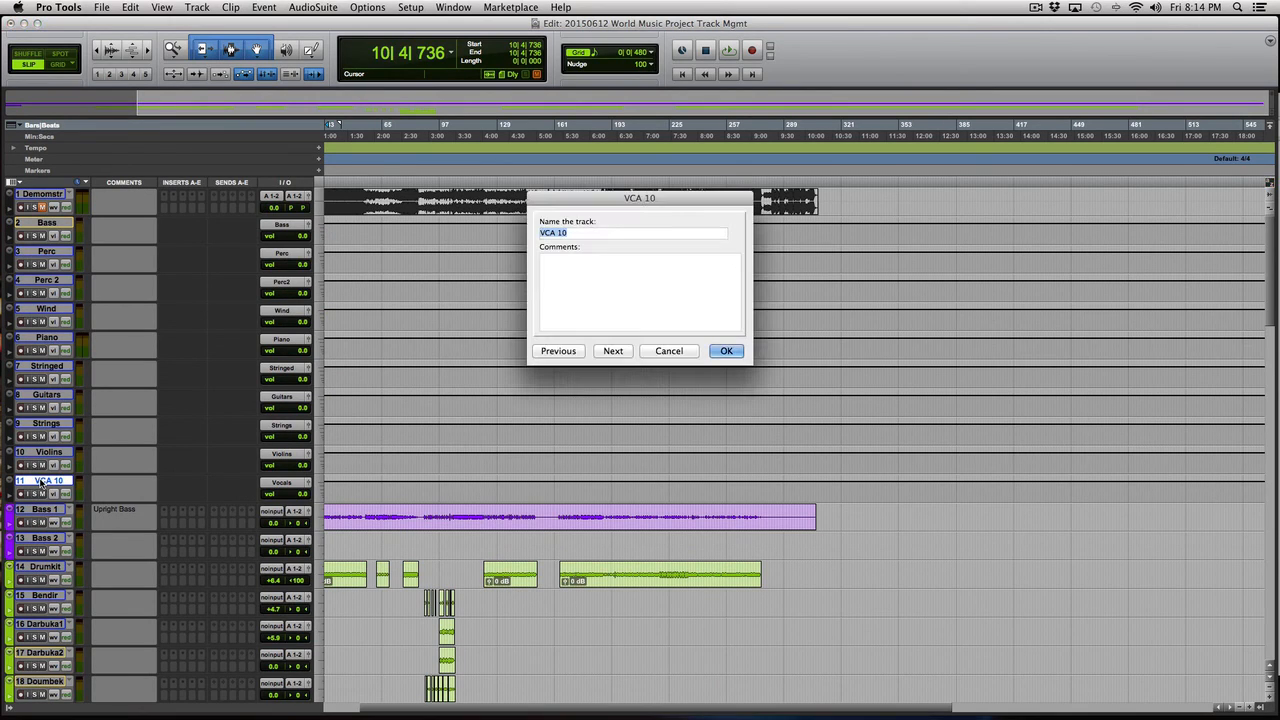
pyautogui.write('Vocals')
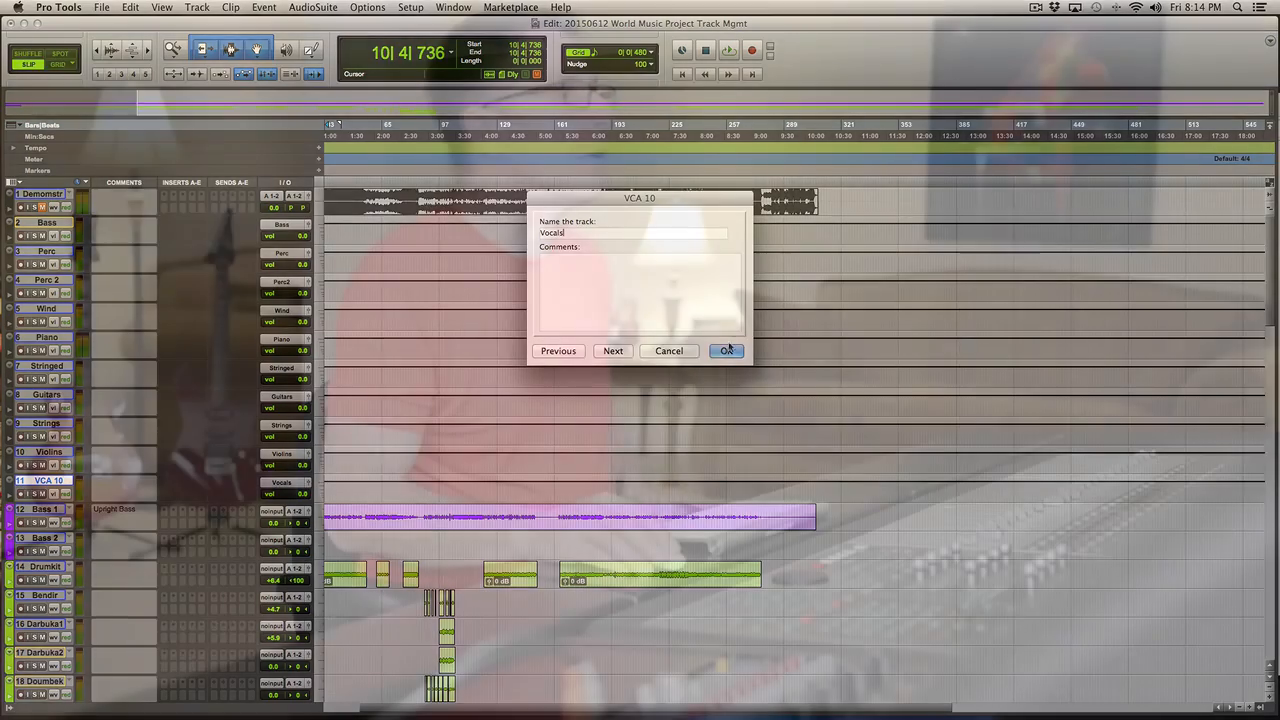
# Confirm the rename so VCA 10 is called Vocals.
pyautogui.click(727, 351)
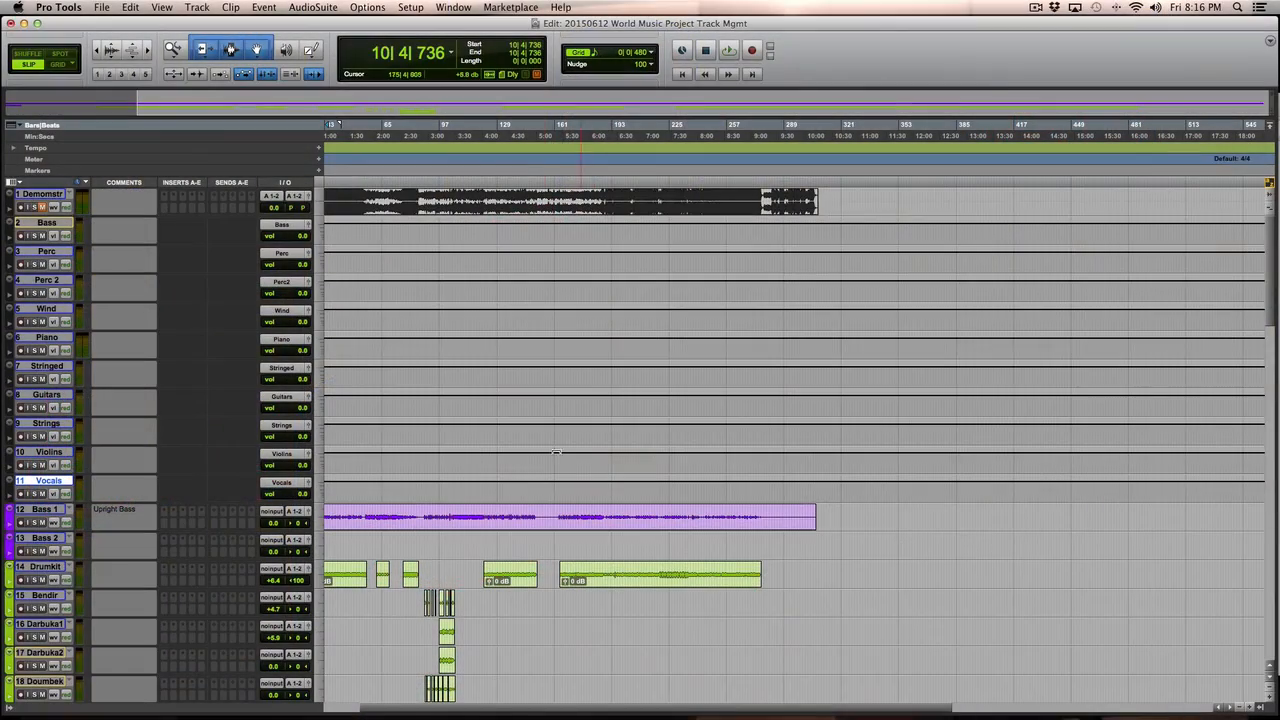
# Scroll the track list and bring up the File menu.
pyautogui.scroll(-3)
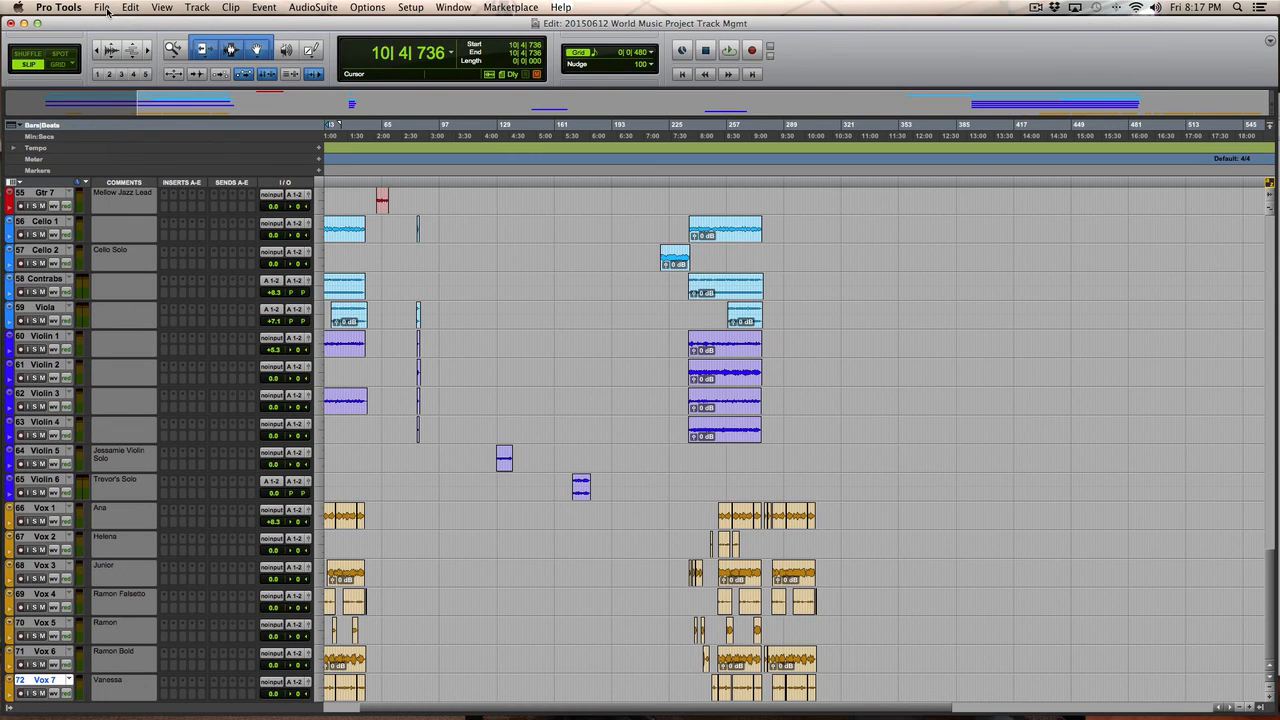
pyautogui.click(101, 7)
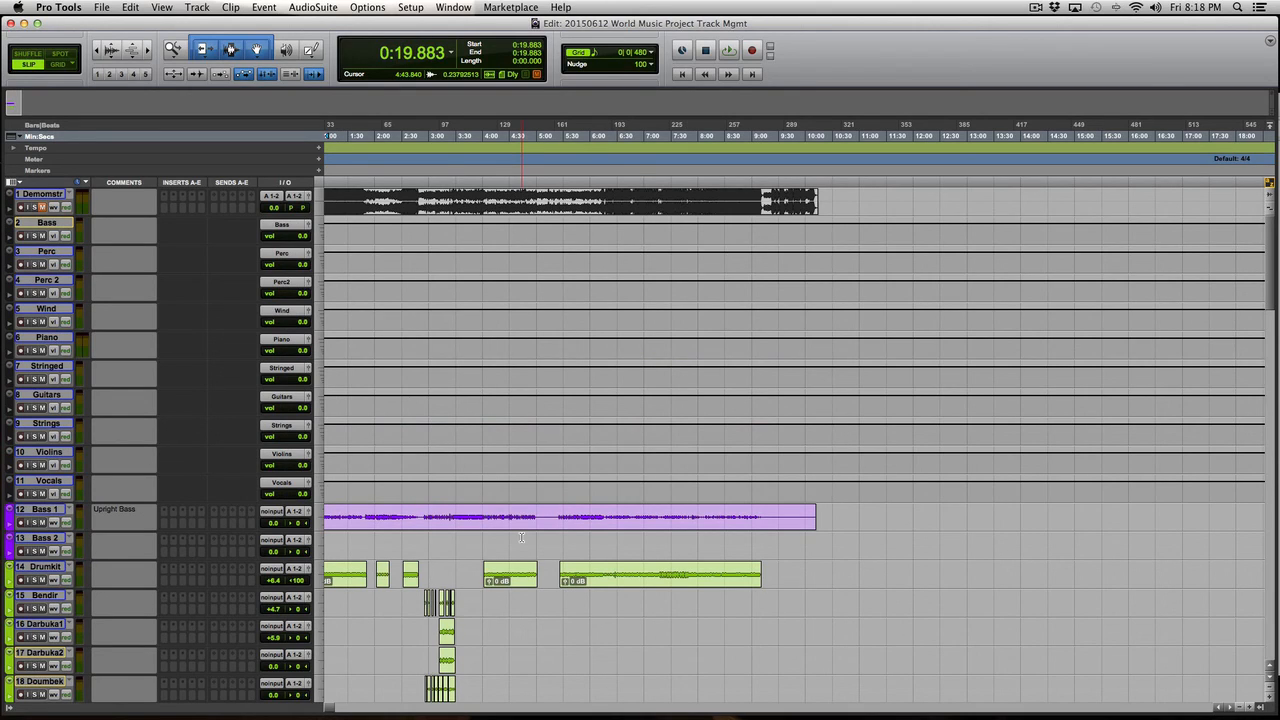
# Scroll to the bottom to reveal the Room, plate, hall, gate, flange and delay auxes.
pyautogui.click(500, 553)
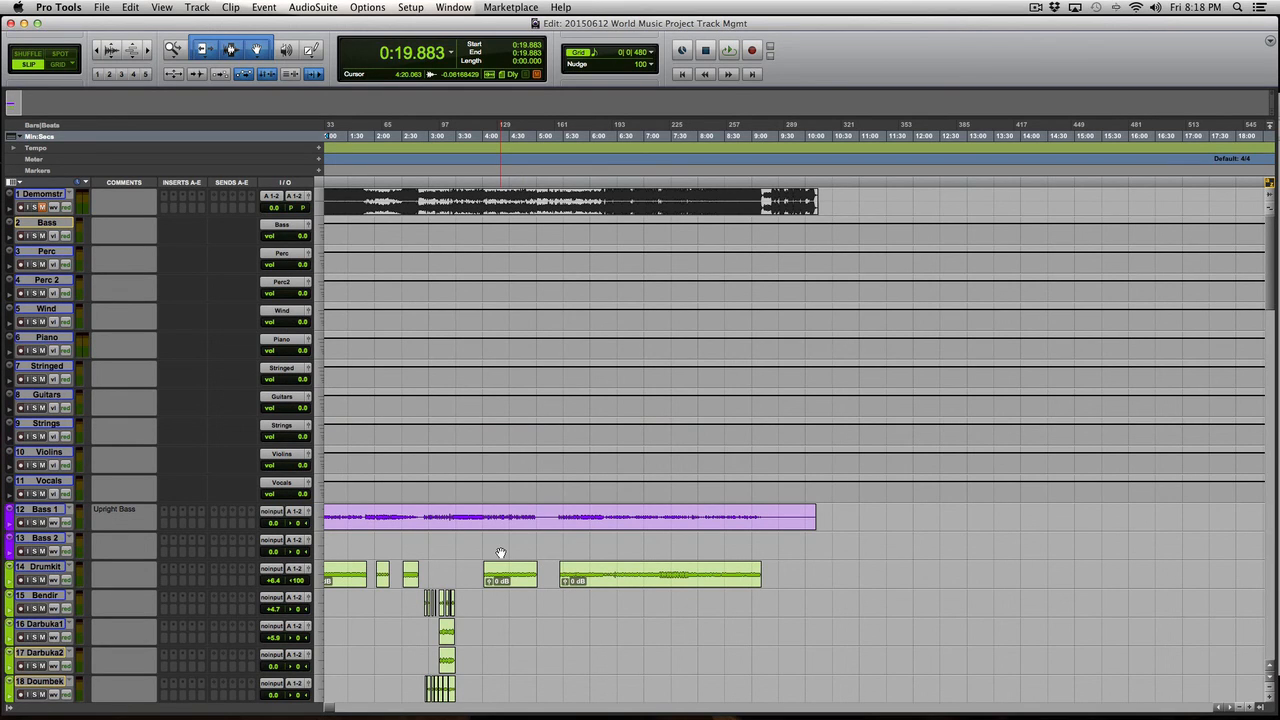
pyautogui.scroll(-3)
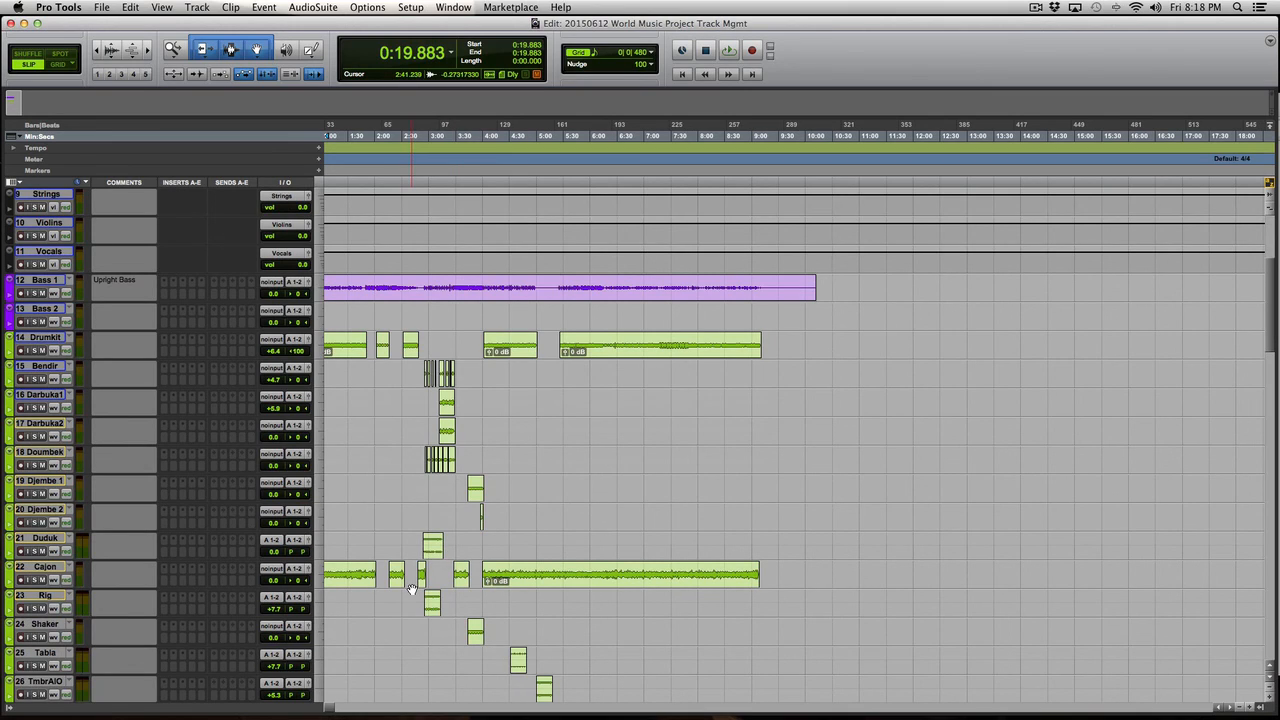
pyautogui.scroll(-3)
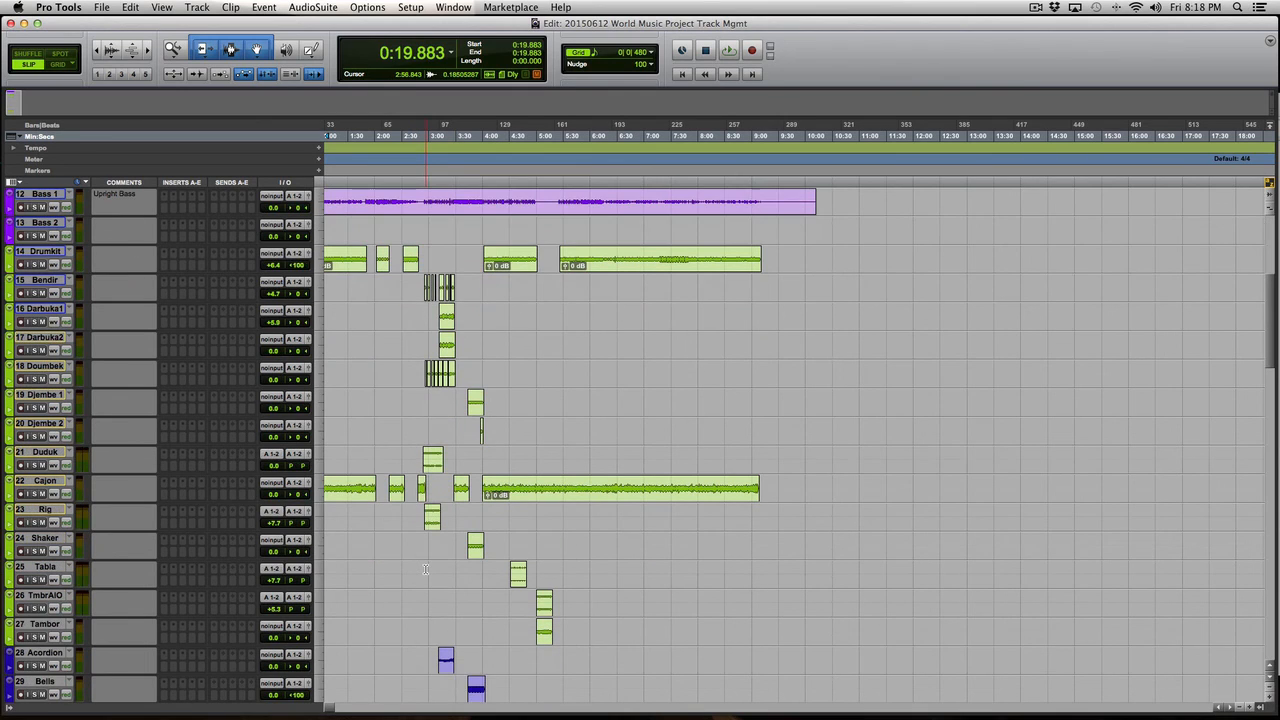
pyautogui.scroll(-3)
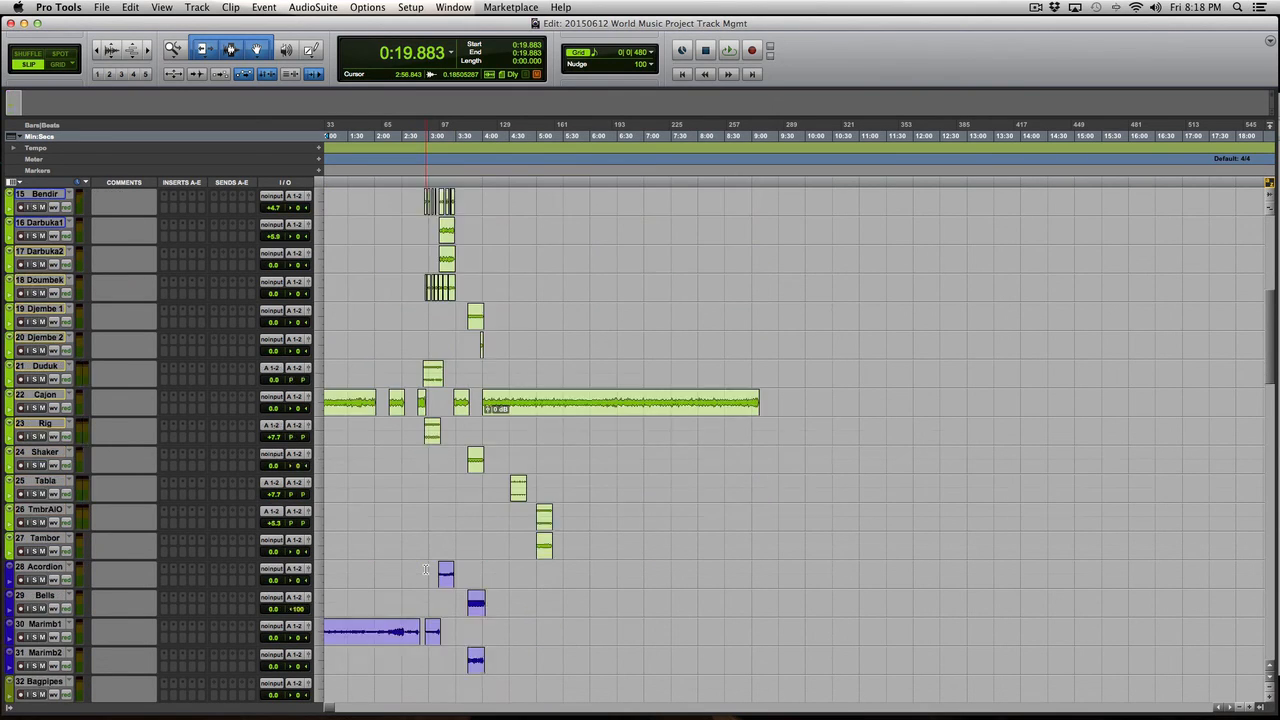
pyautogui.scroll(-3)
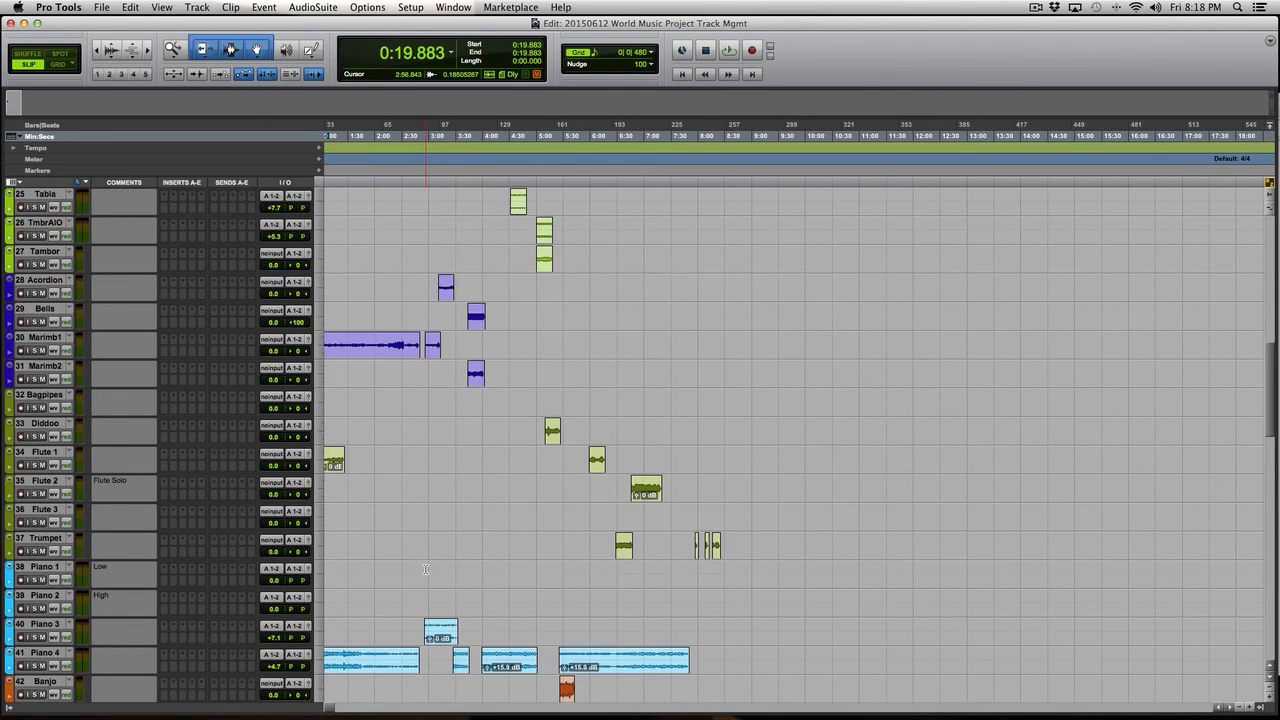
pyautogui.scroll(-3)
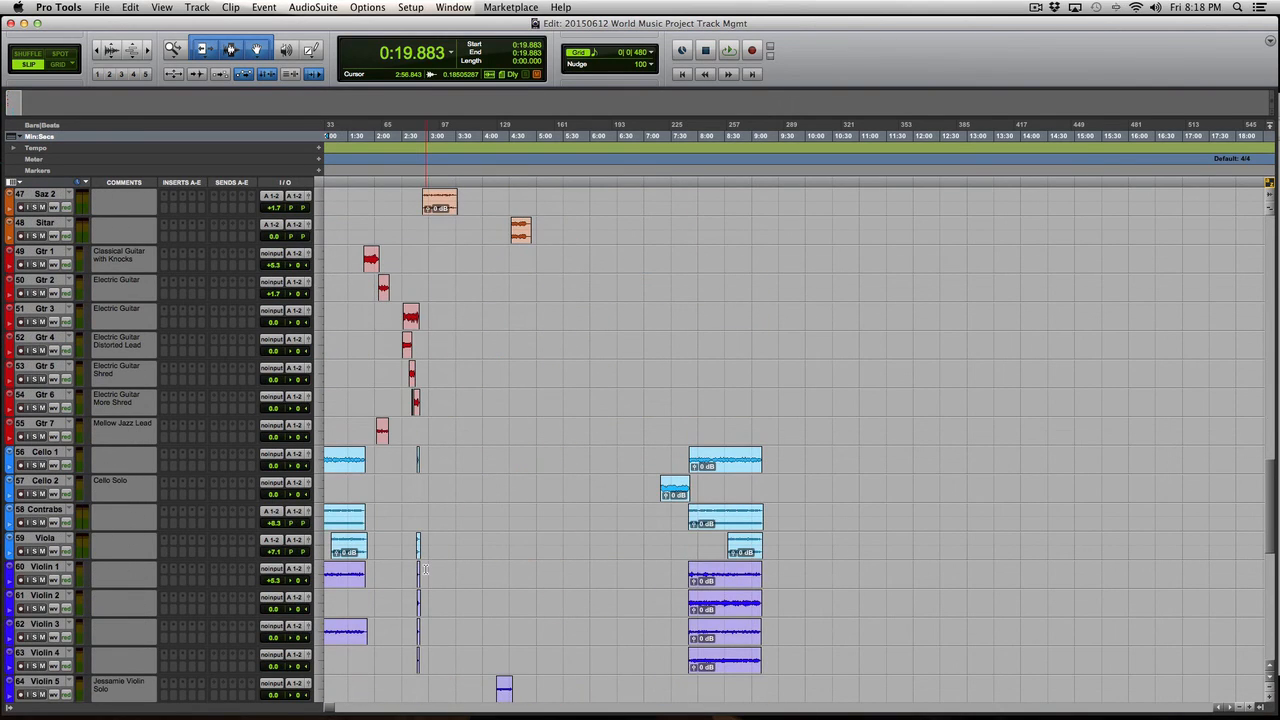
pyautogui.scroll(-3)
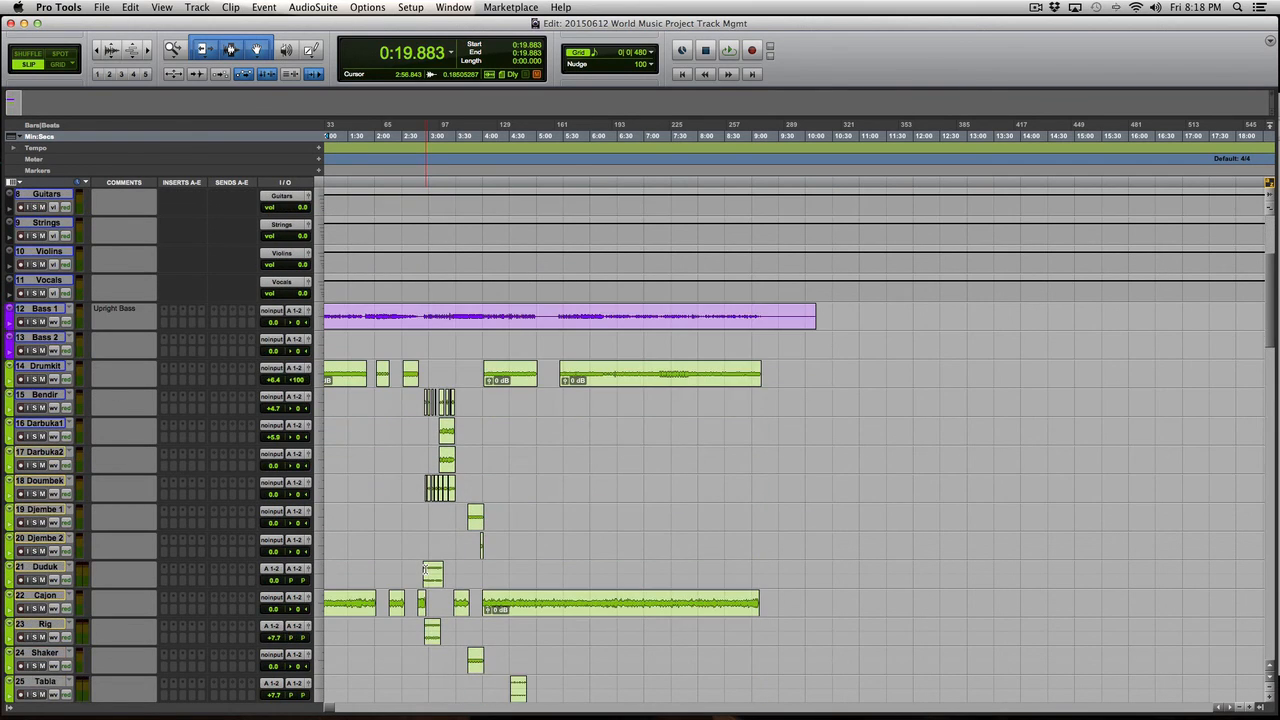
pyautogui.scroll(-3)
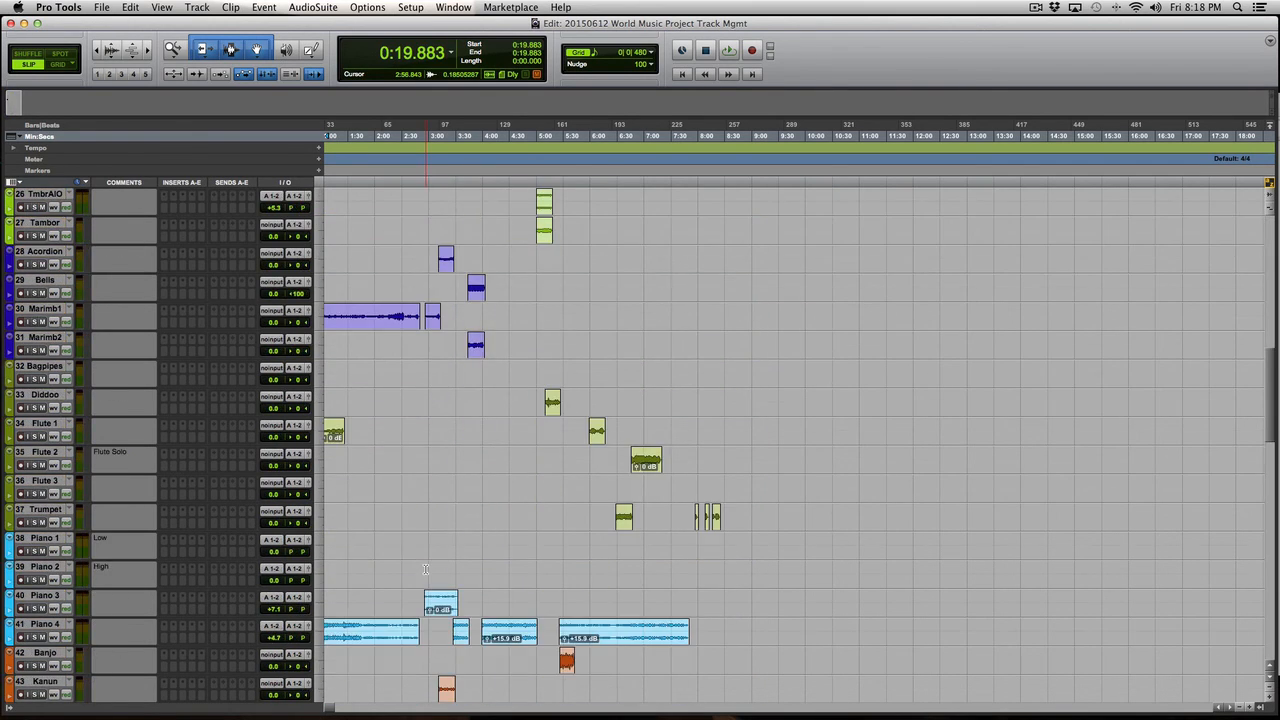
pyautogui.scroll(-3)
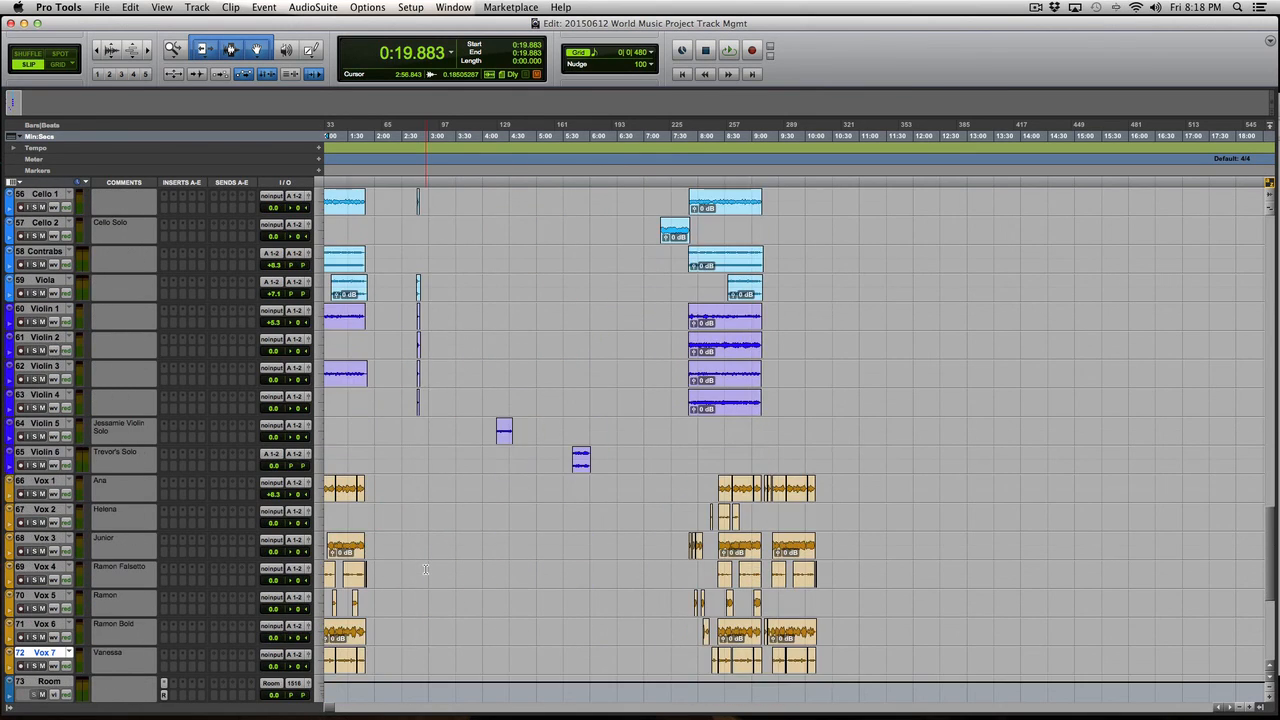
pyautogui.scroll(-3)
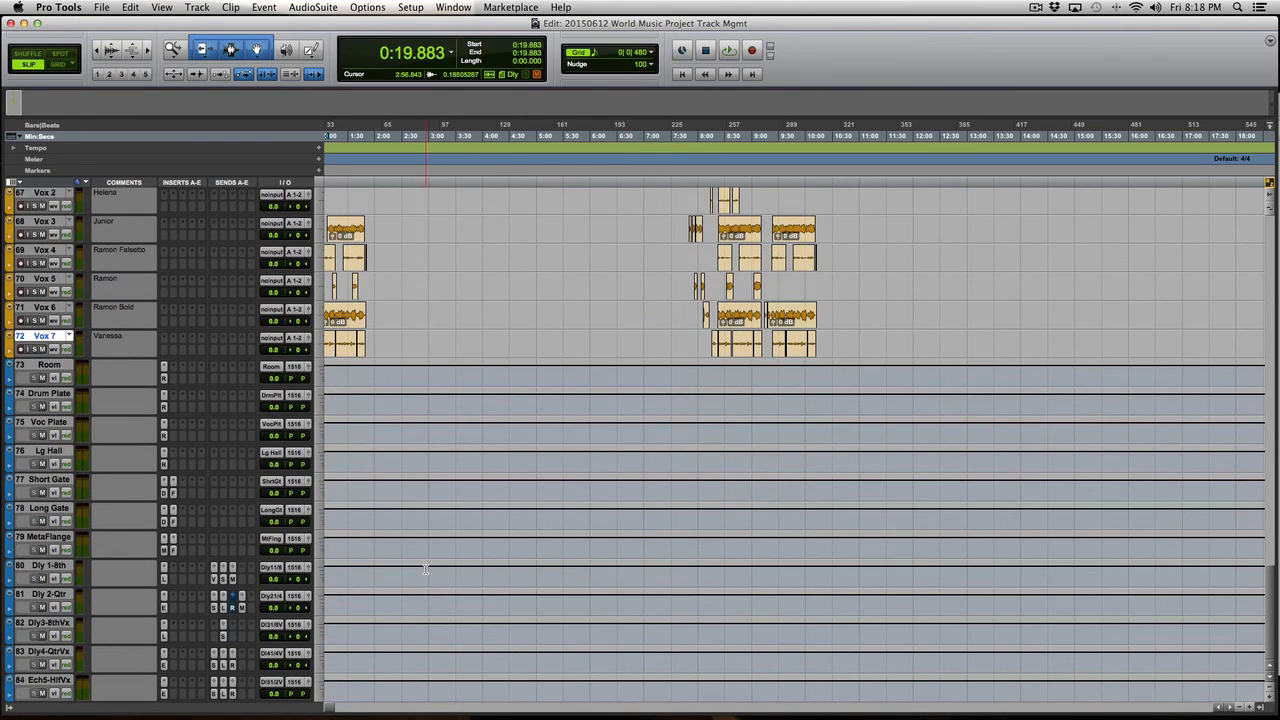